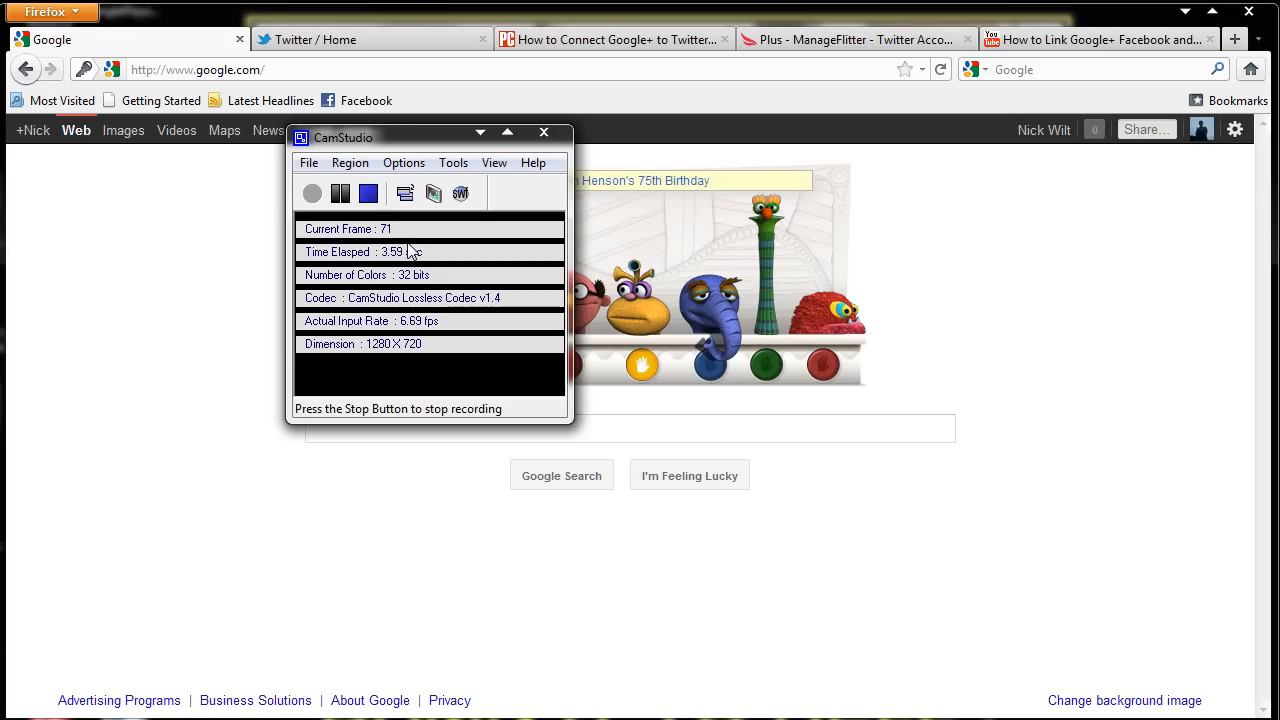
Glance at the YouTube video on linking Google+, Facebook and Twitter, then the Google home page
{"action": "left_click", "coordinate": [544, 132]}
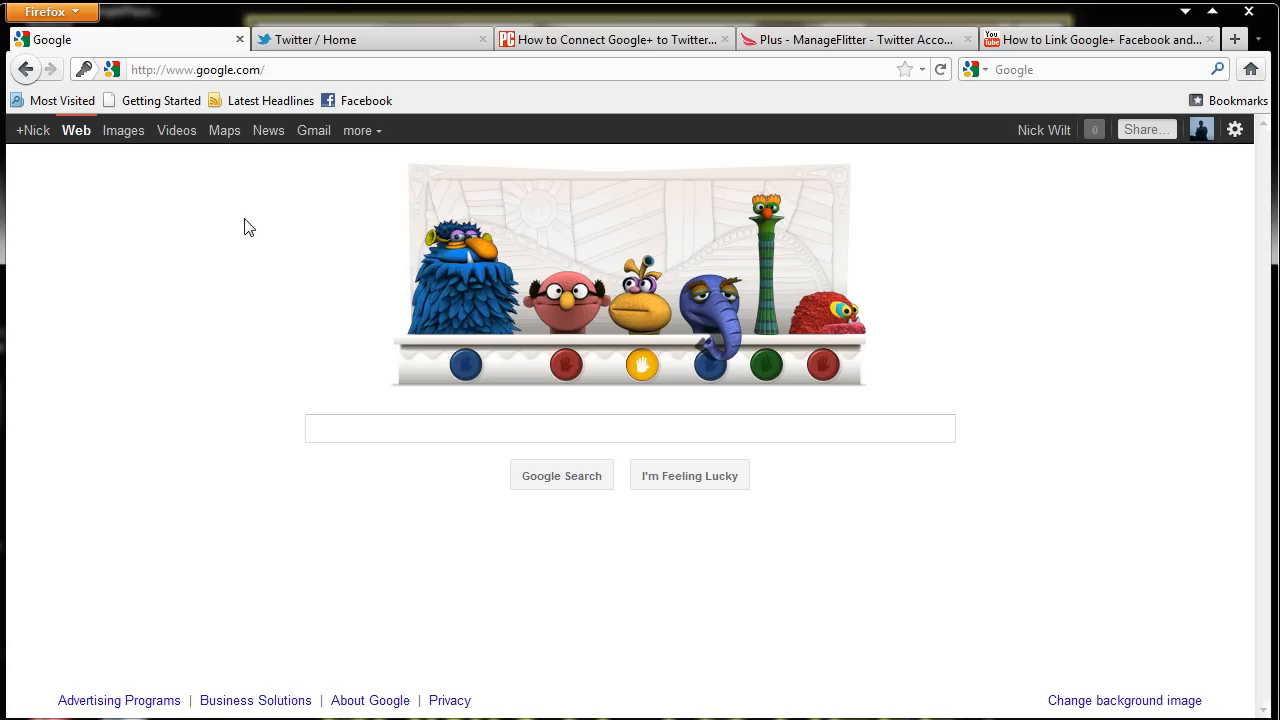
{"action": "left_click", "coordinate": [1100, 40]}
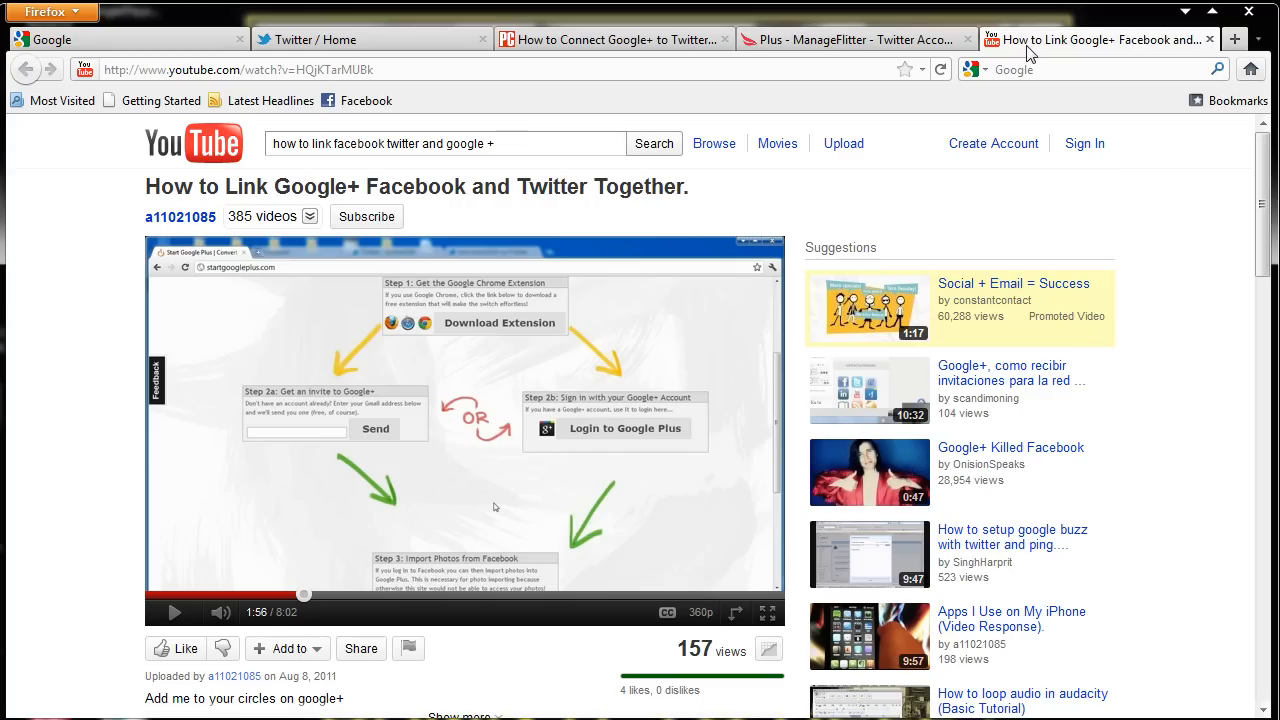
{"action": "mouse_move", "coordinate": [450, 190]}
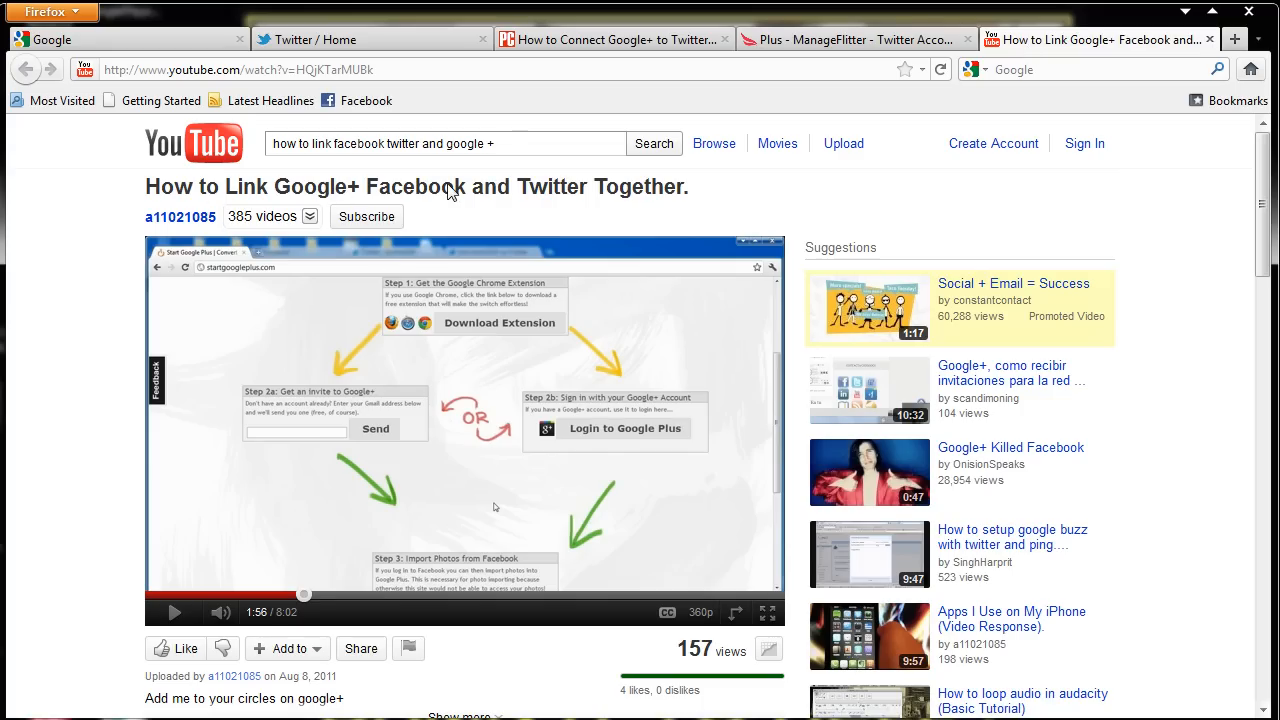
{"action": "mouse_move", "coordinate": [612, 190]}
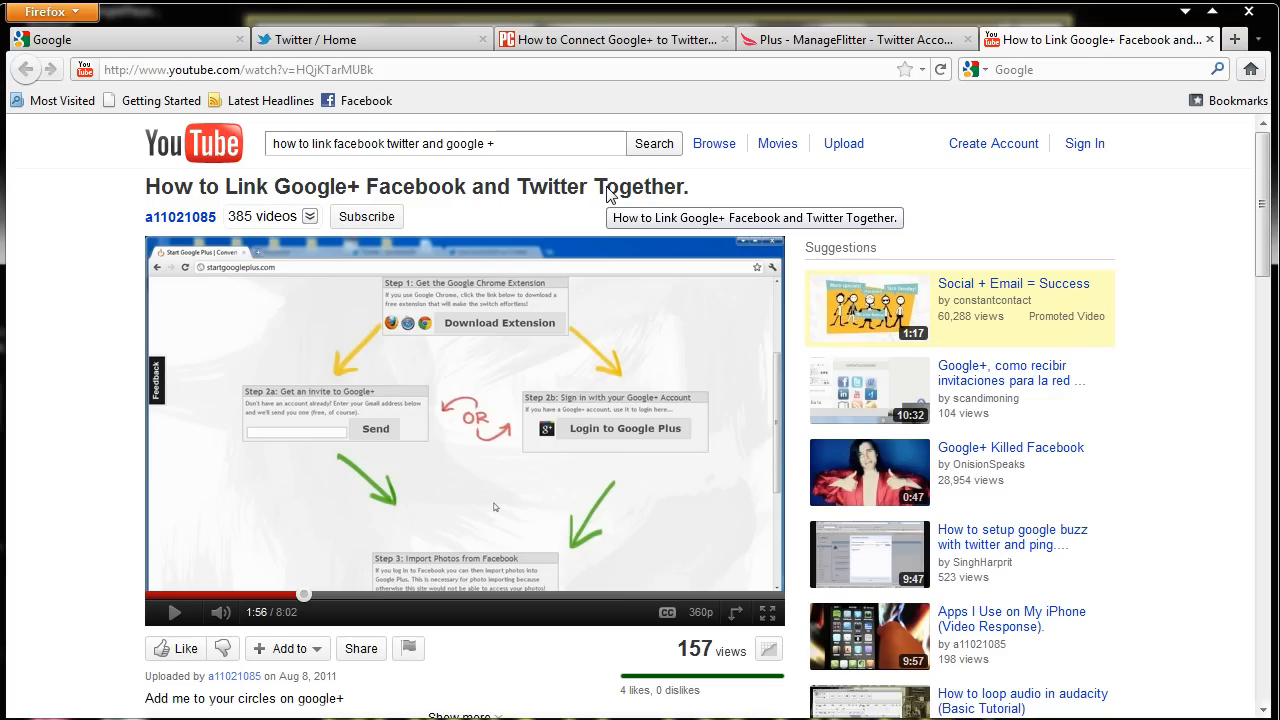
{"action": "mouse_move", "coordinate": [660, 164]}
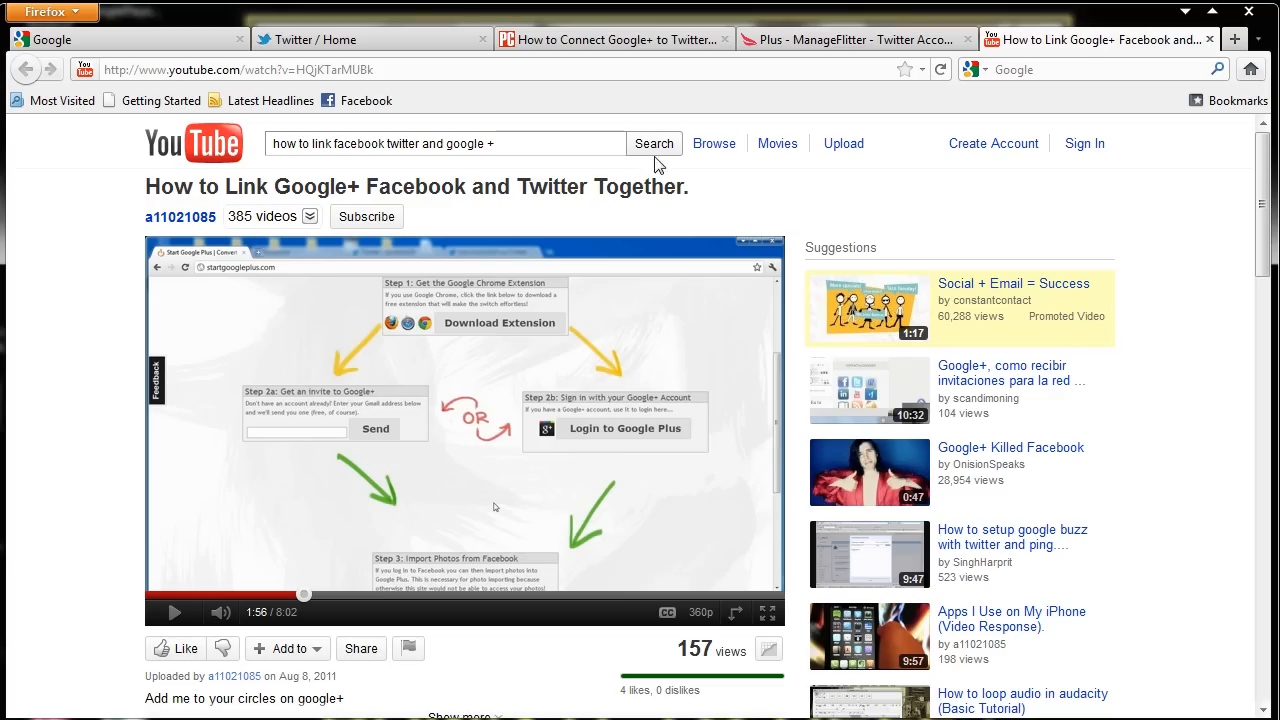
{"action": "left_click", "coordinate": [128, 40]}
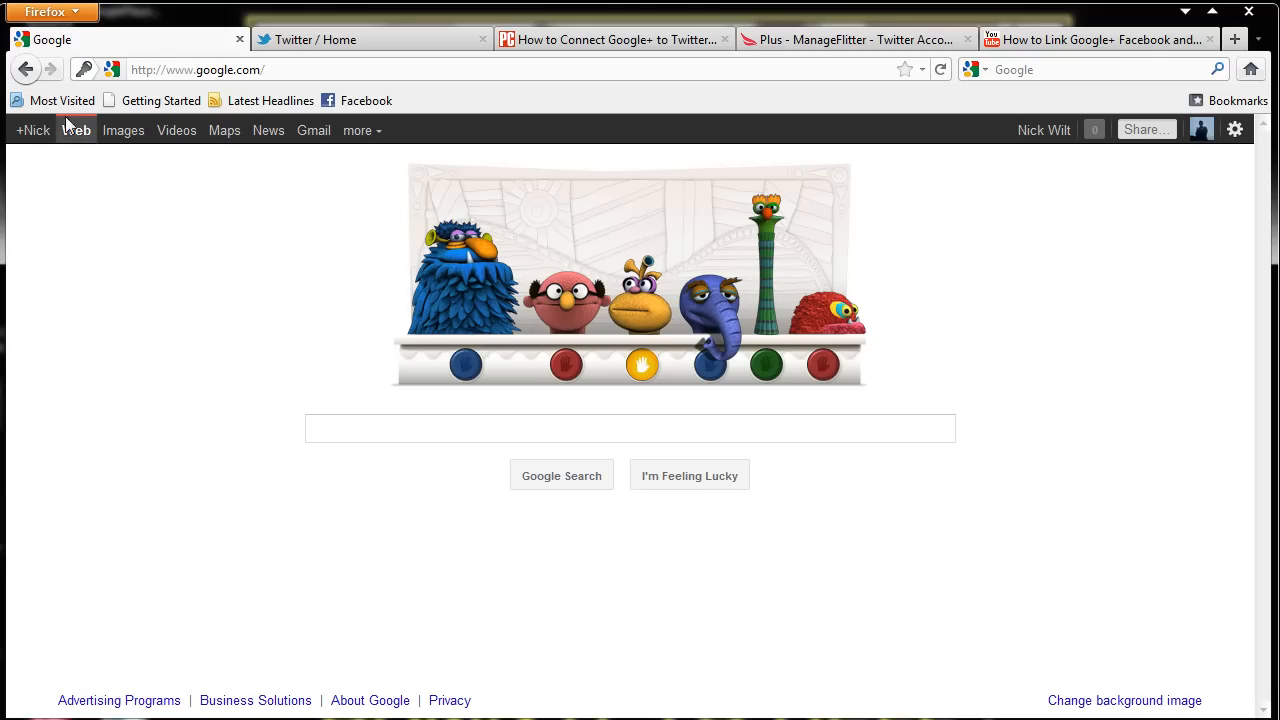
{"action": "mouse_move", "coordinate": [316, 44]}
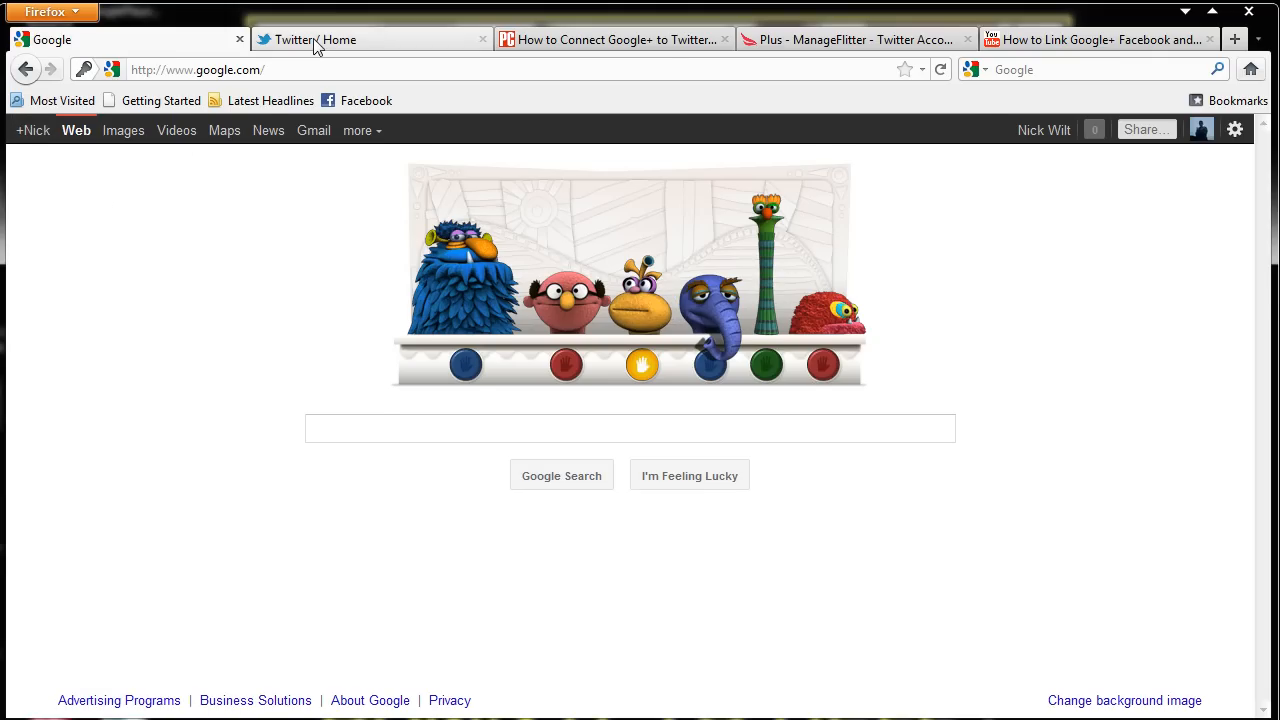
{"action": "mouse_move", "coordinate": [588, 108]}
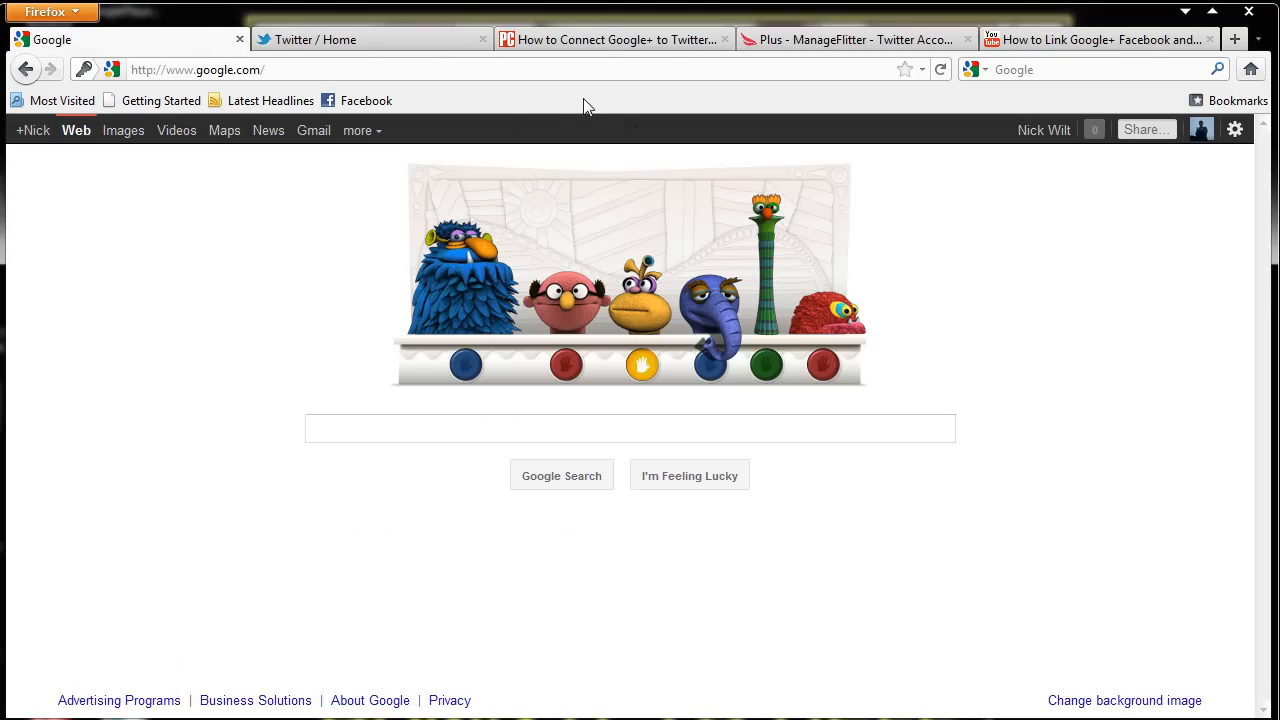
{"action": "mouse_move", "coordinate": [464, 364]}
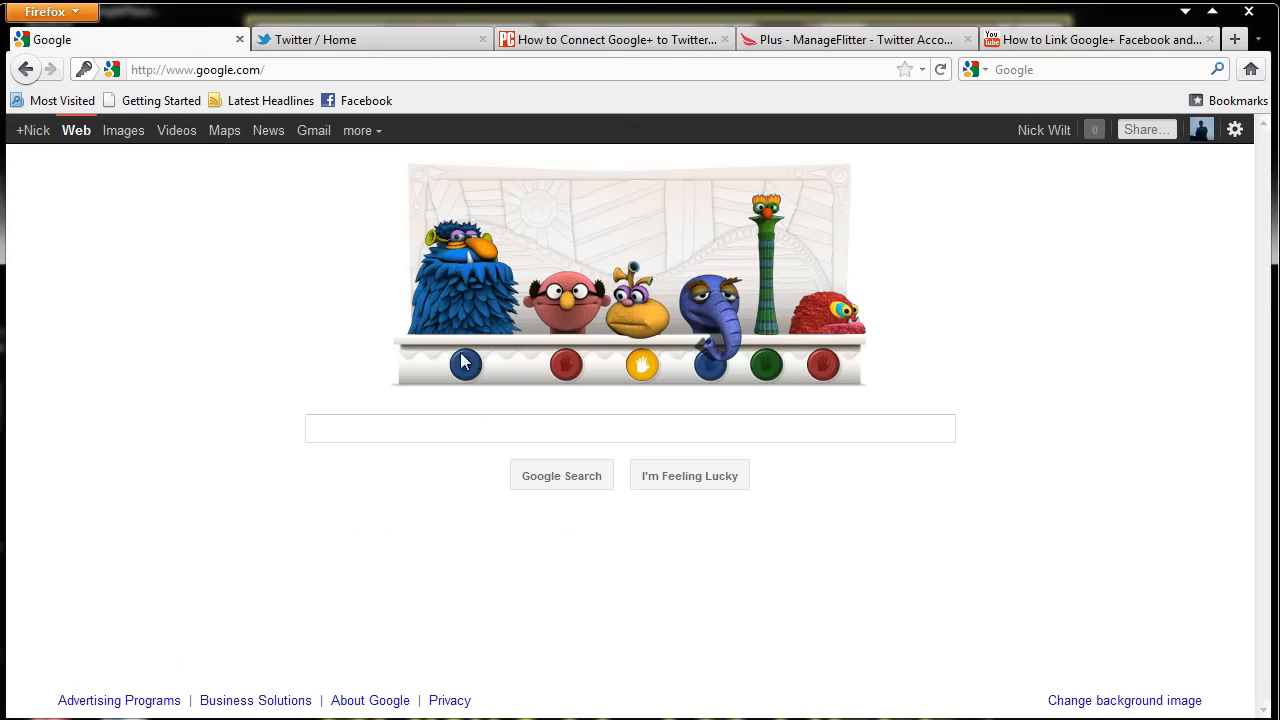
{"action": "mouse_move", "coordinate": [504, 192]}
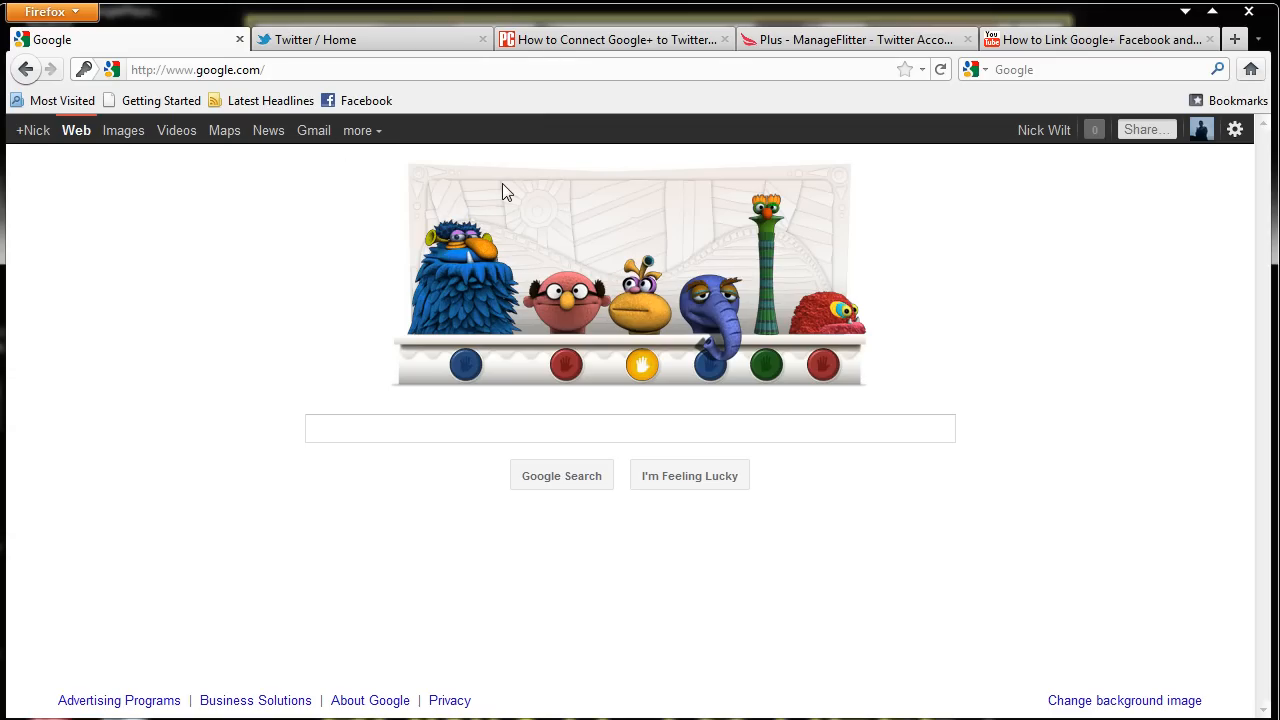
{"action": "mouse_move", "coordinate": [504, 190]}
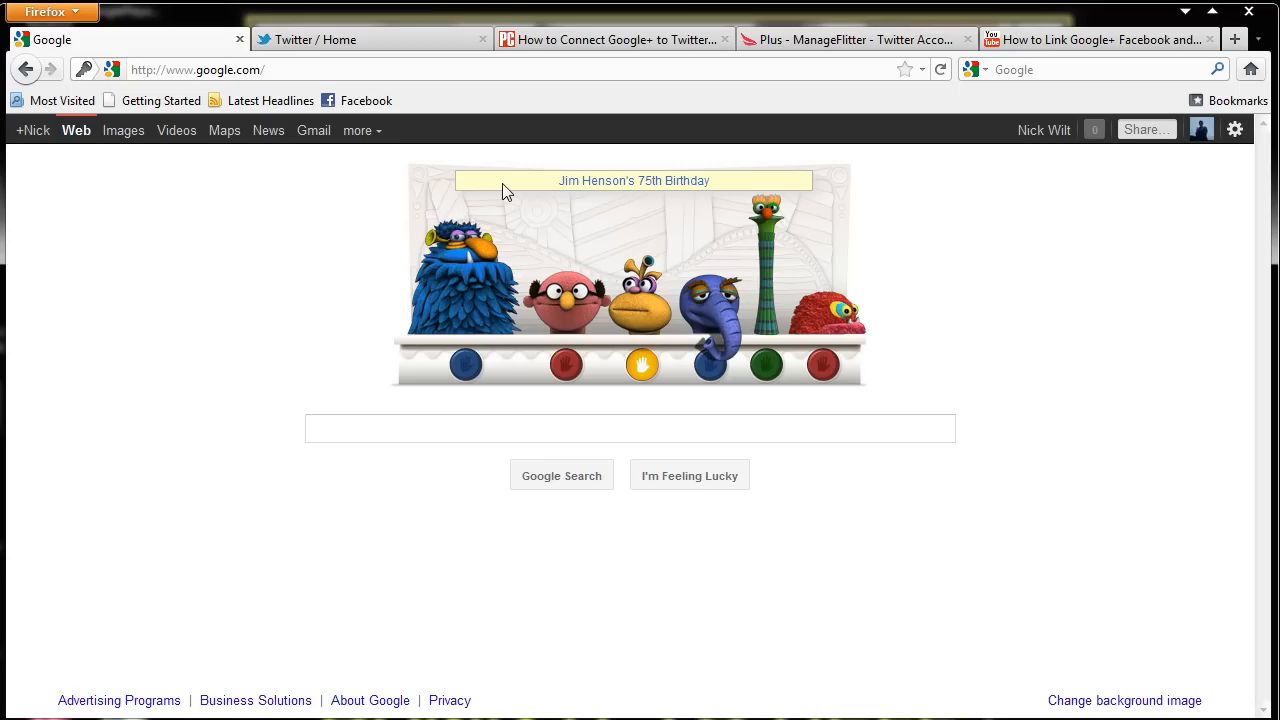
{"action": "mouse_move", "coordinate": [308, 248]}
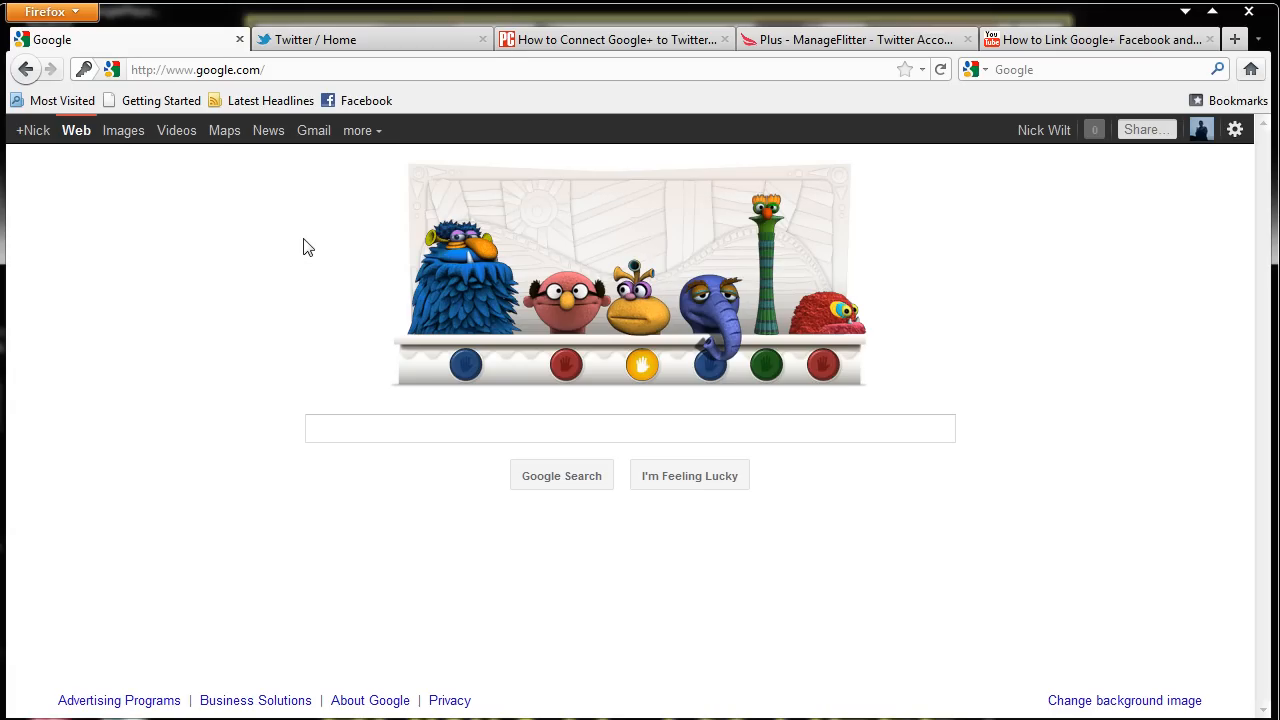
Bring up the PCMag article and scroll to its ManageFlitter Google+ To Twitter section
{"action": "left_click", "coordinate": [612, 40]}
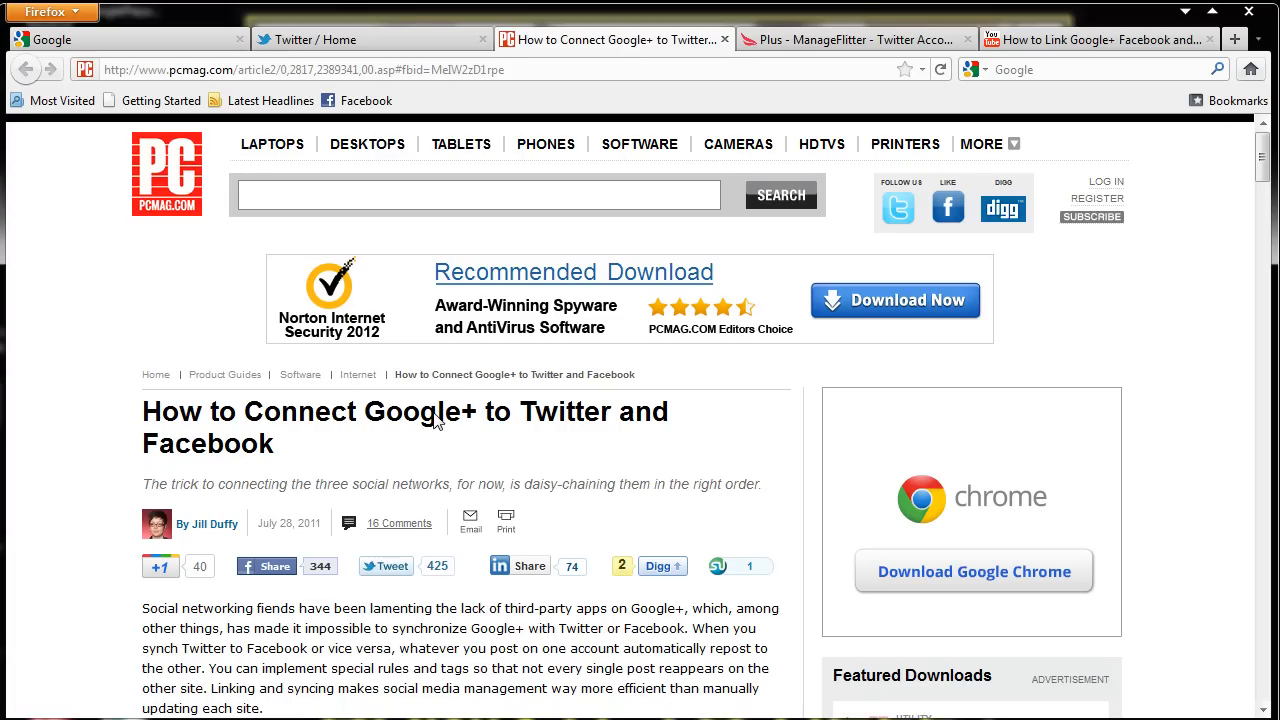
{"action": "scroll", "scroll_direction": "down", "scroll_amount": 3}
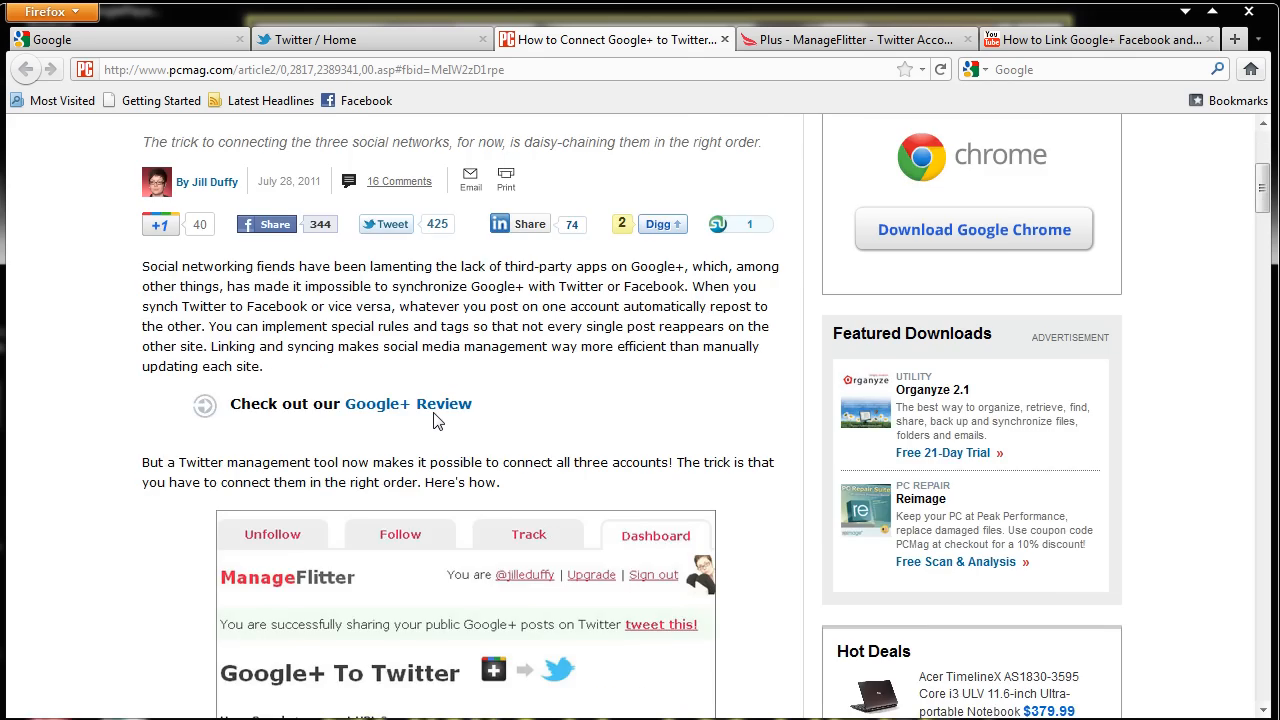
{"action": "scroll", "scroll_direction": "down", "scroll_amount": 3}
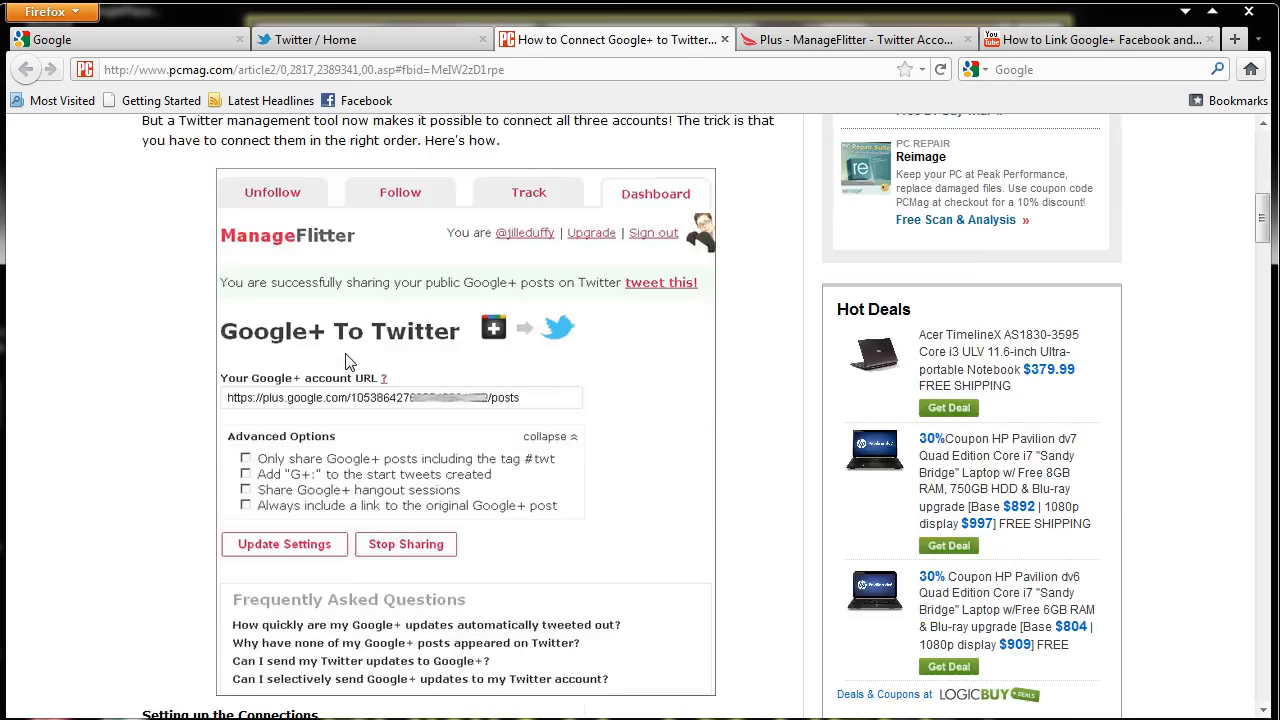
{"action": "scroll", "scroll_direction": "down", "scroll_amount": 3}
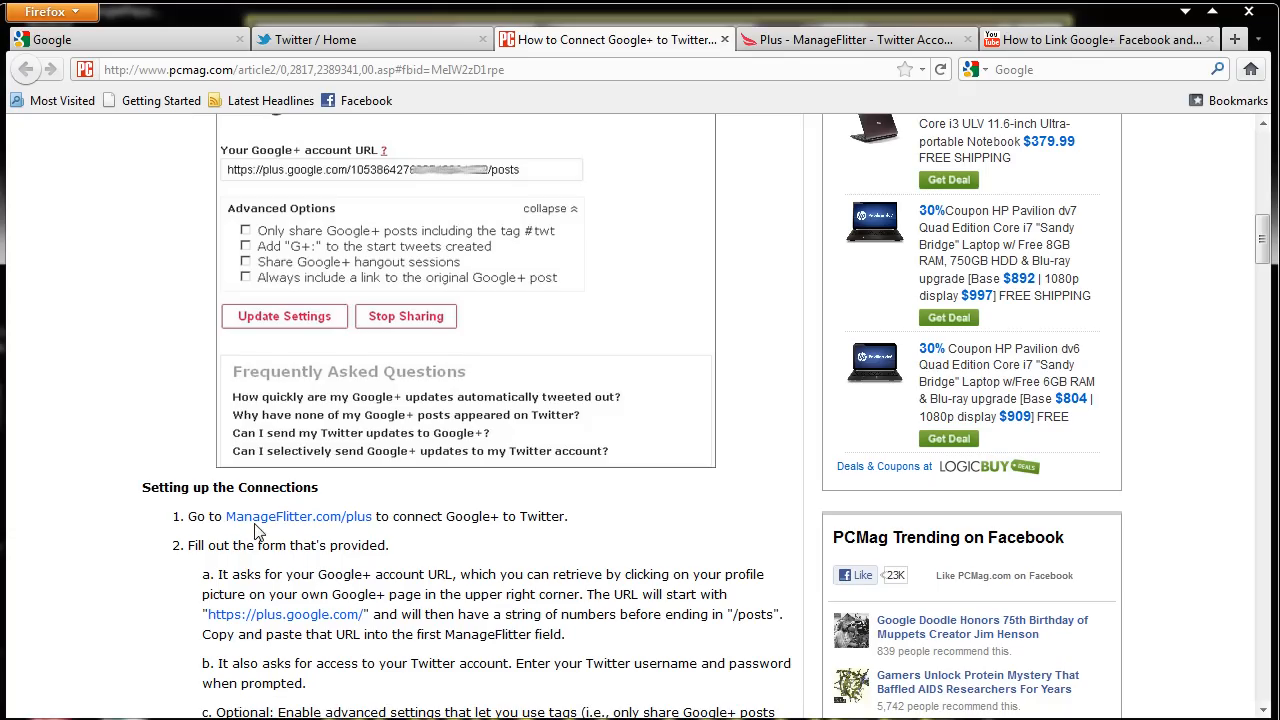
{"action": "mouse_move", "coordinate": [448, 532]}
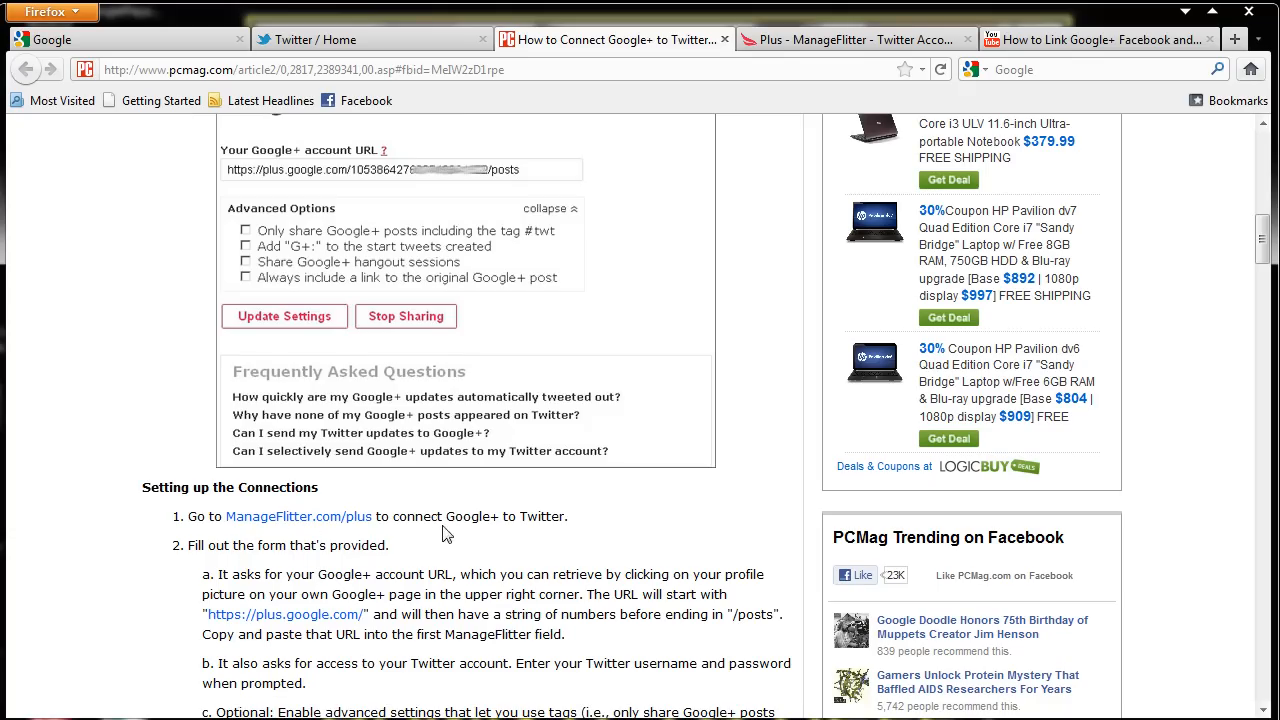
{"action": "scroll", "scroll_direction": "up", "scroll_amount": 3}
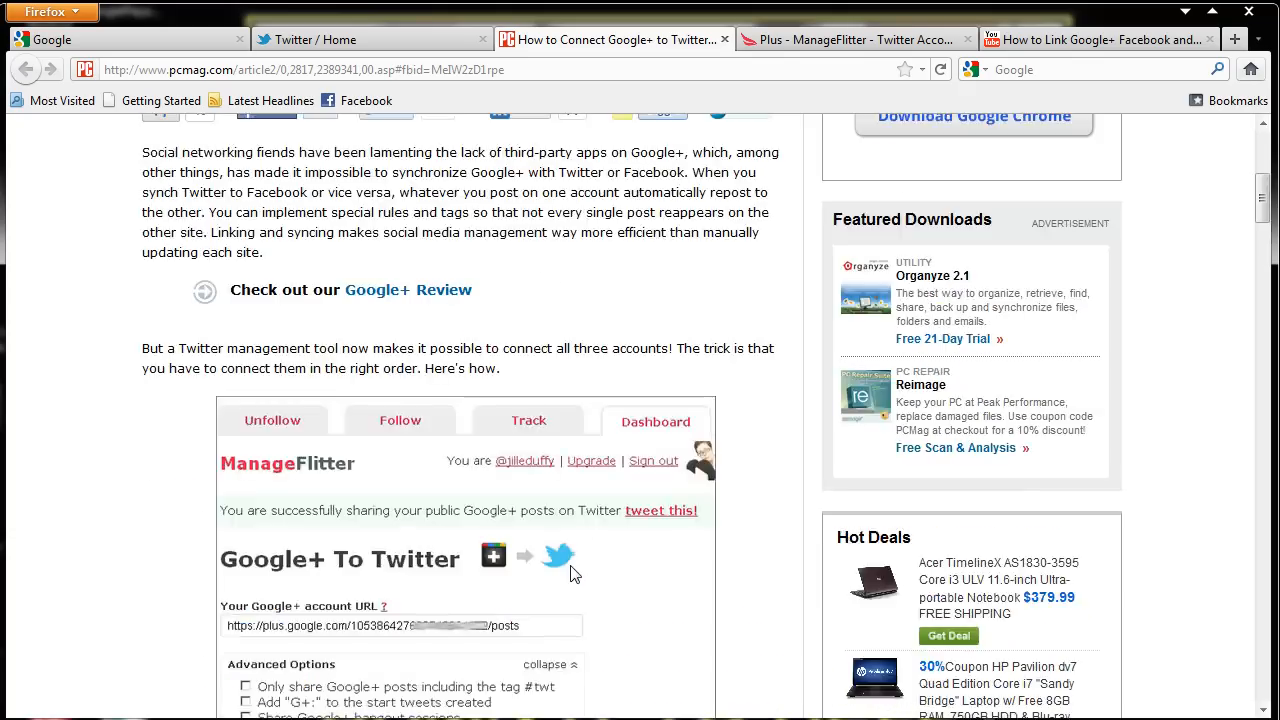
Go to the ManageFlitter Google+ To Twitter setup page showing the two connection steps
{"action": "left_click", "coordinate": [856, 40]}
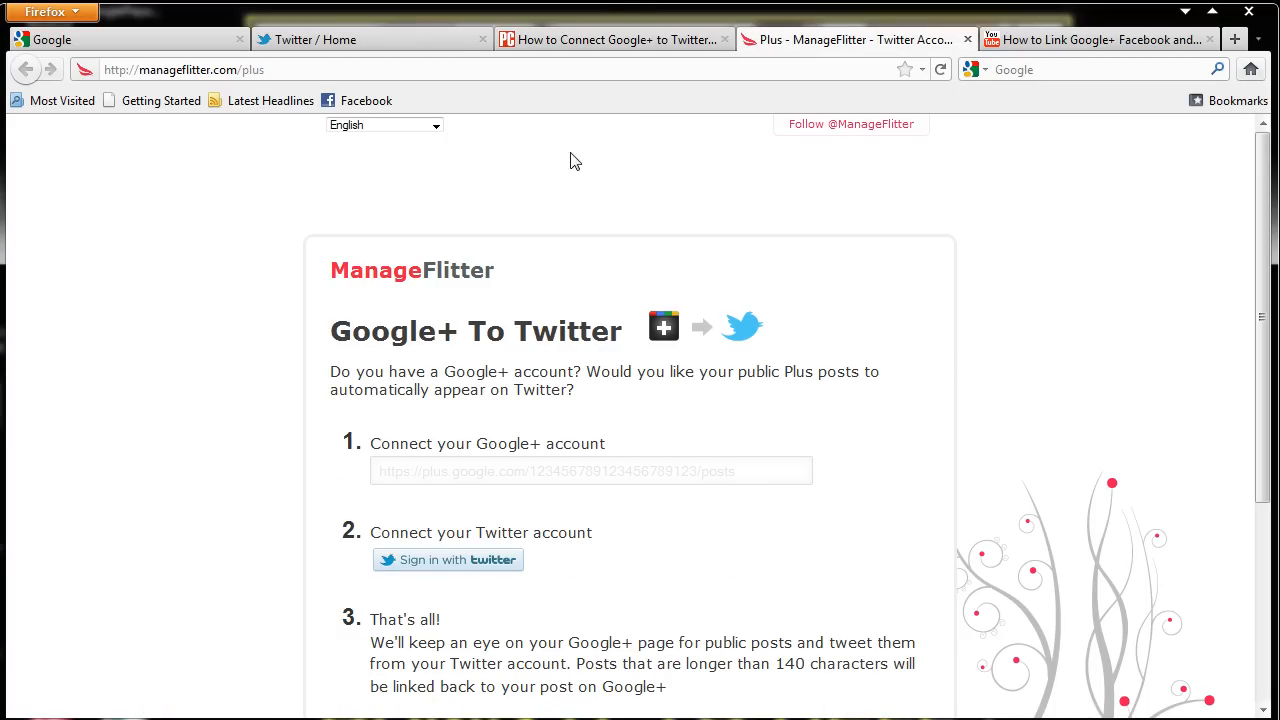
{"action": "mouse_move", "coordinate": [258, 88]}
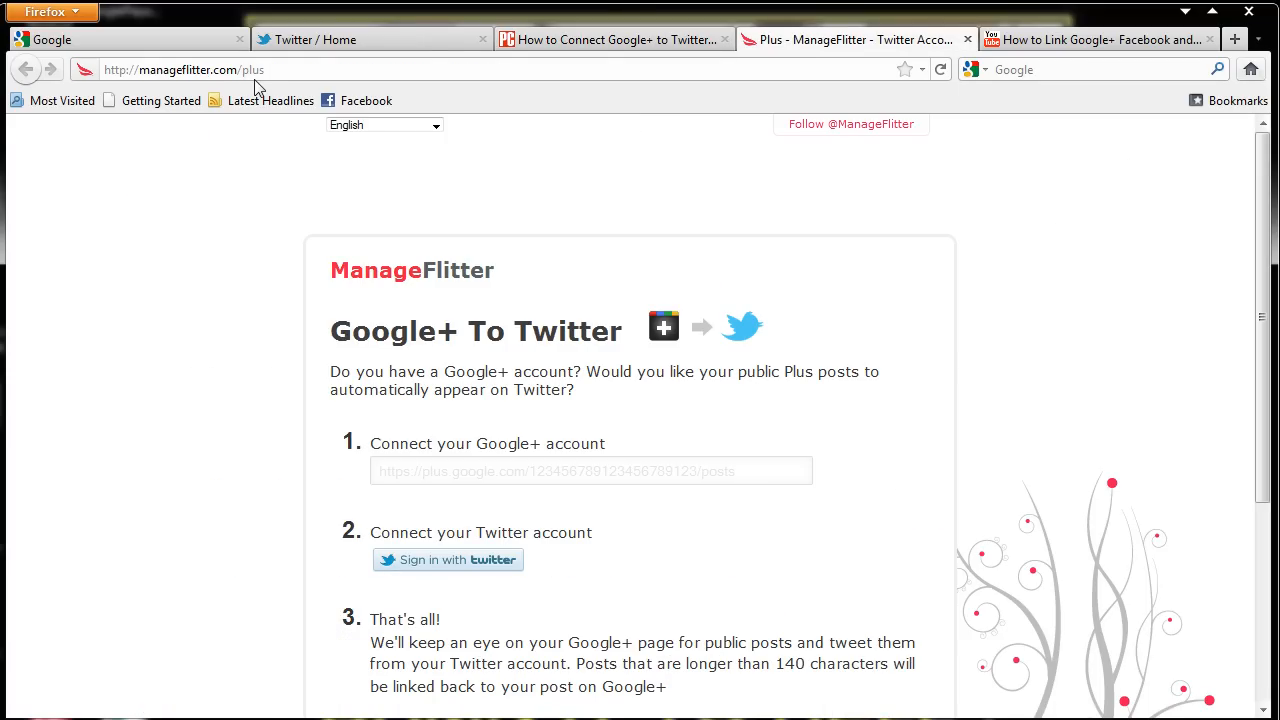
{"action": "mouse_move", "coordinate": [424, 336]}
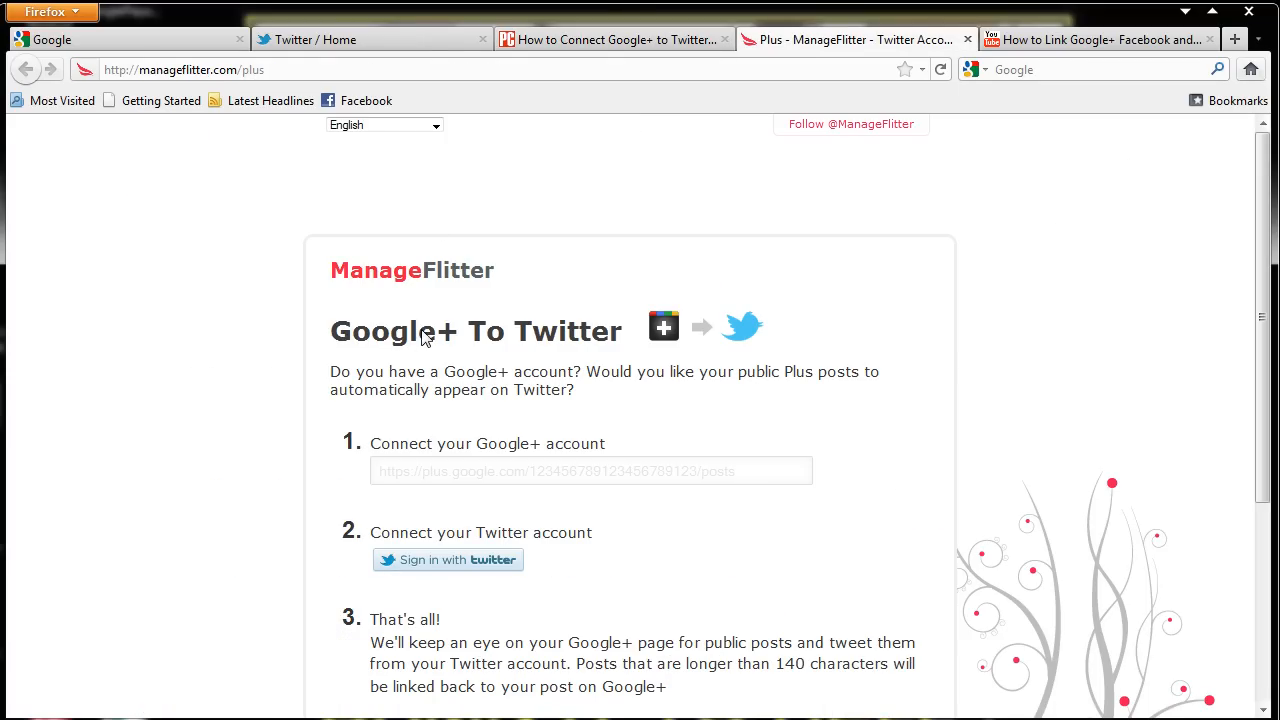
{"action": "mouse_move", "coordinate": [396, 378]}
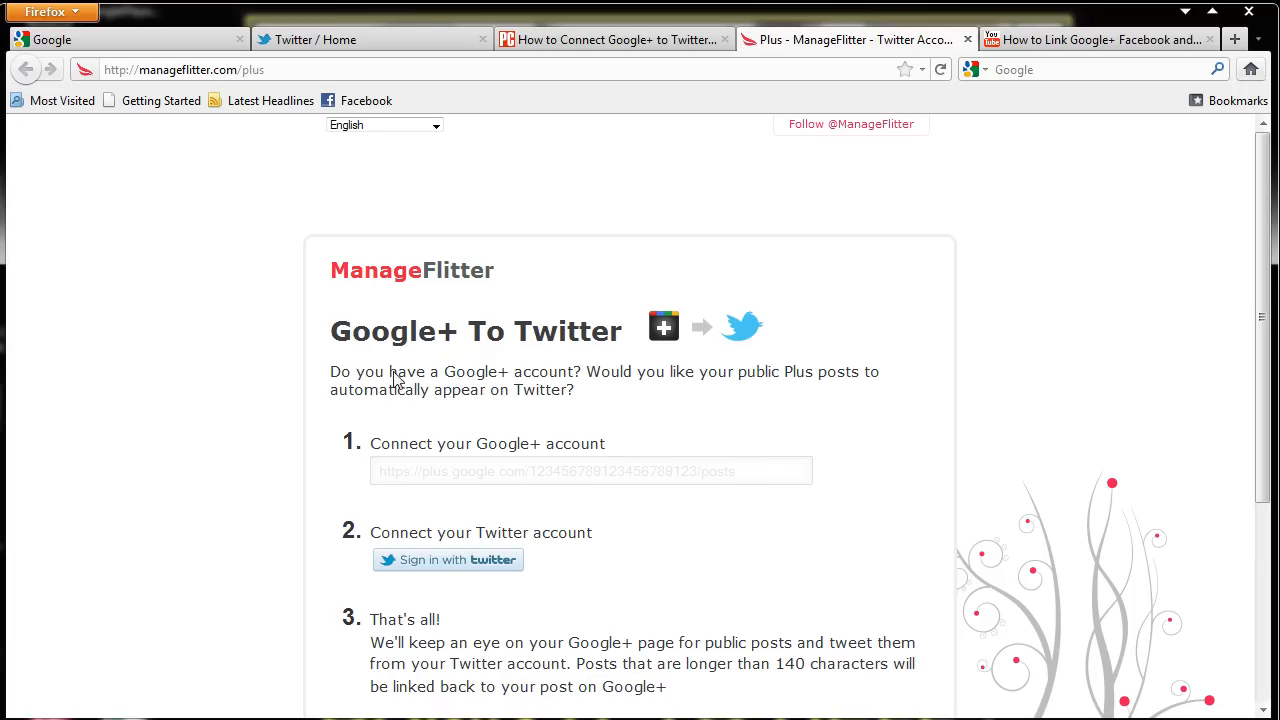
{"action": "mouse_move", "coordinate": [548, 376]}
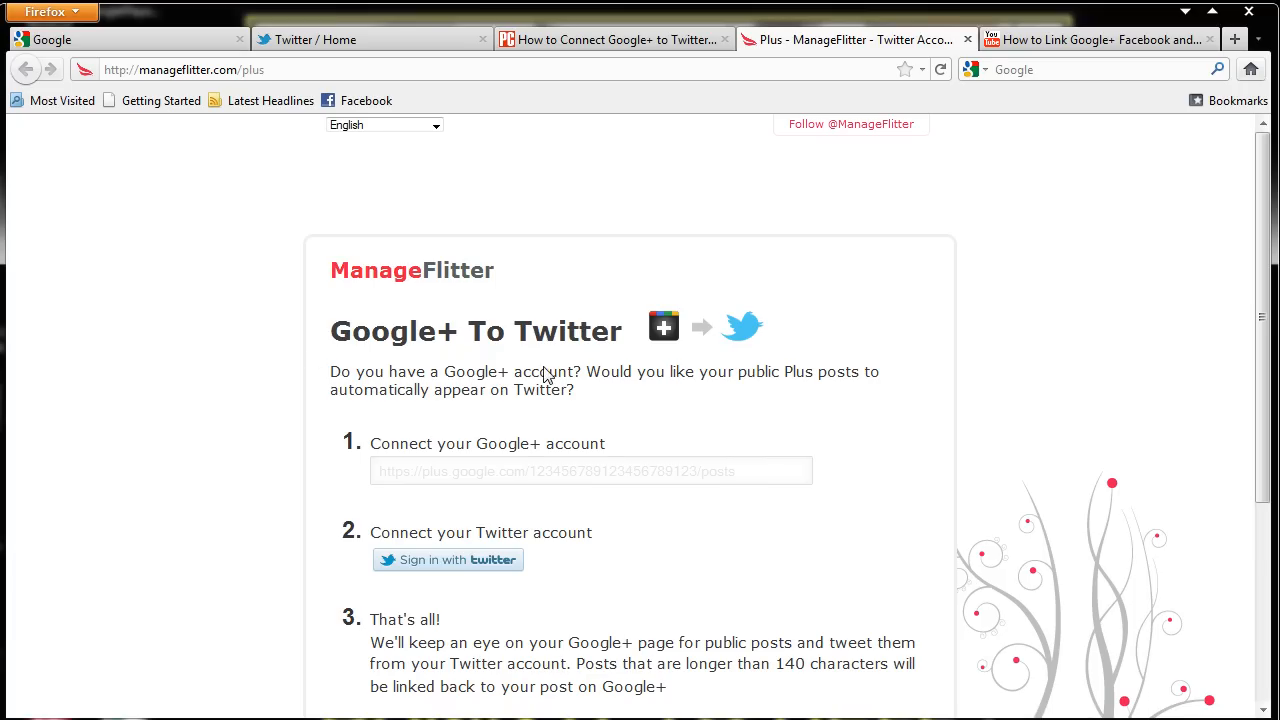
{"action": "mouse_move", "coordinate": [584, 422]}
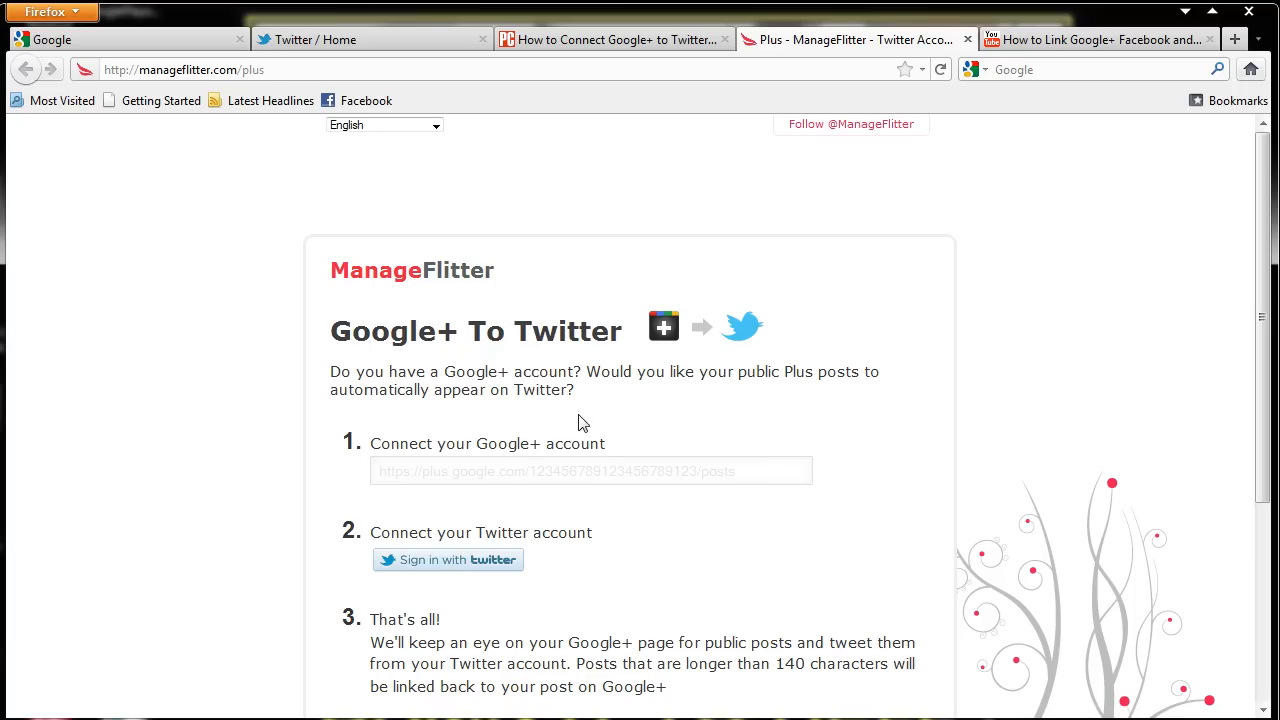
{"action": "mouse_move", "coordinate": [396, 408]}
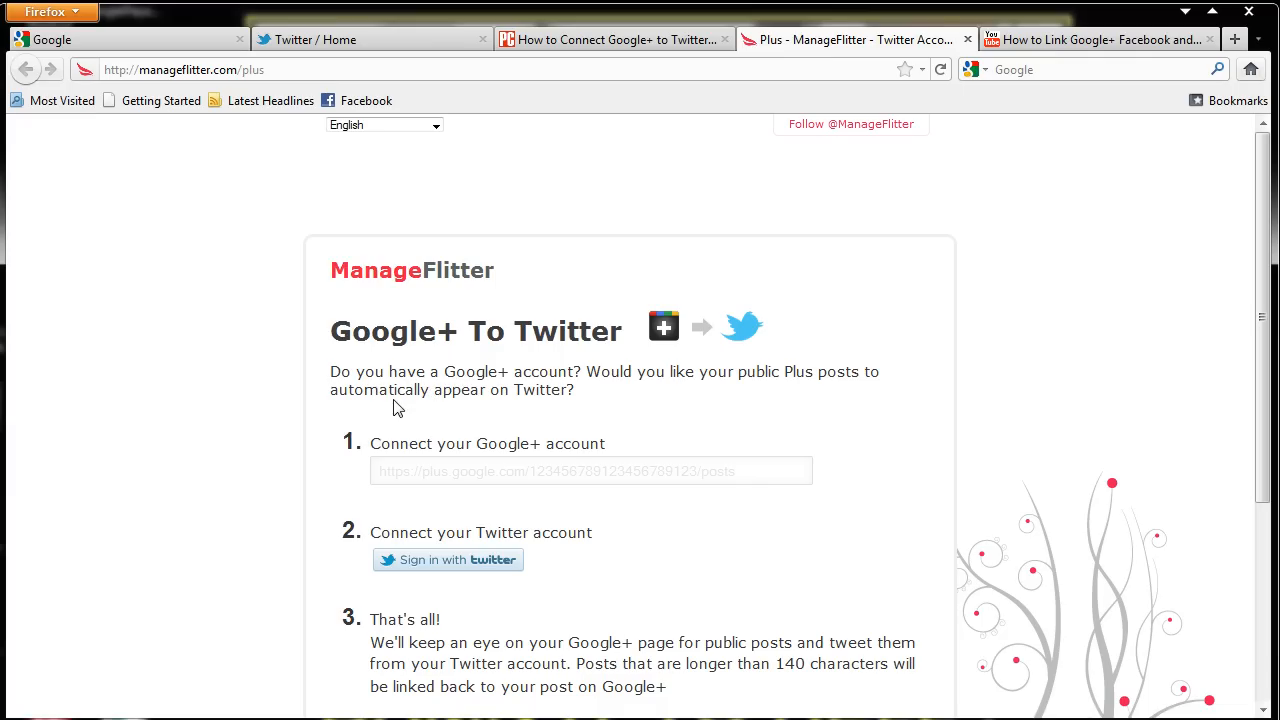
{"action": "mouse_move", "coordinate": [590, 468]}
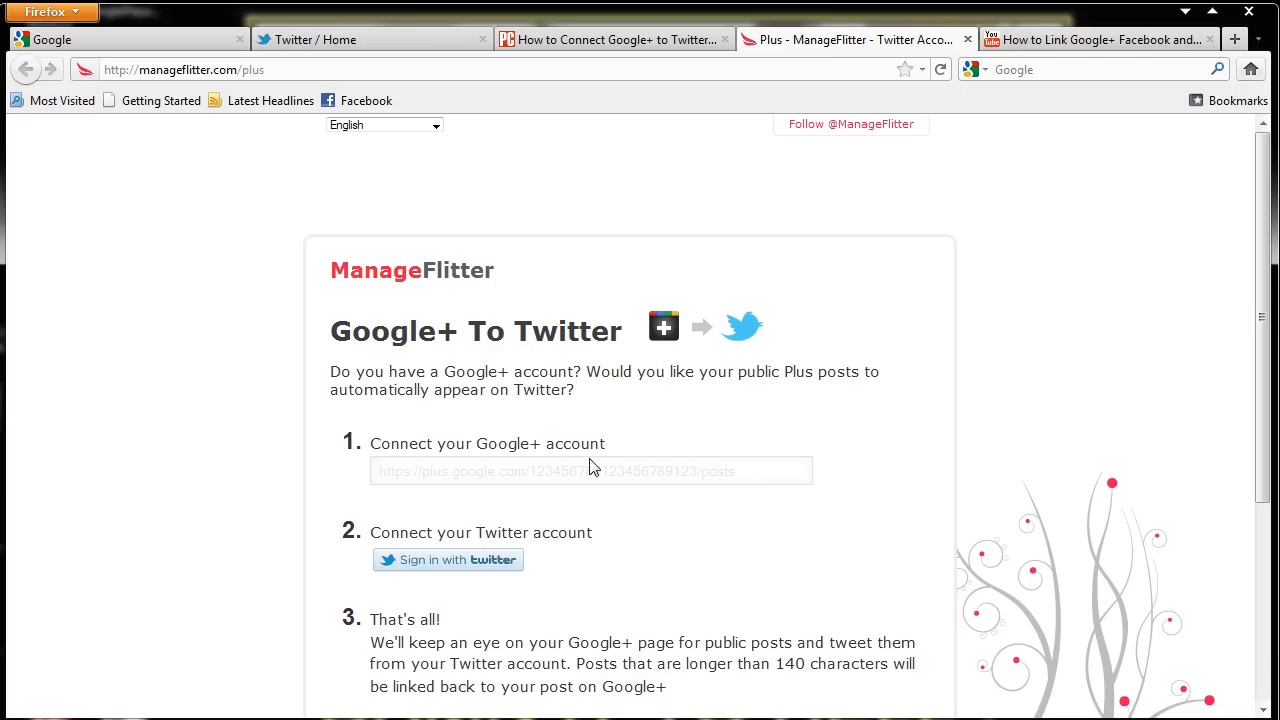
{"action": "left_click", "coordinate": [590, 472]}
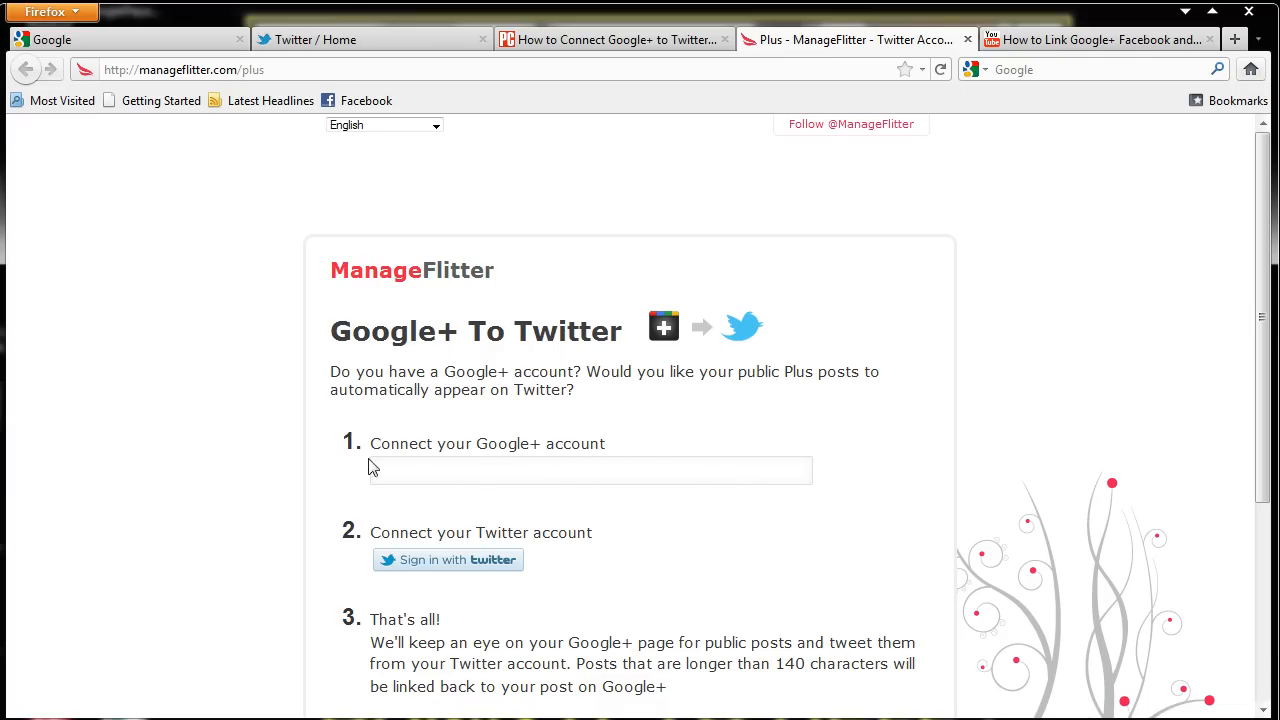
Go to my Google+ profile posts page and select its web address for copying
{"action": "left_click", "coordinate": [128, 40]}
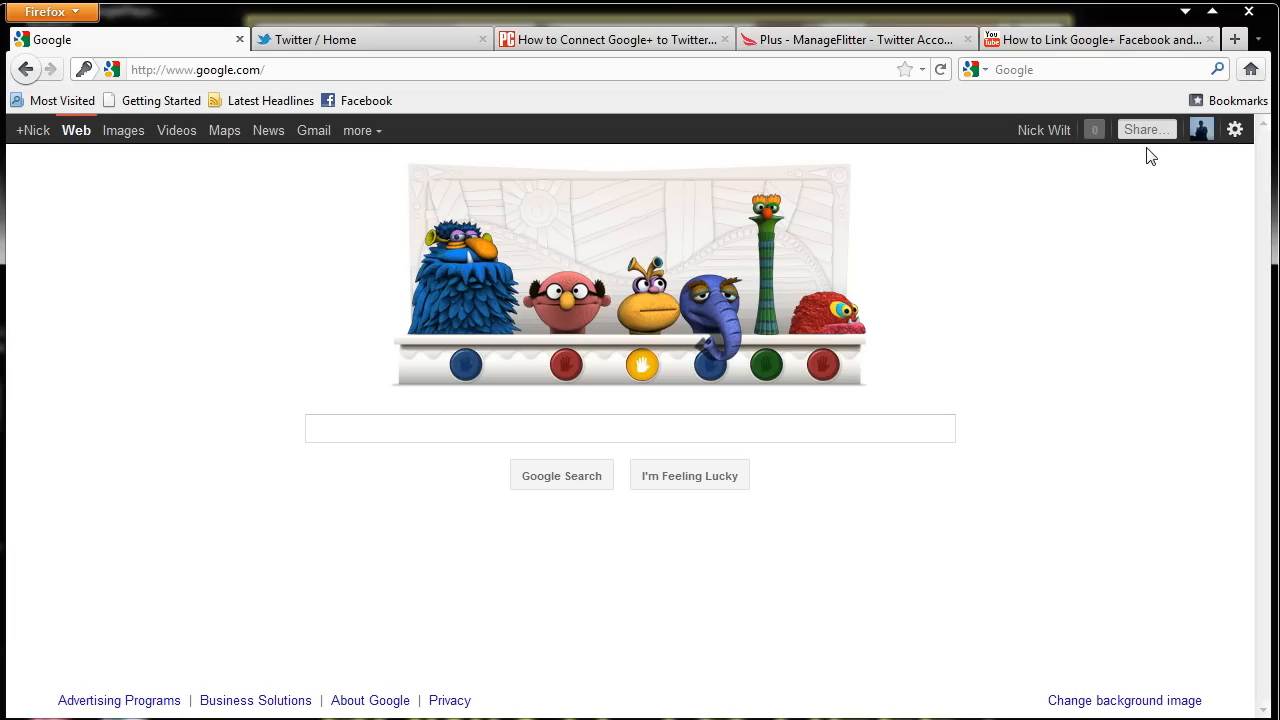
{"action": "left_click", "coordinate": [32, 130]}
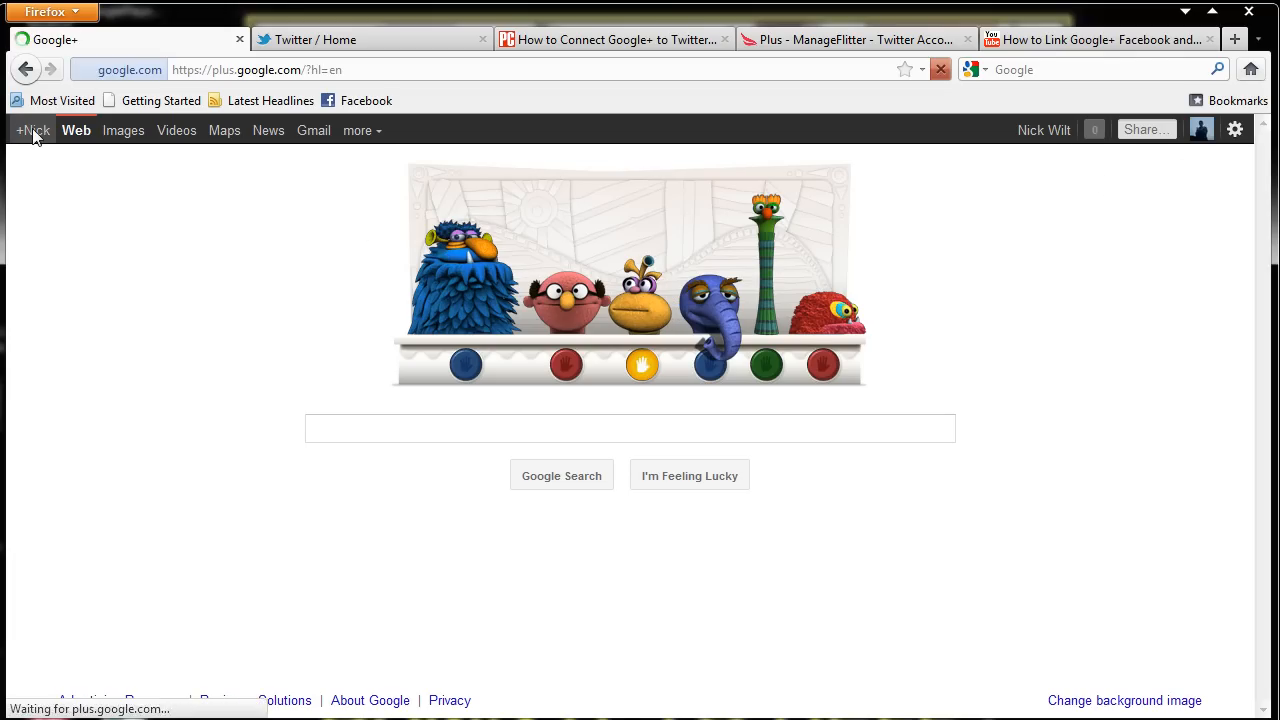
{"action": "left_click", "coordinate": [32, 130]}
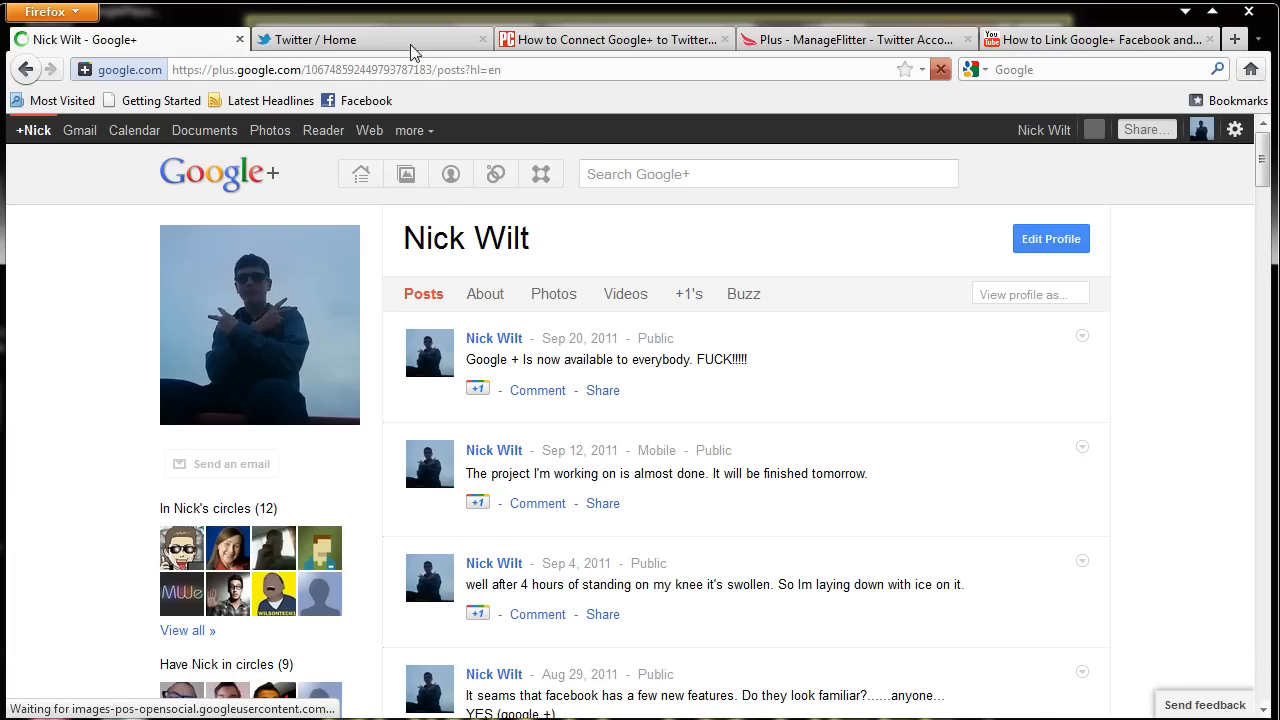
{"action": "left_click", "coordinate": [850, 40]}
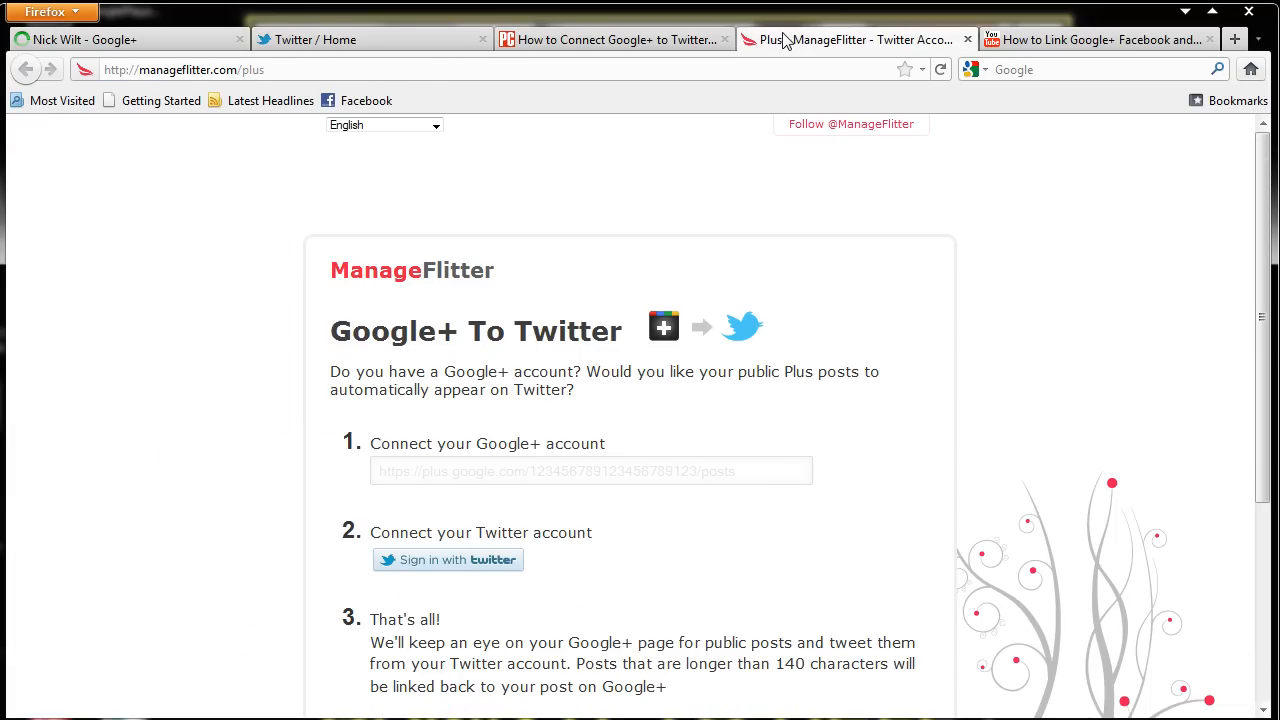
{"action": "left_click", "coordinate": [120, 40]}
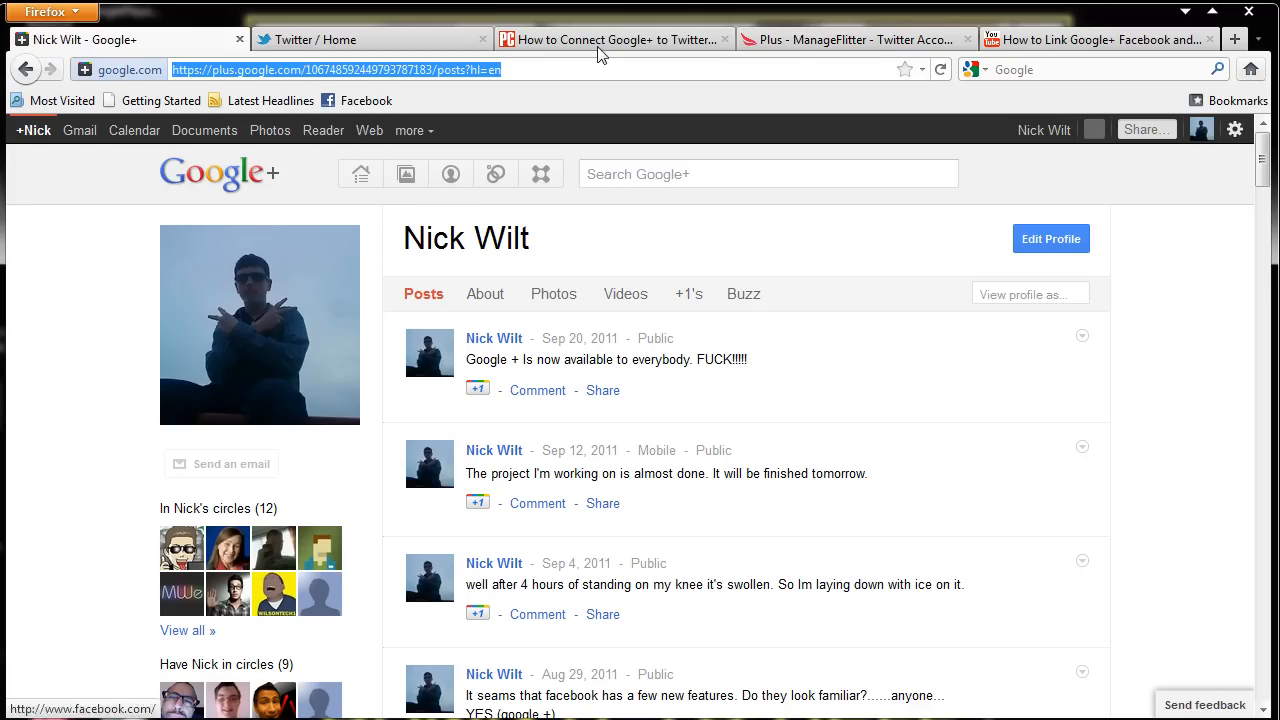
{"action": "left_click", "coordinate": [856, 40]}
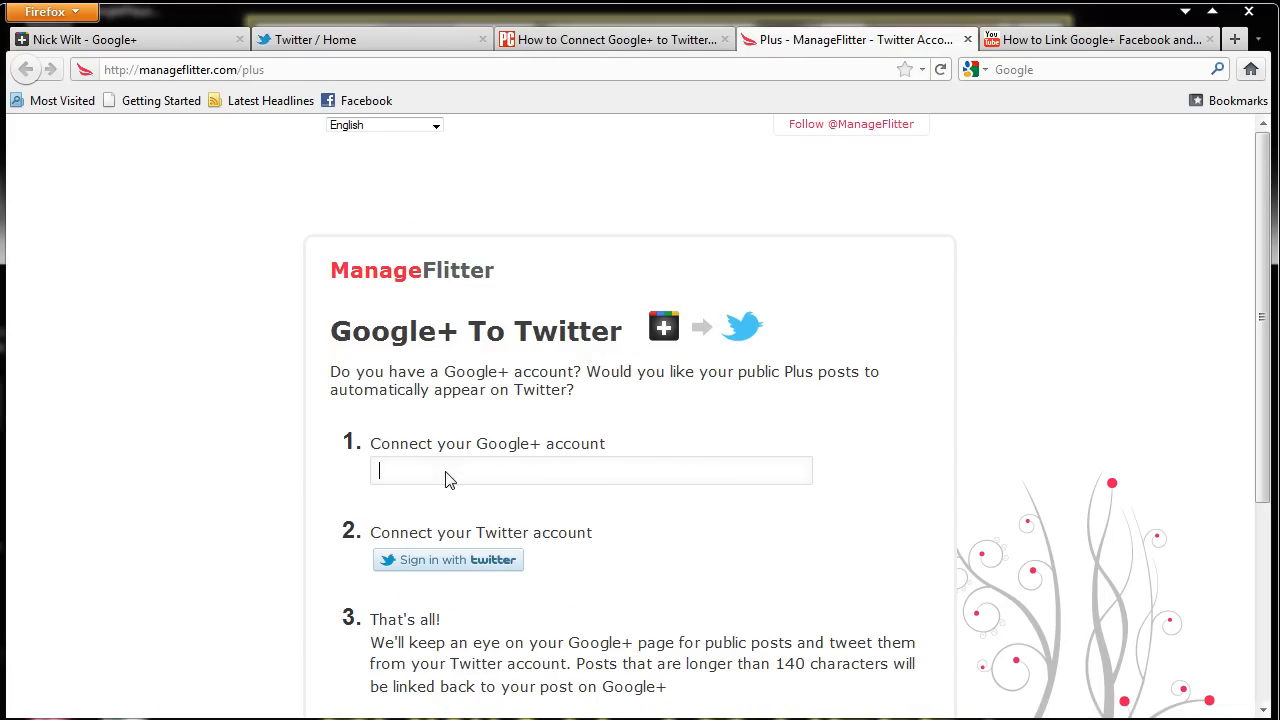
{"action": "type", "text": "https://plus.google.com/106748592449793787183/posts?hl=en"}
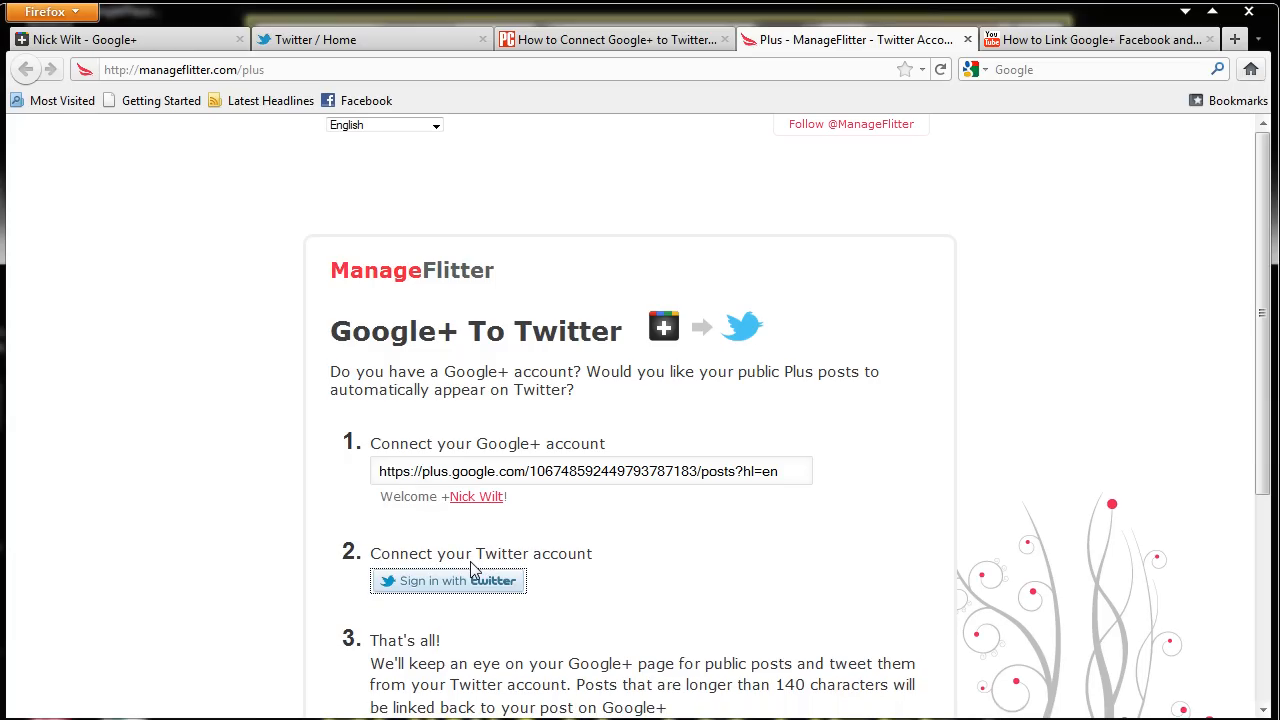
{"action": "mouse_move", "coordinate": [452, 542]}
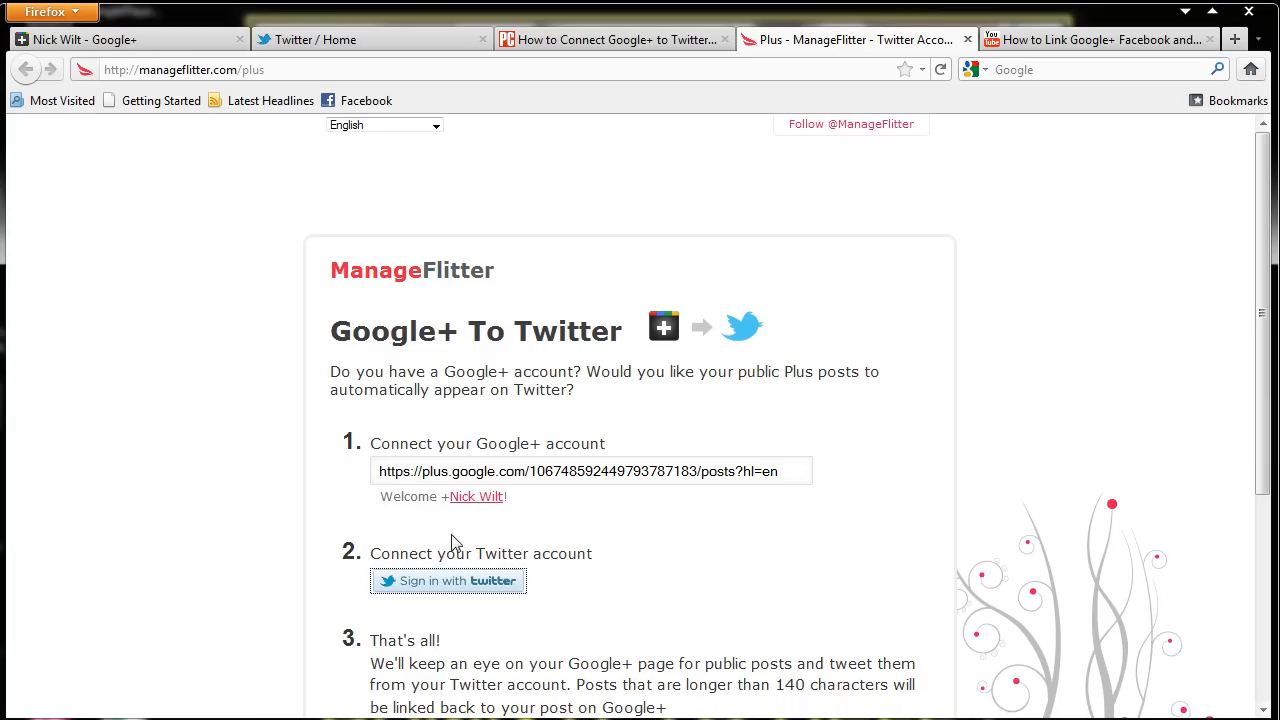
Sign in with Twitter, entering the password, to authorise ManageFlitter on the account
{"action": "left_click", "coordinate": [448, 580]}
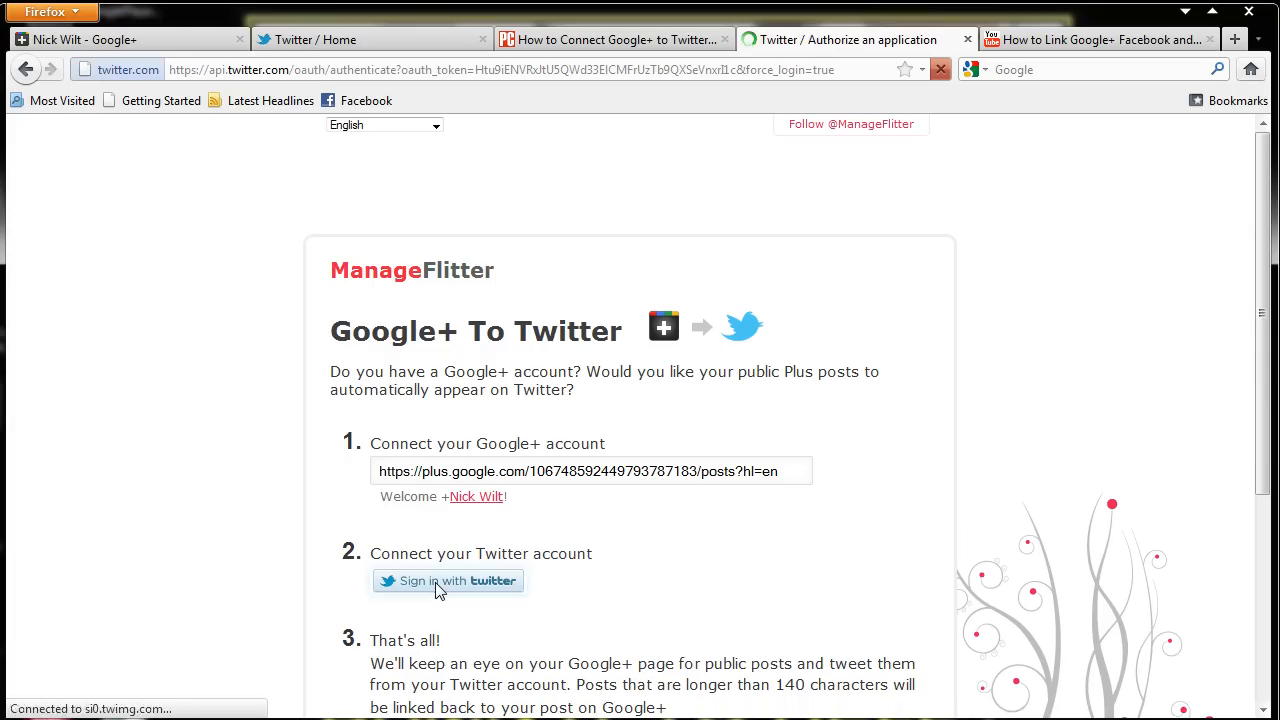
{"action": "left_click", "coordinate": [448, 580]}
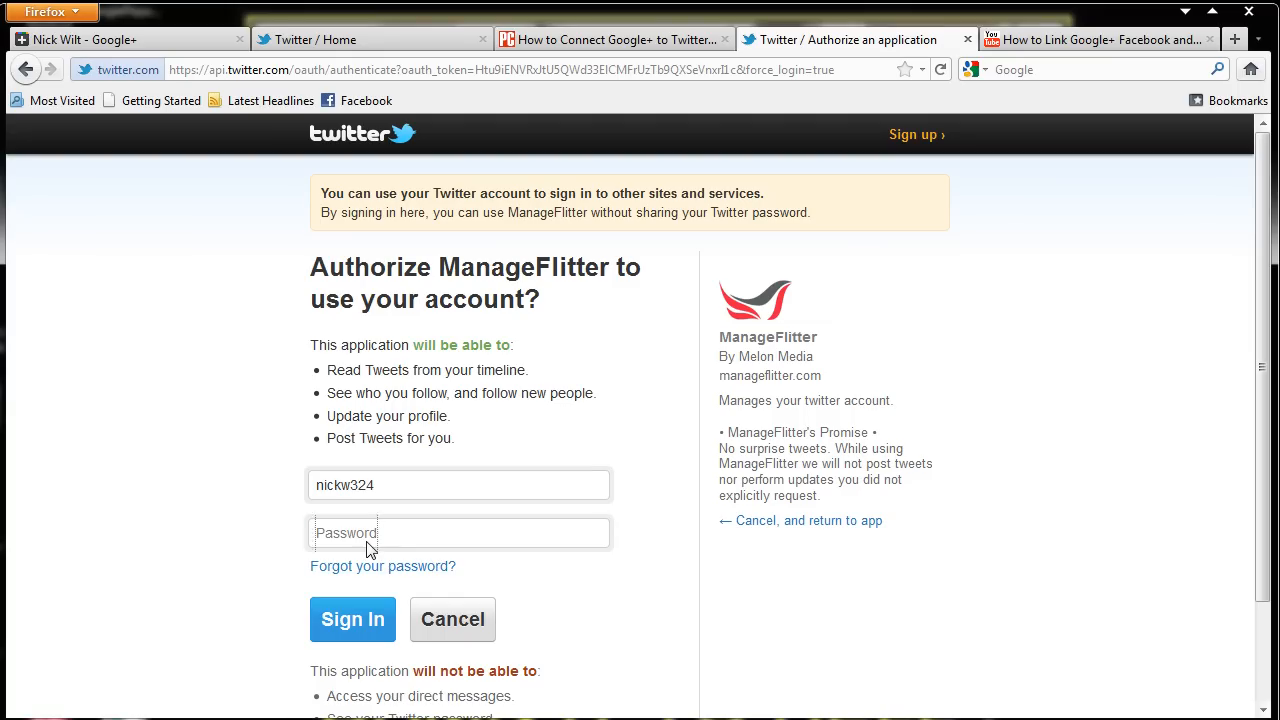
{"action": "type", "text": "•••"}
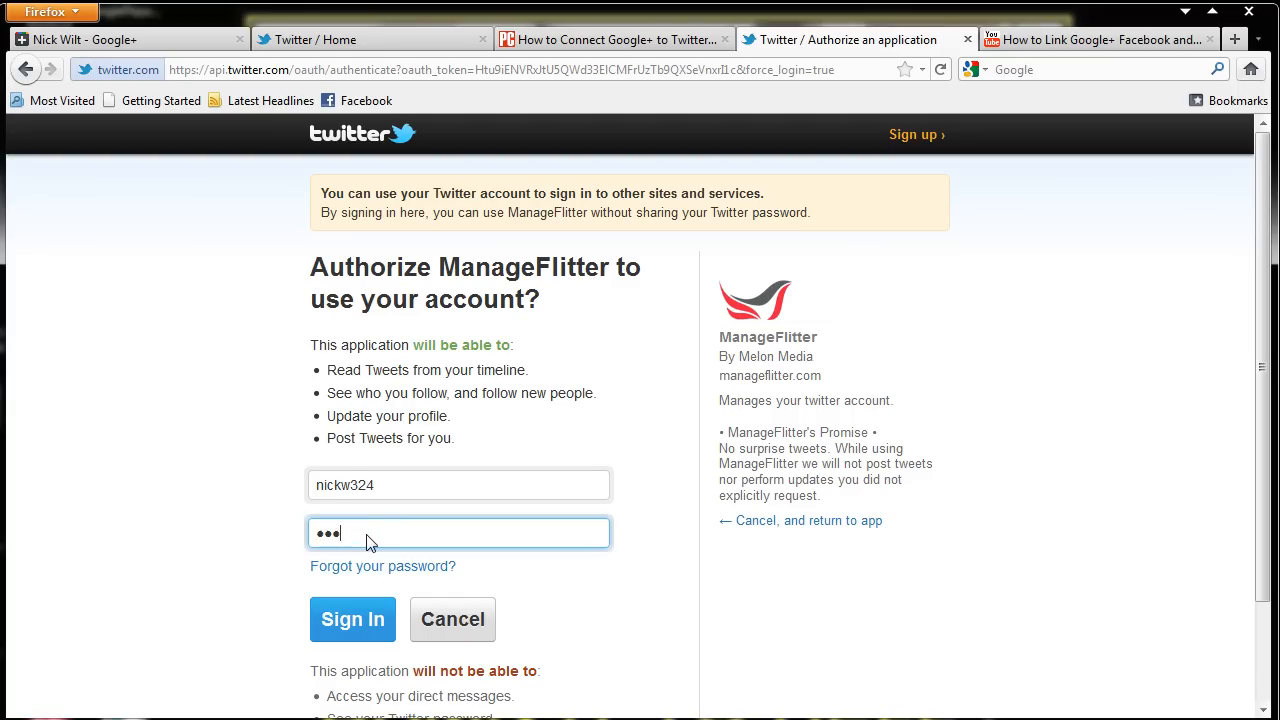
{"action": "left_click", "coordinate": [352, 620]}
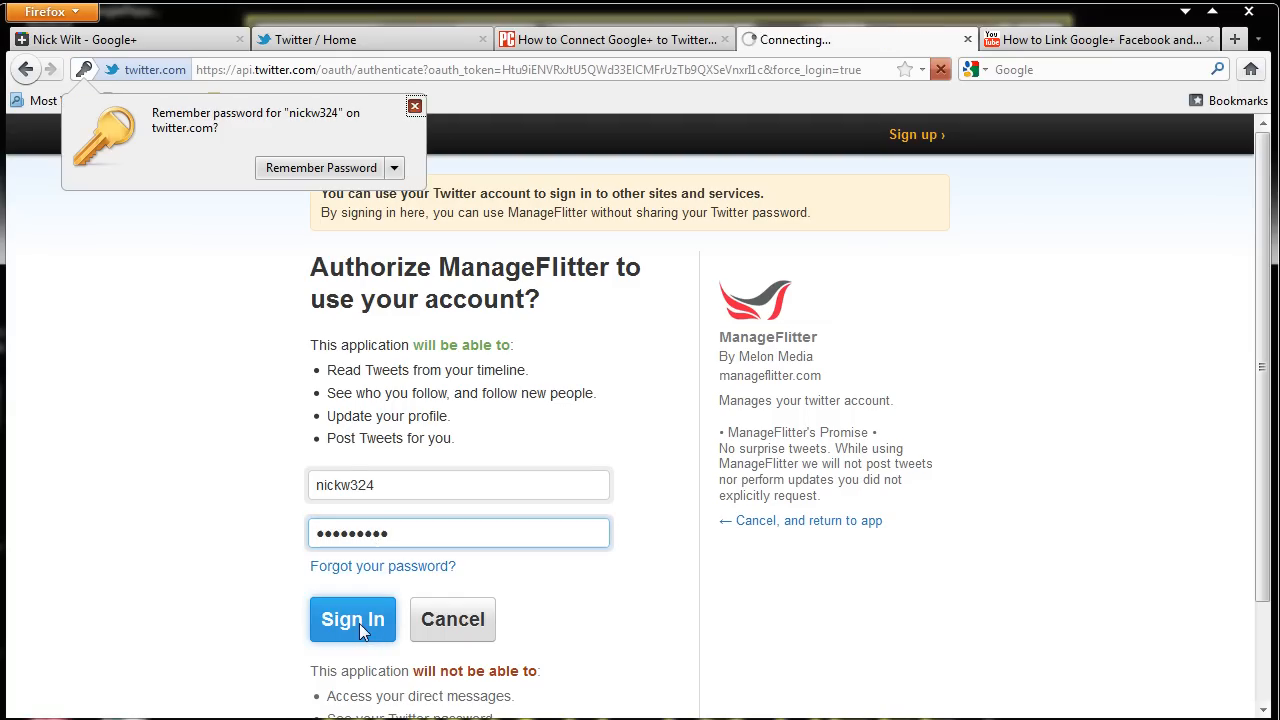
{"action": "left_click", "coordinate": [352, 620]}
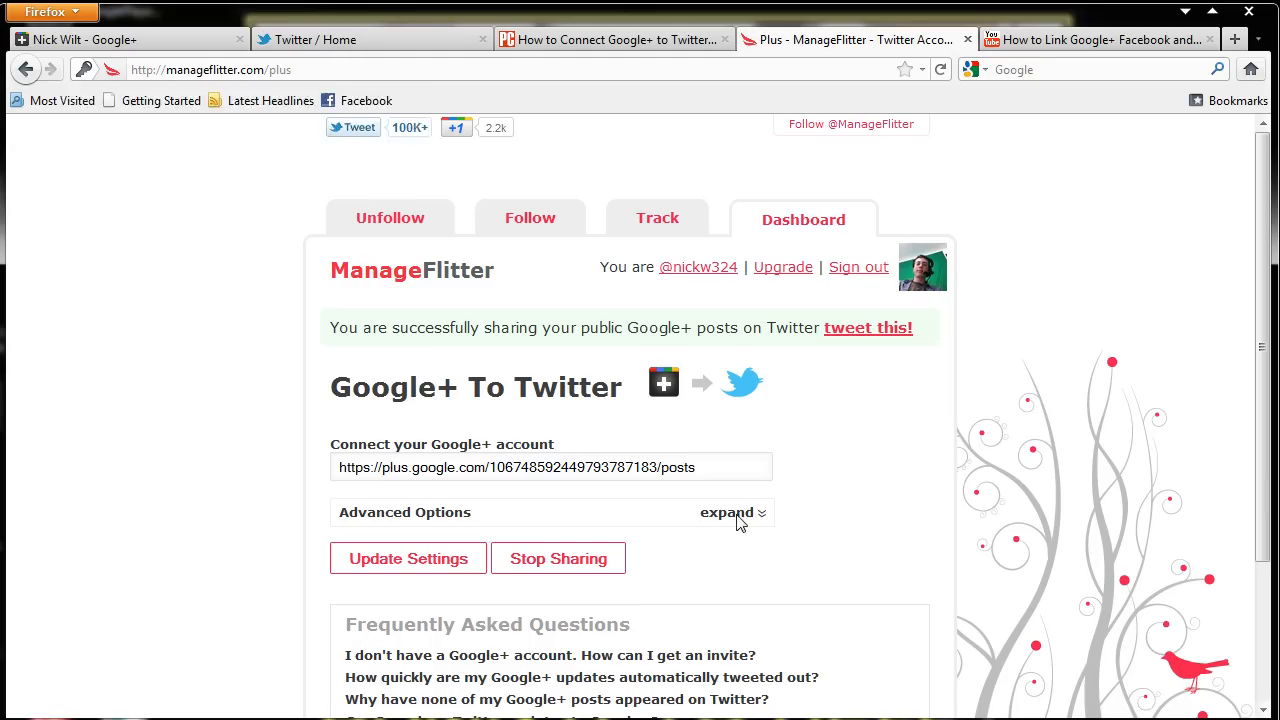
Under Advanced Options tick 'Always include a link to the original Google+ post' and collapse again
{"action": "left_click", "coordinate": [728, 512]}
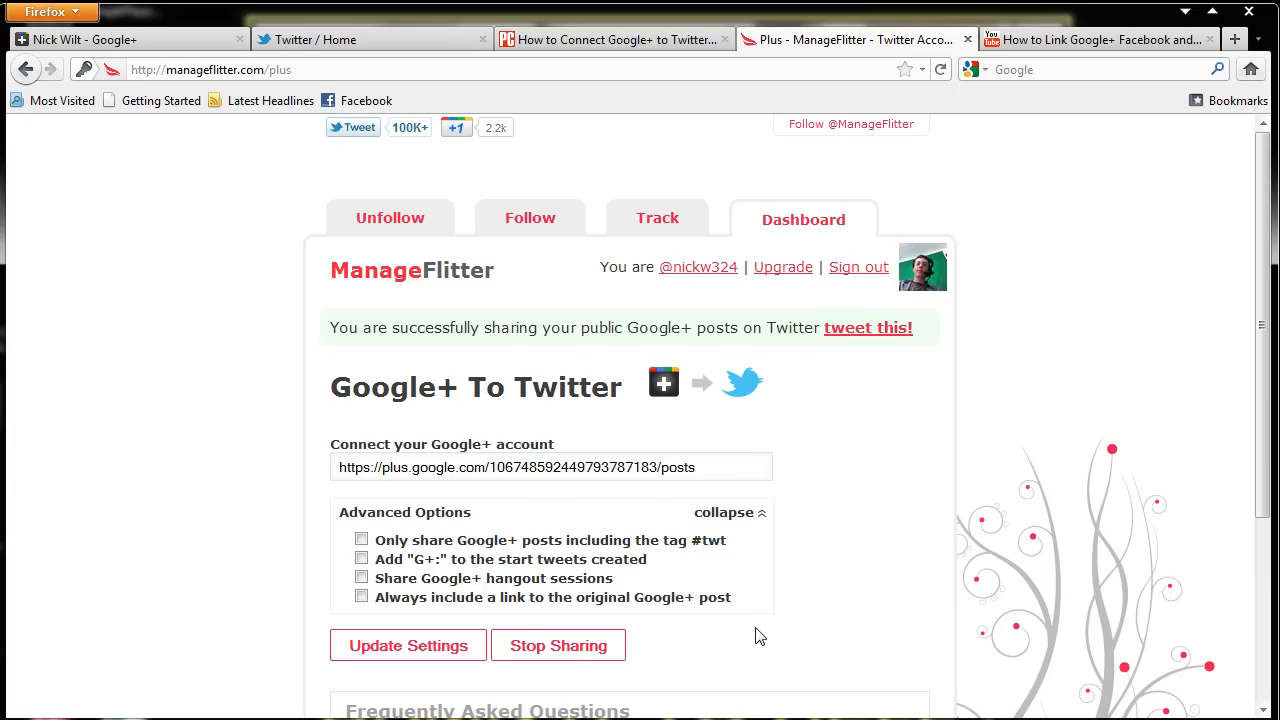
{"action": "left_click", "coordinate": [360, 596]}
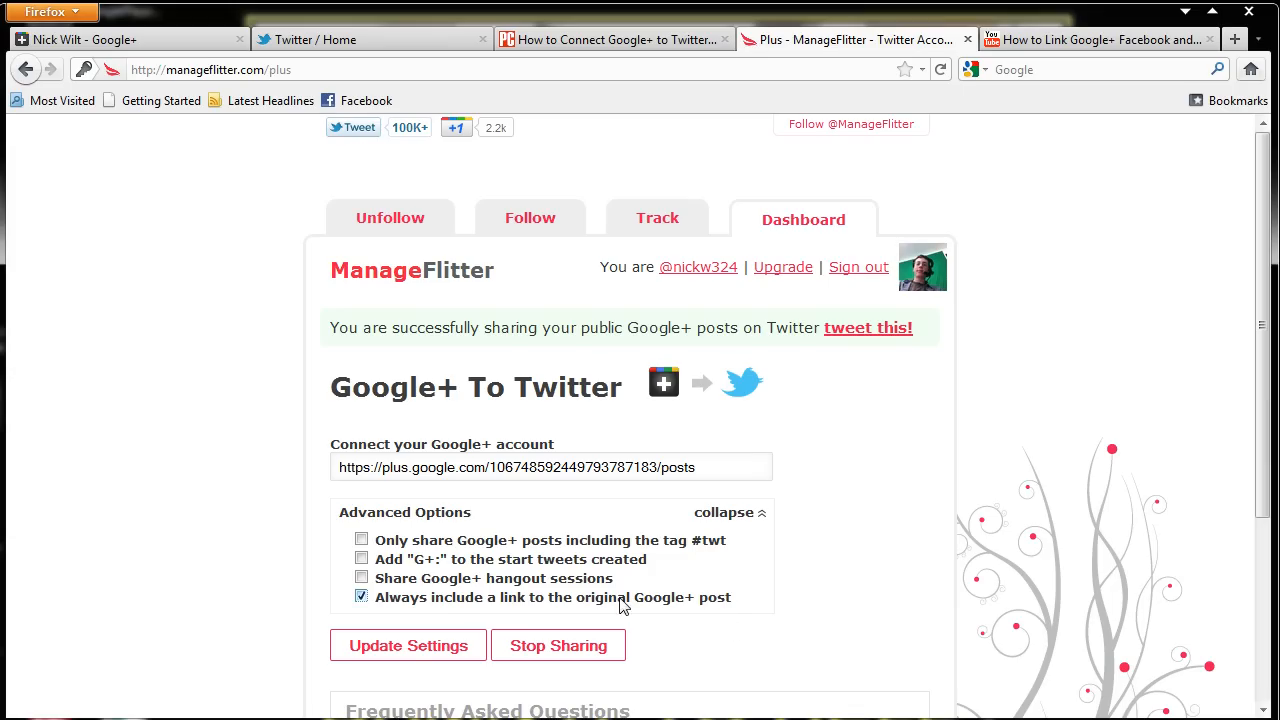
{"action": "left_click", "coordinate": [408, 644]}
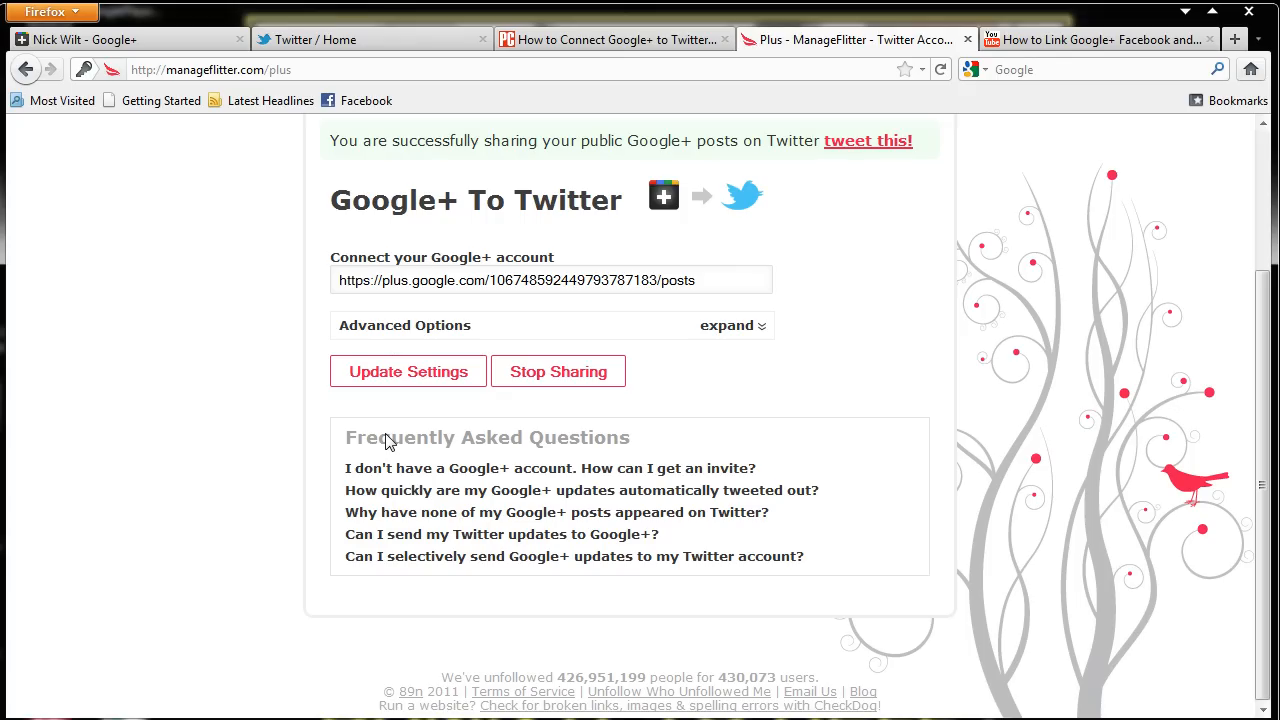
{"action": "mouse_move", "coordinate": [560, 468]}
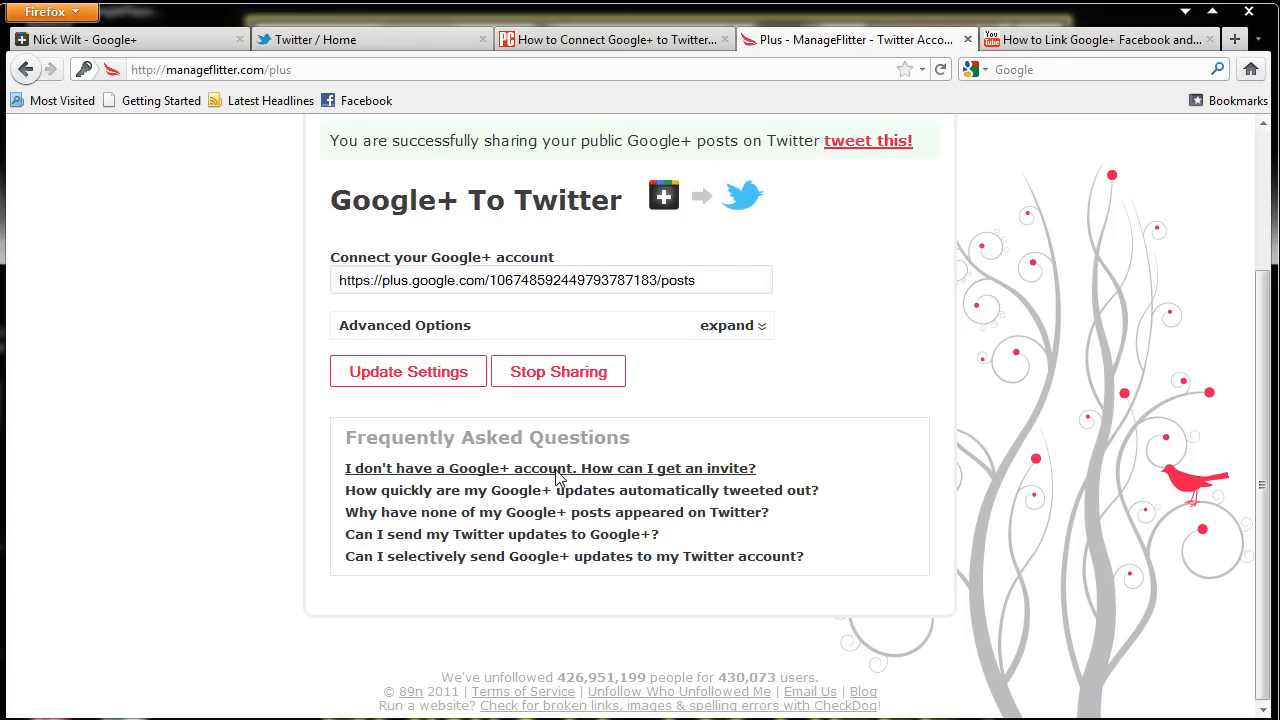
{"action": "mouse_move", "coordinate": [480, 490]}
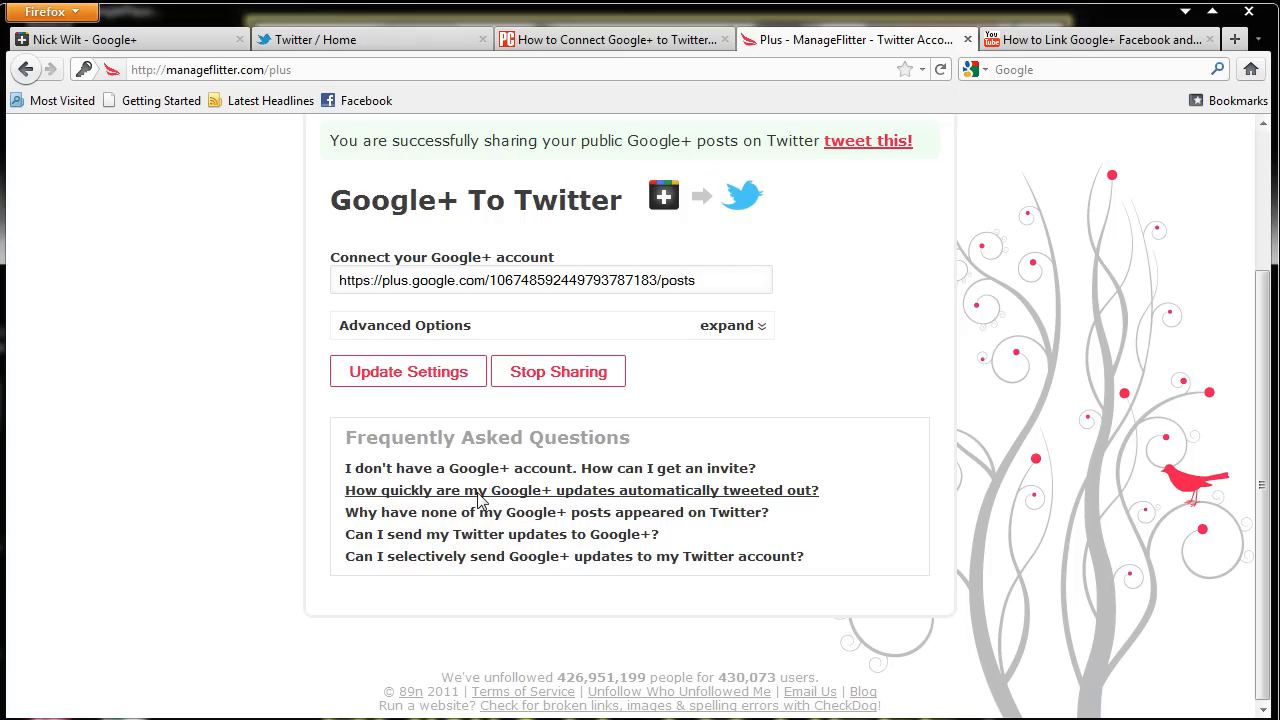
{"action": "scroll", "scroll_direction": "up", "scroll_amount": 3}
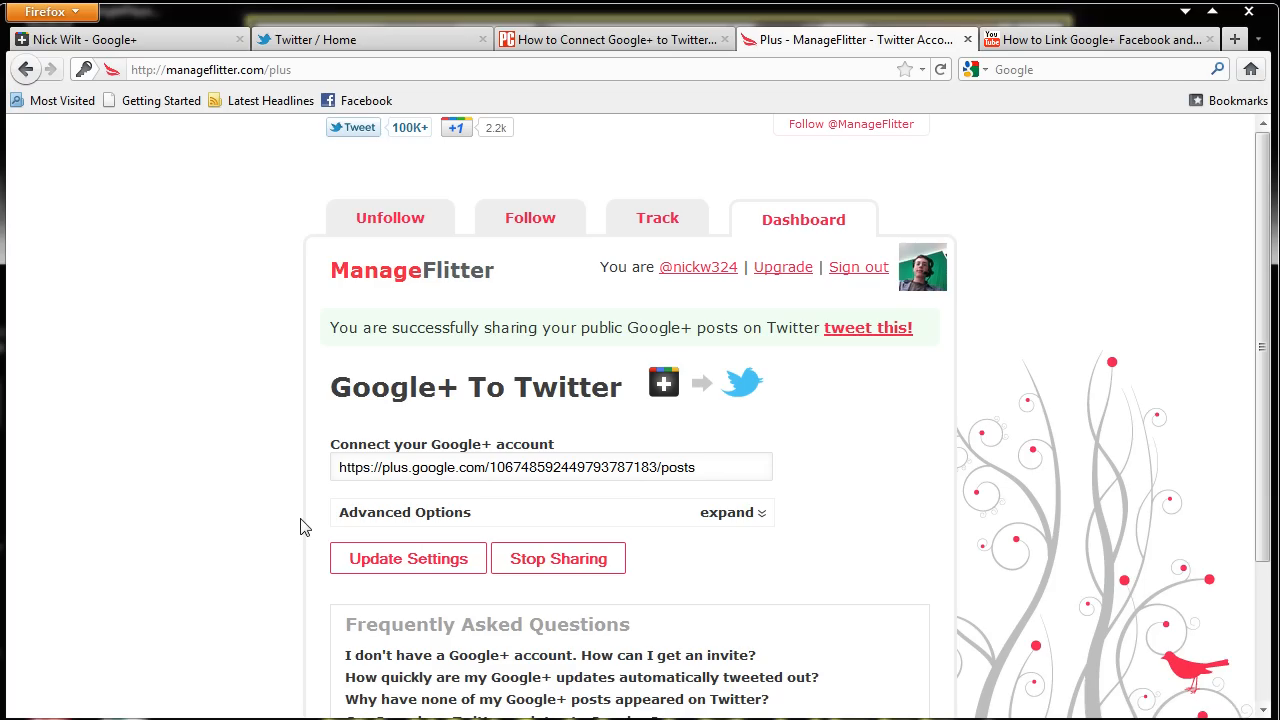
{"action": "mouse_move", "coordinate": [810, 240]}
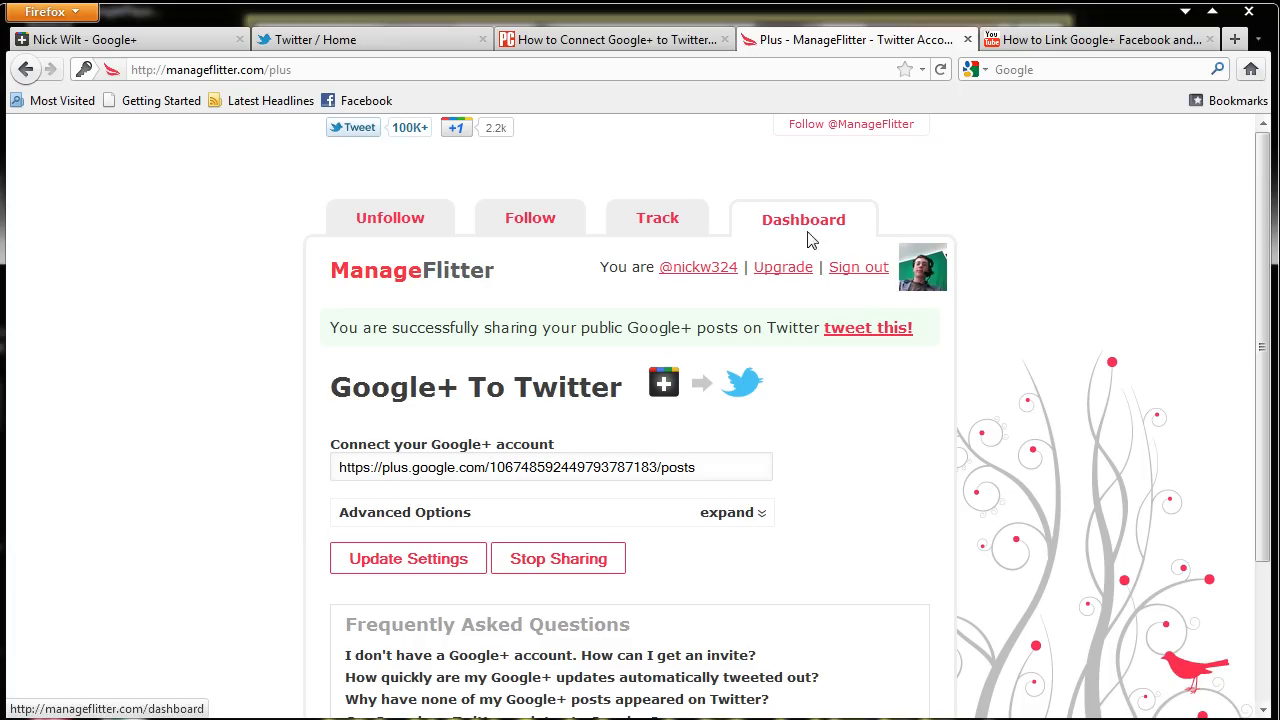
{"action": "mouse_move", "coordinate": [688, 284]}
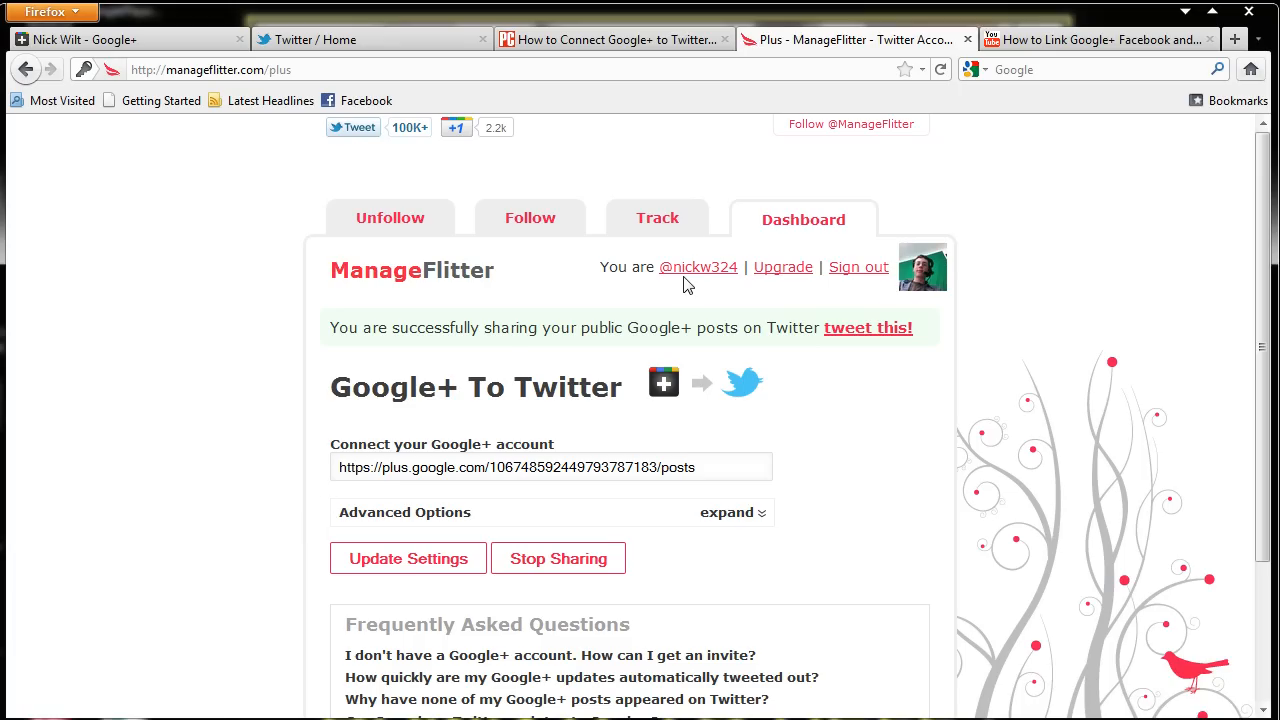
{"action": "mouse_move", "coordinate": [828, 280]}
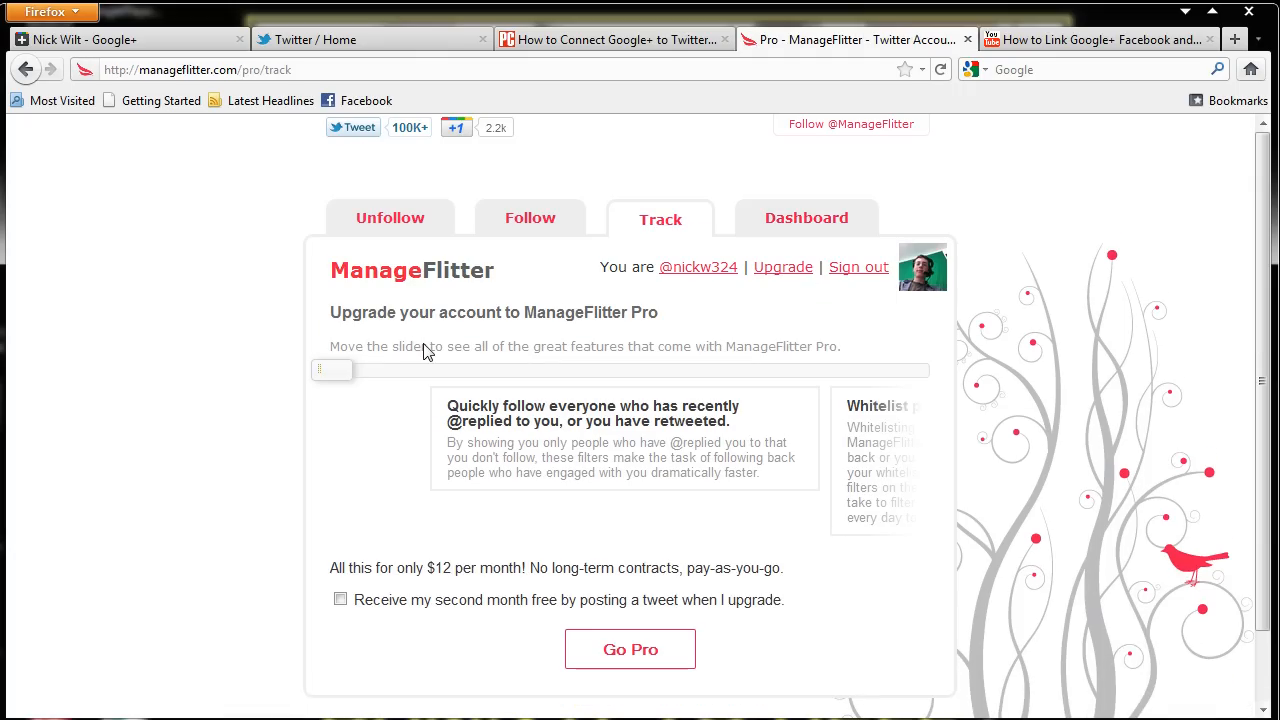
{"action": "mouse_move", "coordinate": [520, 488]}
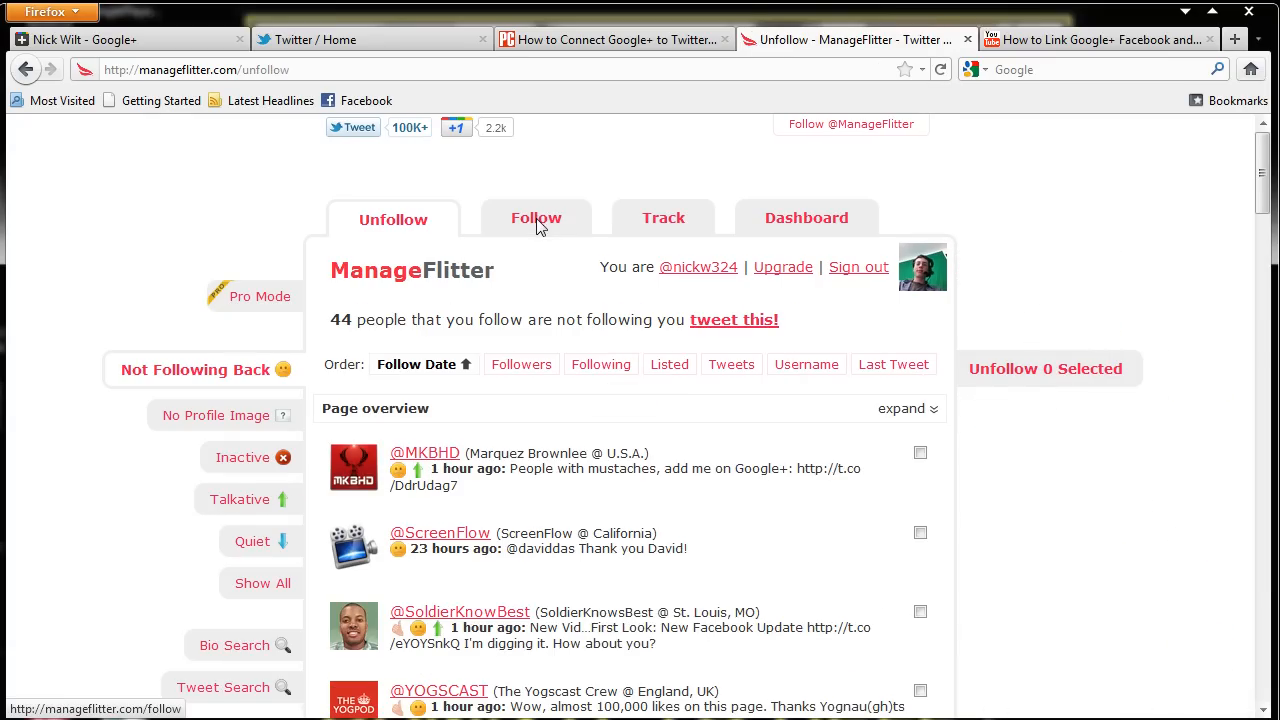
{"action": "mouse_move", "coordinate": [800, 224]}
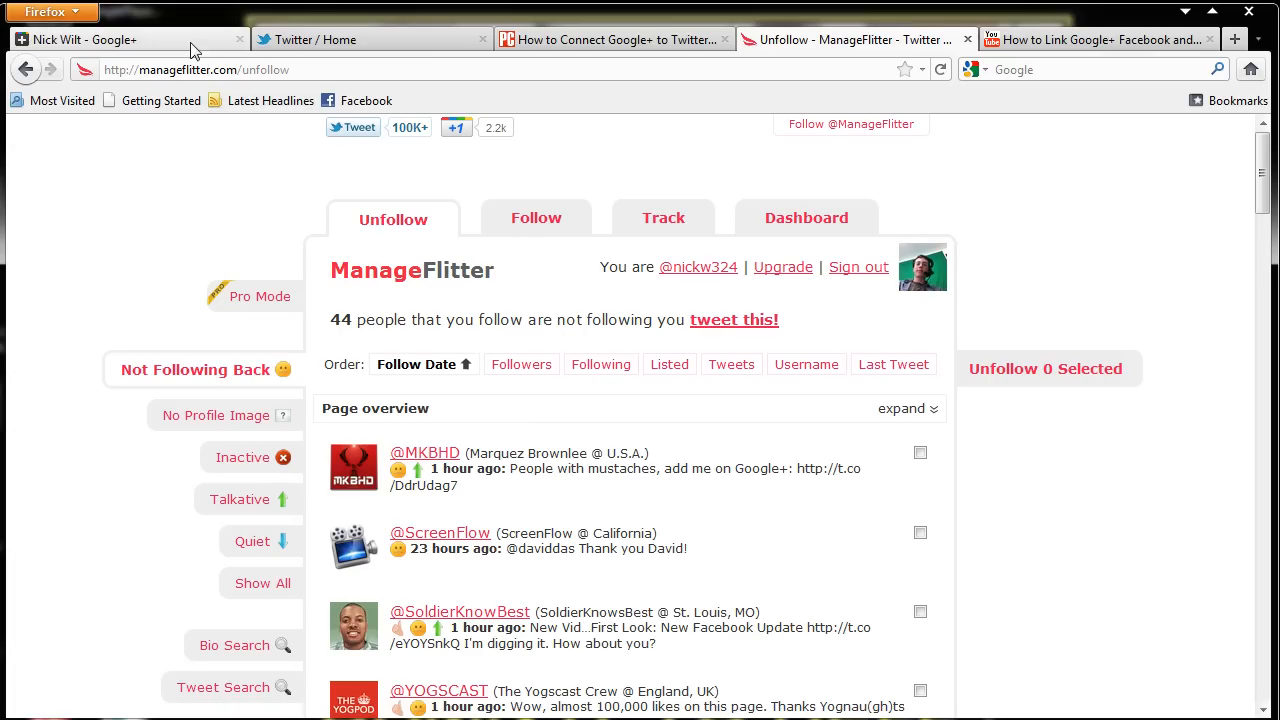
Write a new Google+ post about linking Google+ and Twitter, ending 'if you can see this on twitter than it works.'
{"action": "left_click", "coordinate": [120, 40]}
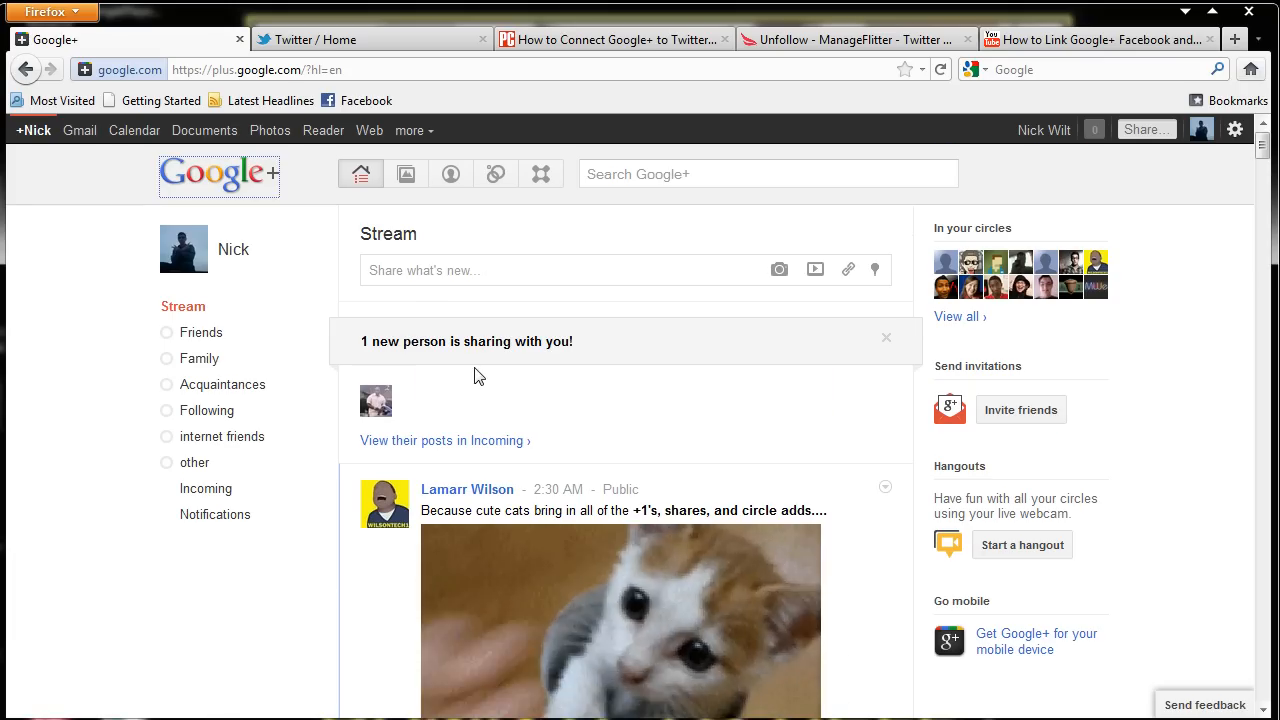
{"action": "left_click", "coordinate": [560, 270]}
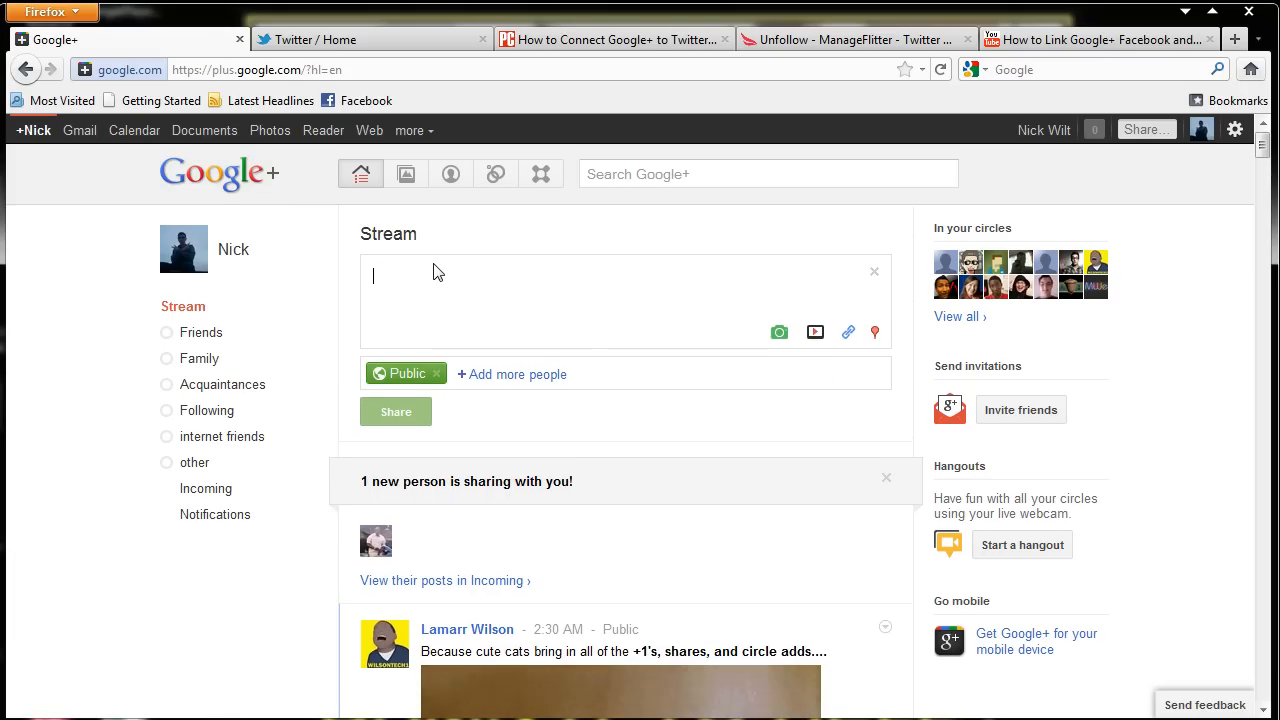
{"action": "type", "text": "I tried linkin google"}
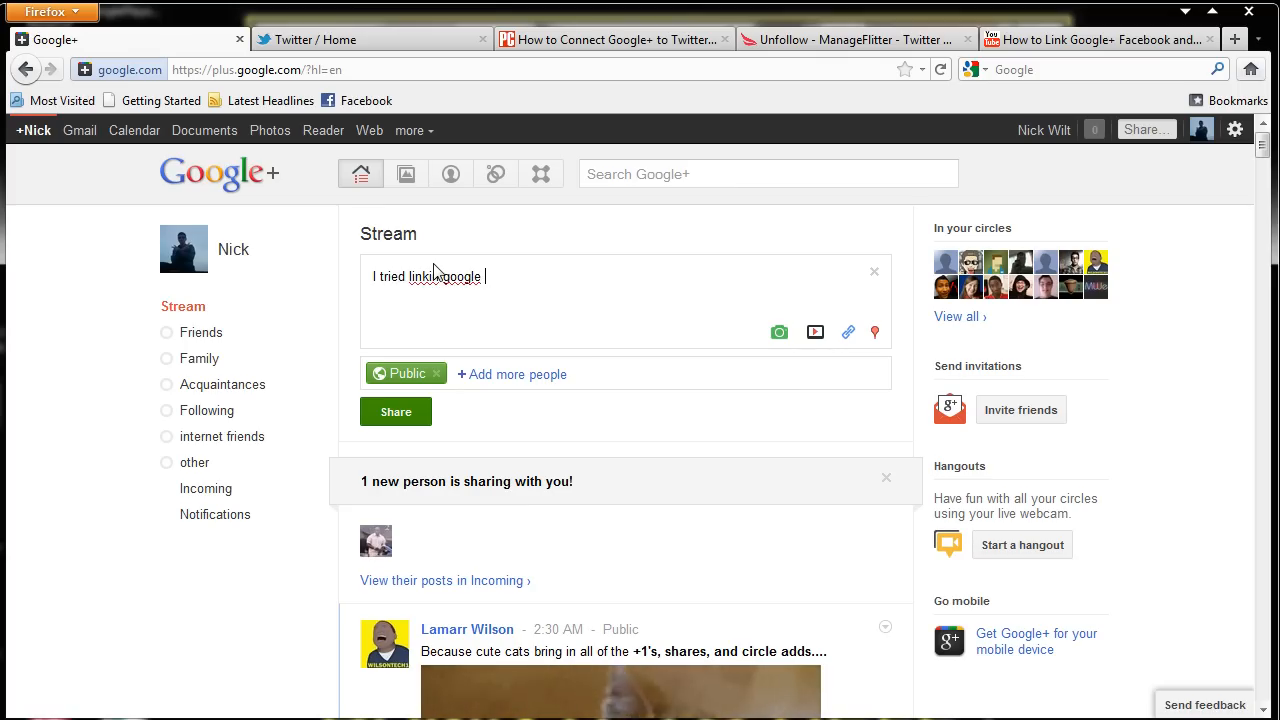
{"action": "type", "text": "+ and"}
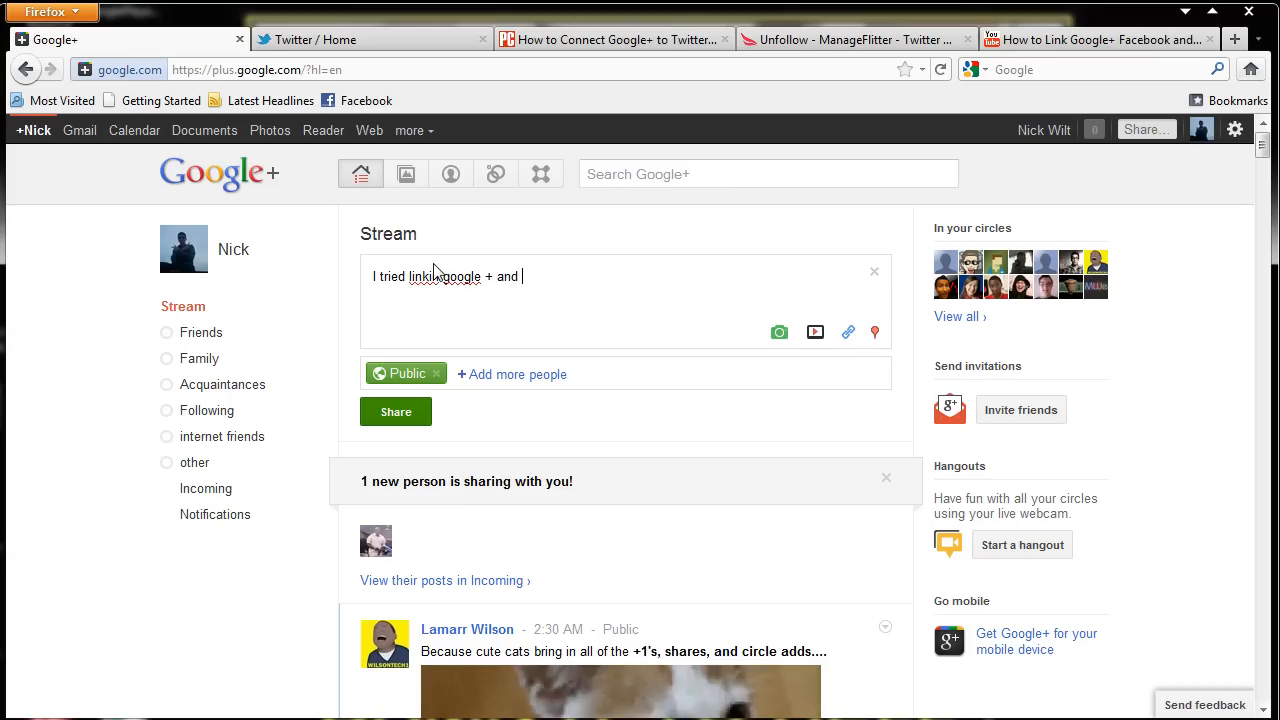
{"action": "type", "text": "twitter toge"}
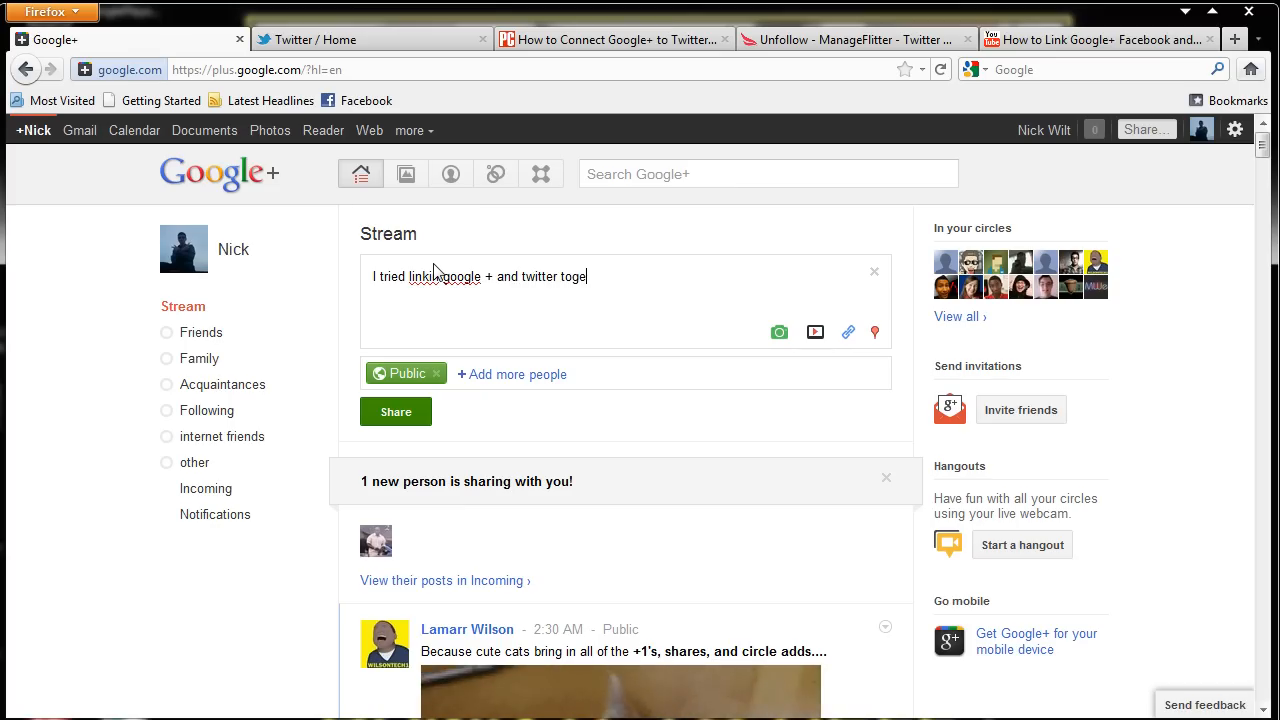
{"action": "type", "text": "her"}
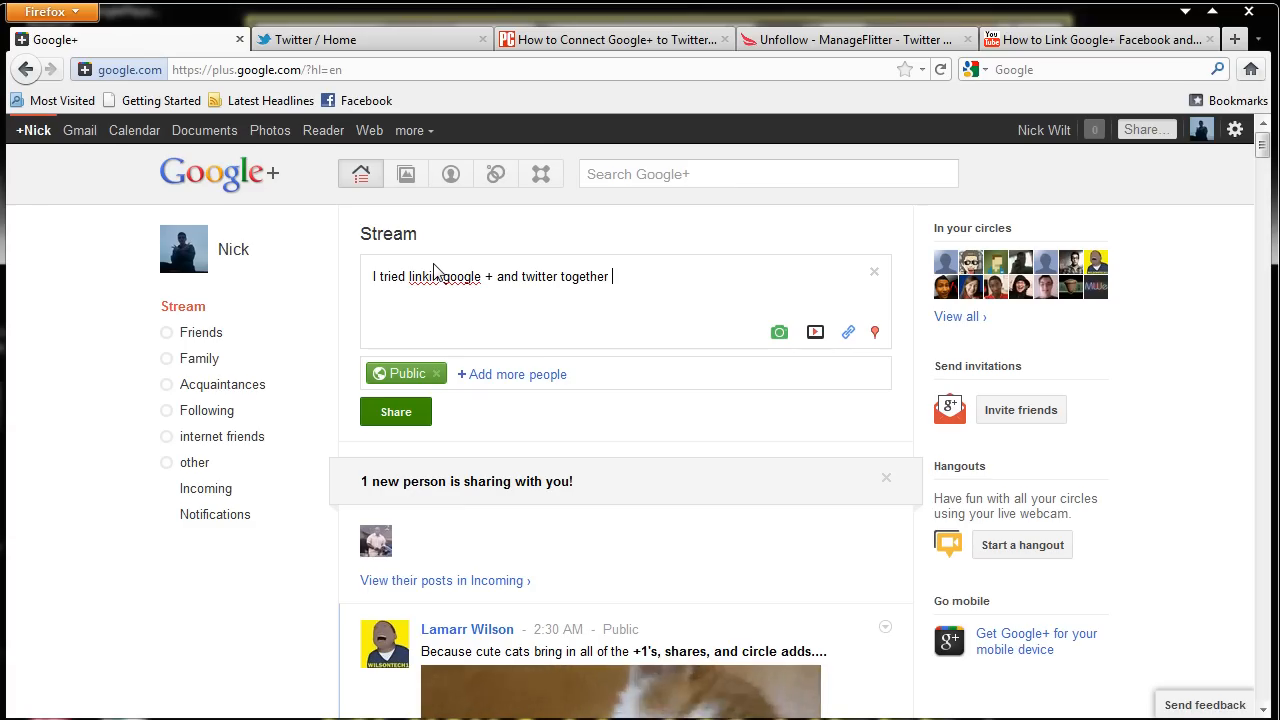
{"action": "type", "text": "if you can"}
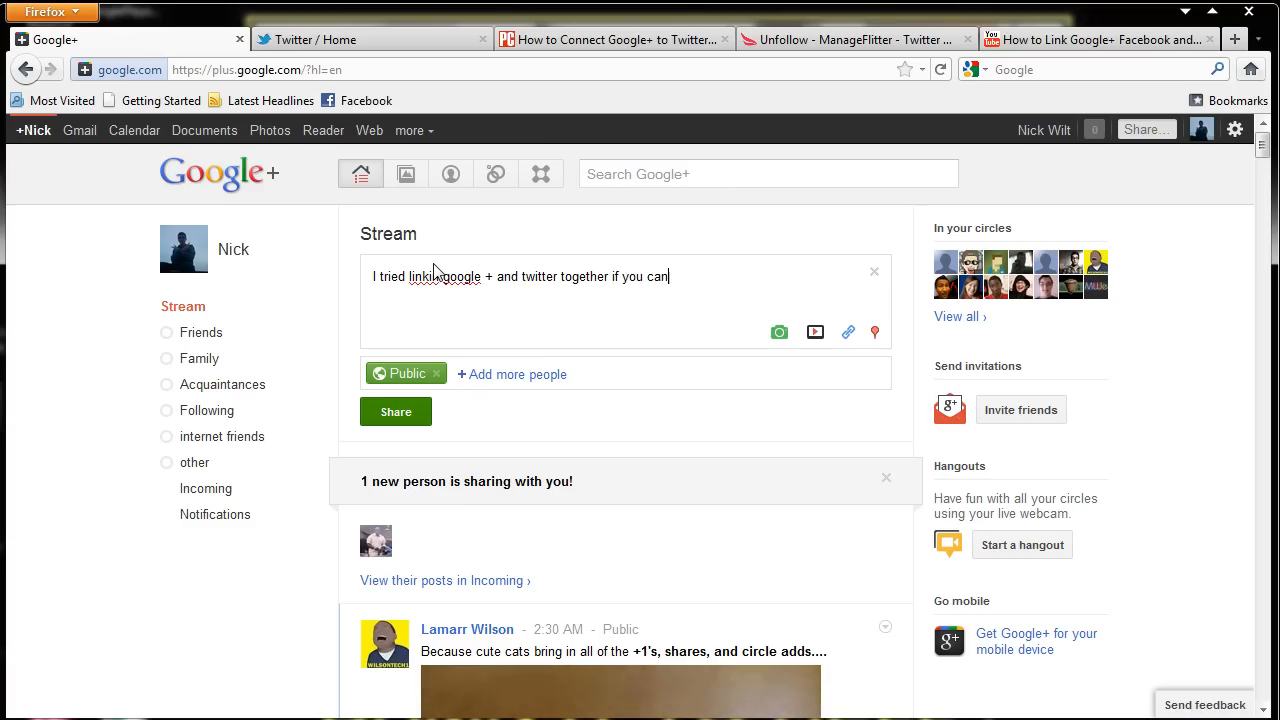
{"action": "type", "text": "see this on twitter than"}
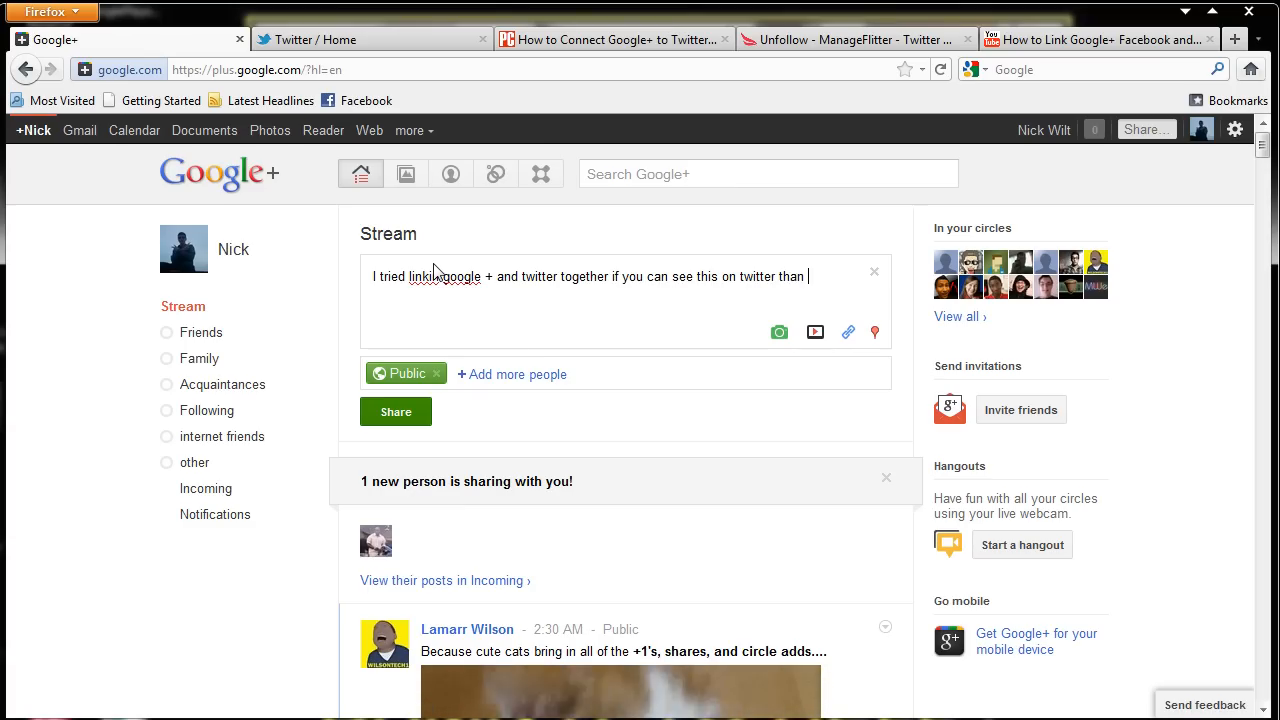
{"action": "type", "text": "it works."}
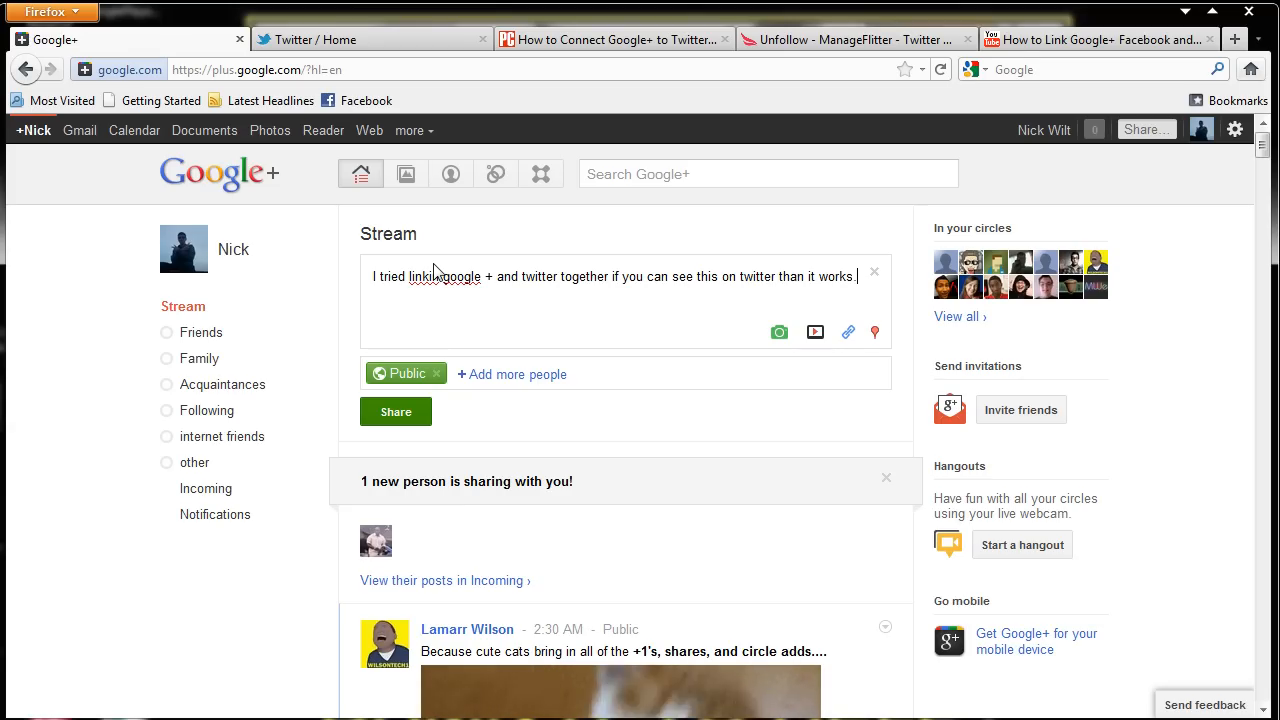
Fix the misspelled word to 'linking', publish the post publicly and head to Twitter
{"action": "right_click", "coordinate": [436, 276]}
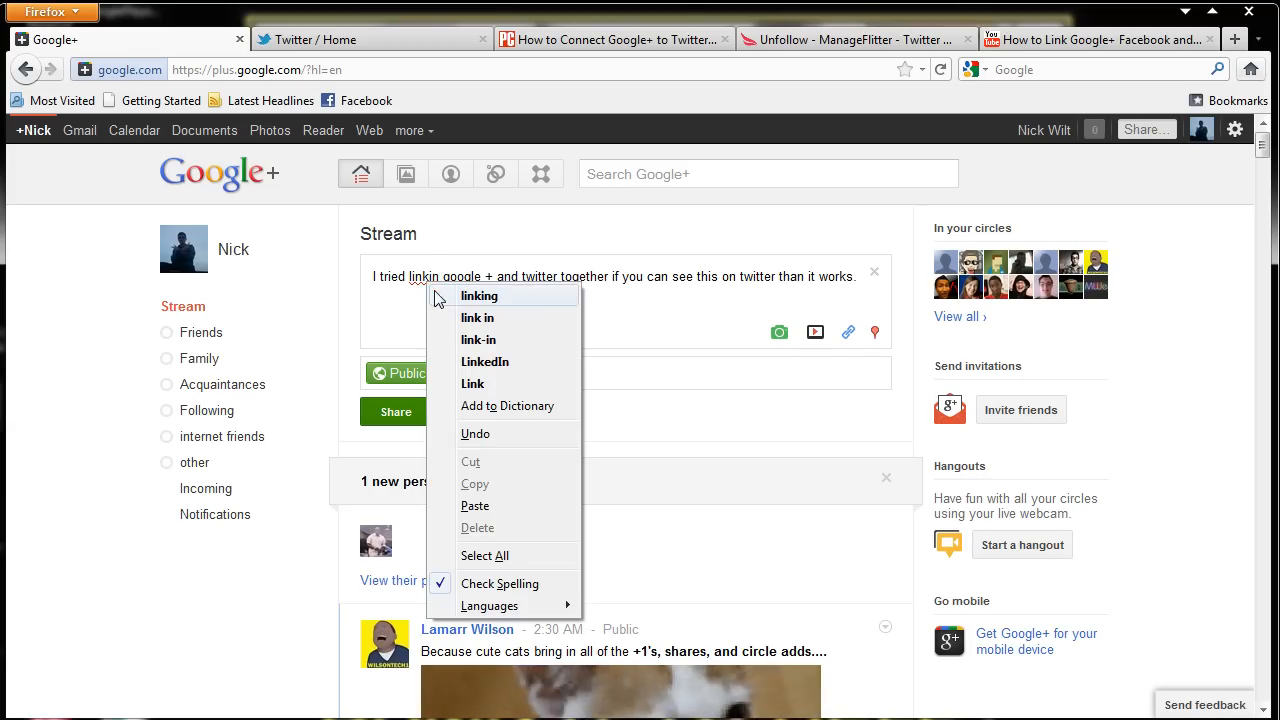
{"action": "left_click", "coordinate": [476, 288]}
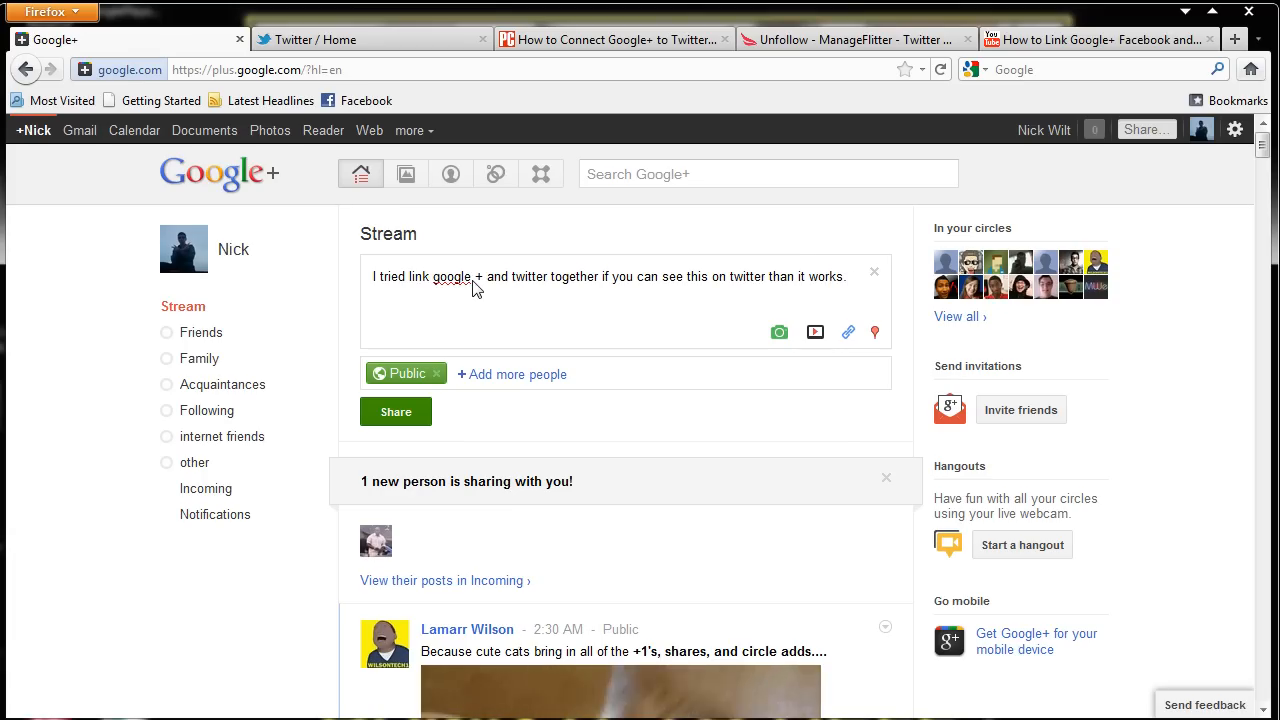
{"action": "type", "text": "ing"}
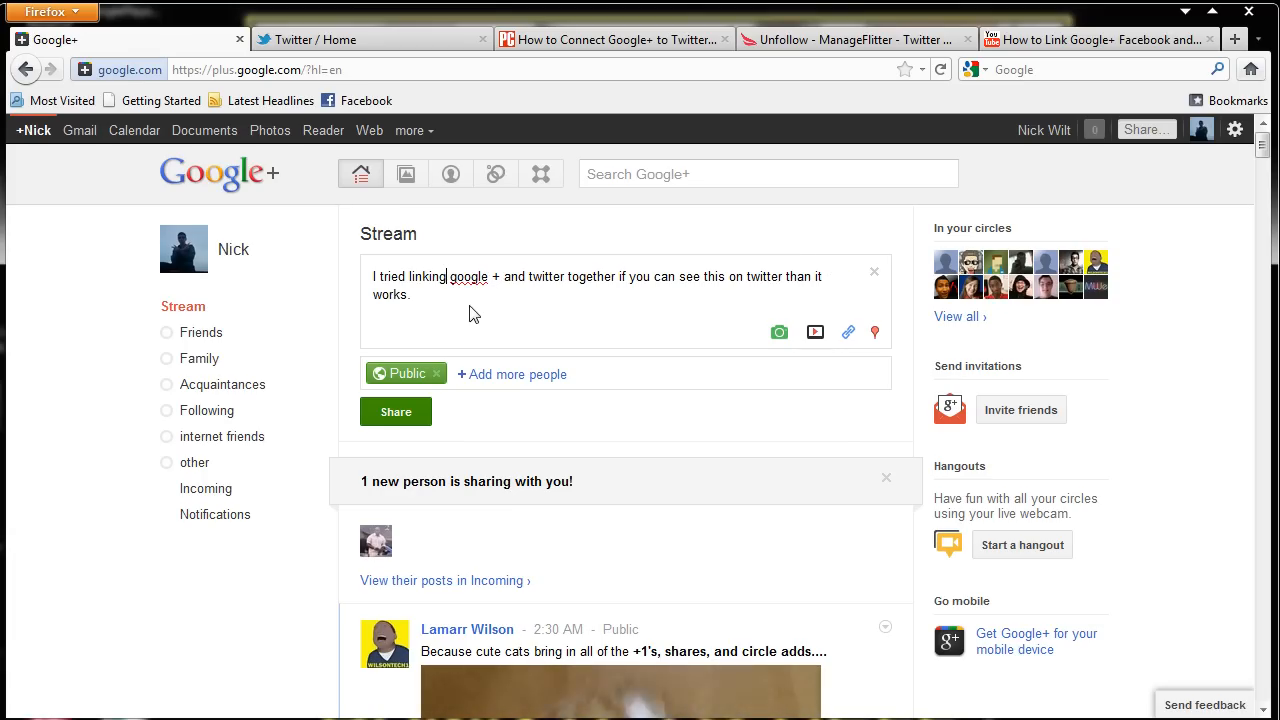
{"action": "mouse_move", "coordinate": [404, 374]}
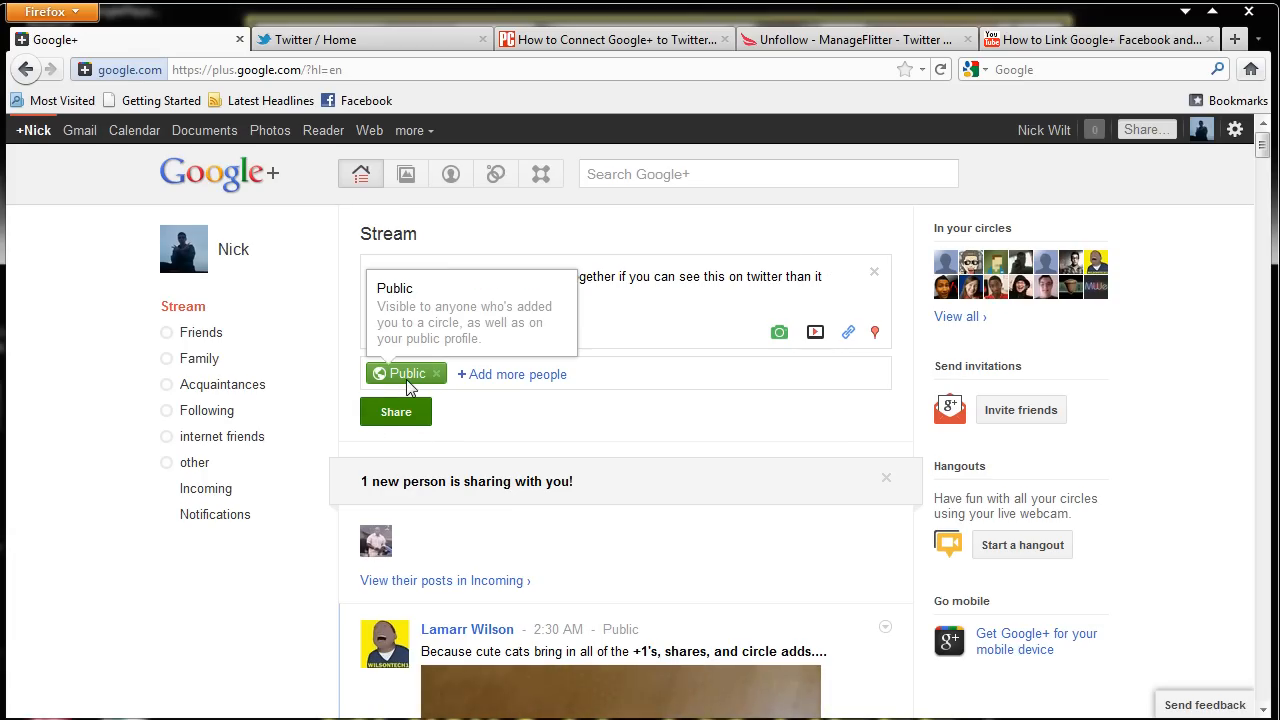
{"action": "left_click", "coordinate": [396, 412]}
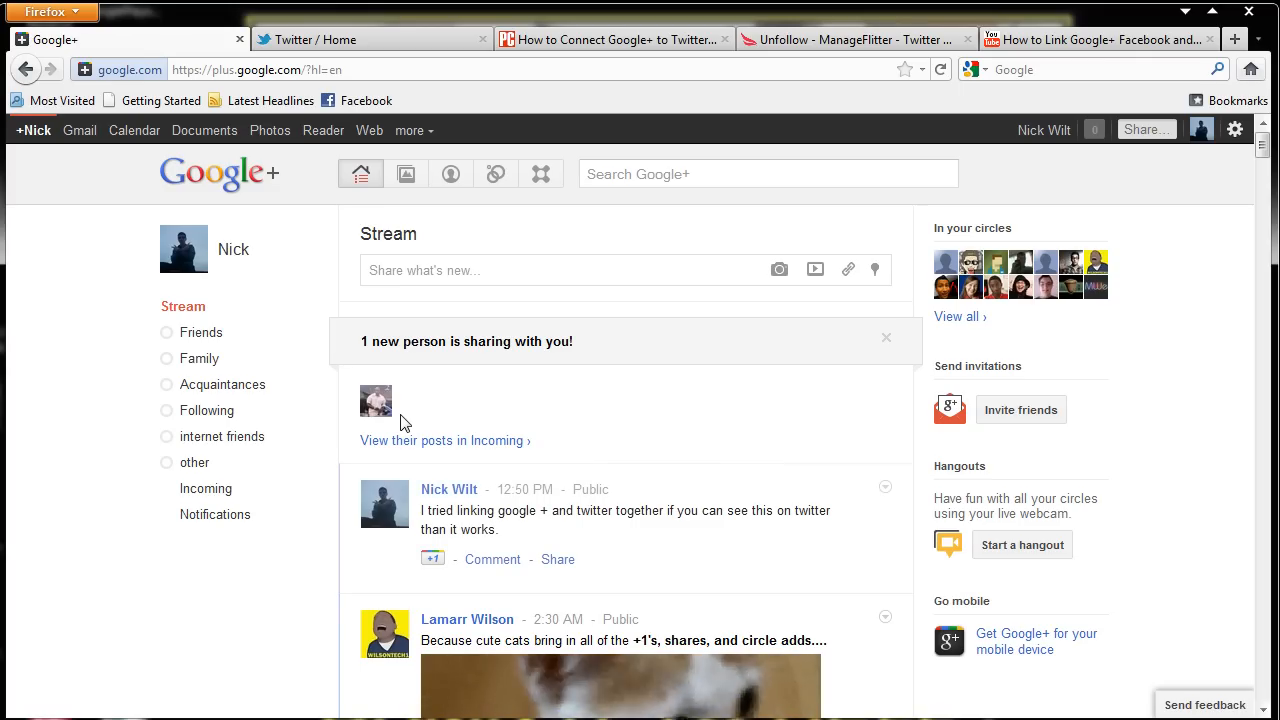
{"action": "mouse_move", "coordinate": [376, 400]}
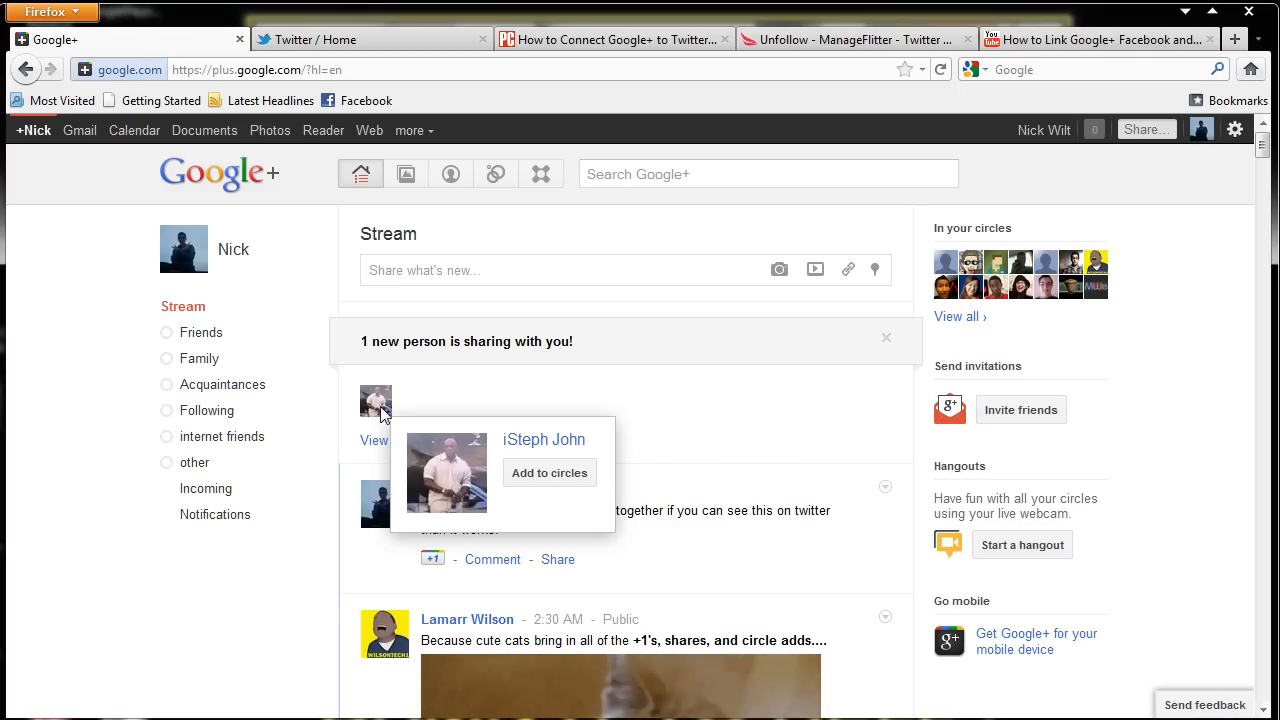
{"action": "mouse_move", "coordinate": [456, 394]}
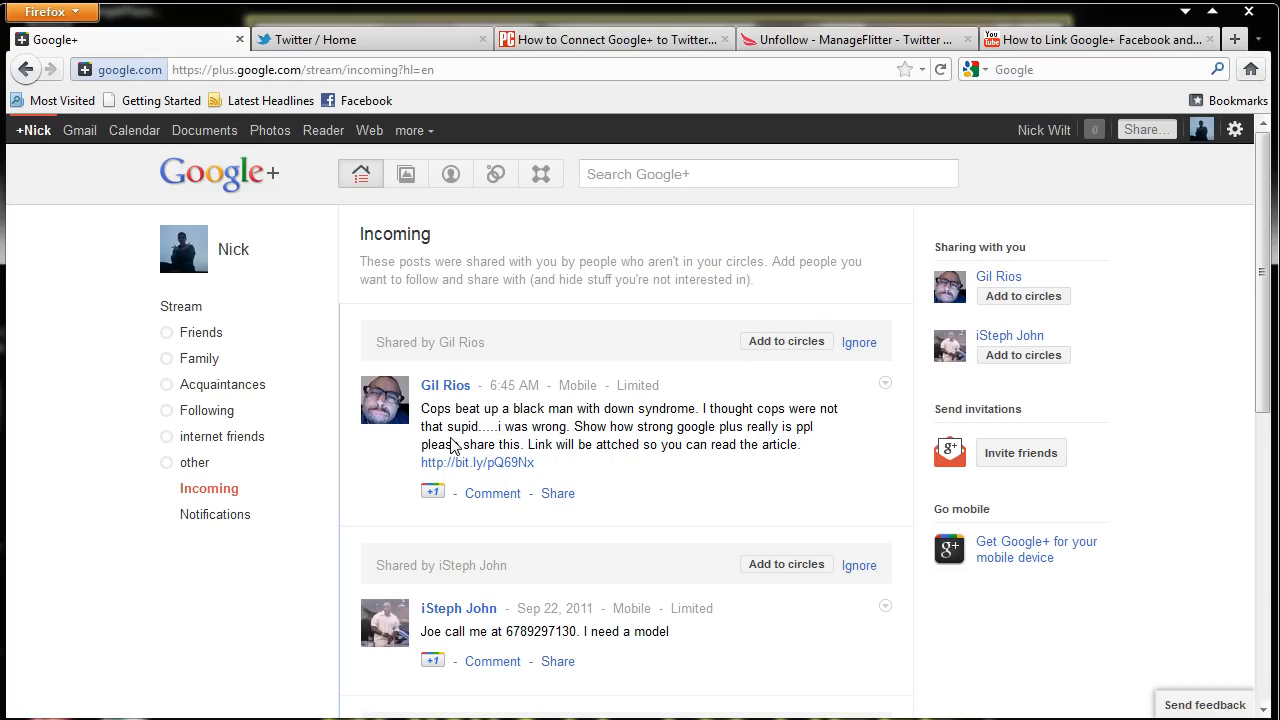
{"action": "left_click", "coordinate": [218, 172]}
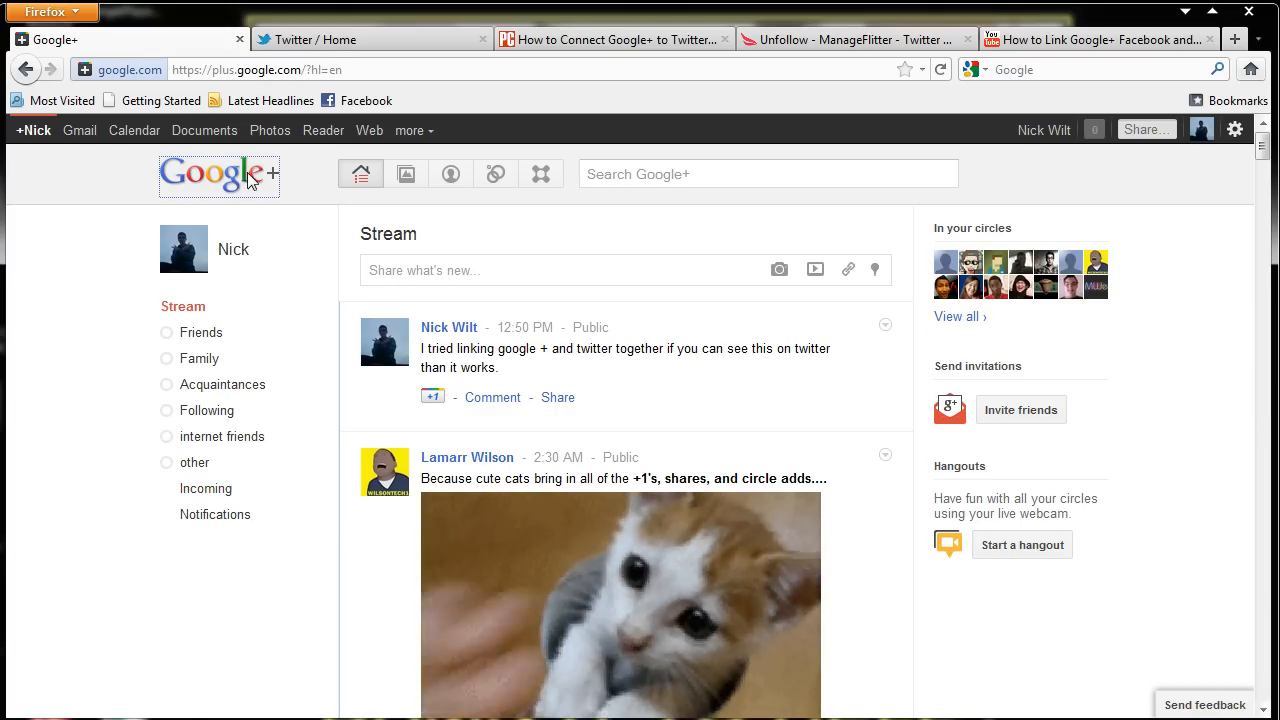
{"action": "left_click", "coordinate": [370, 40]}
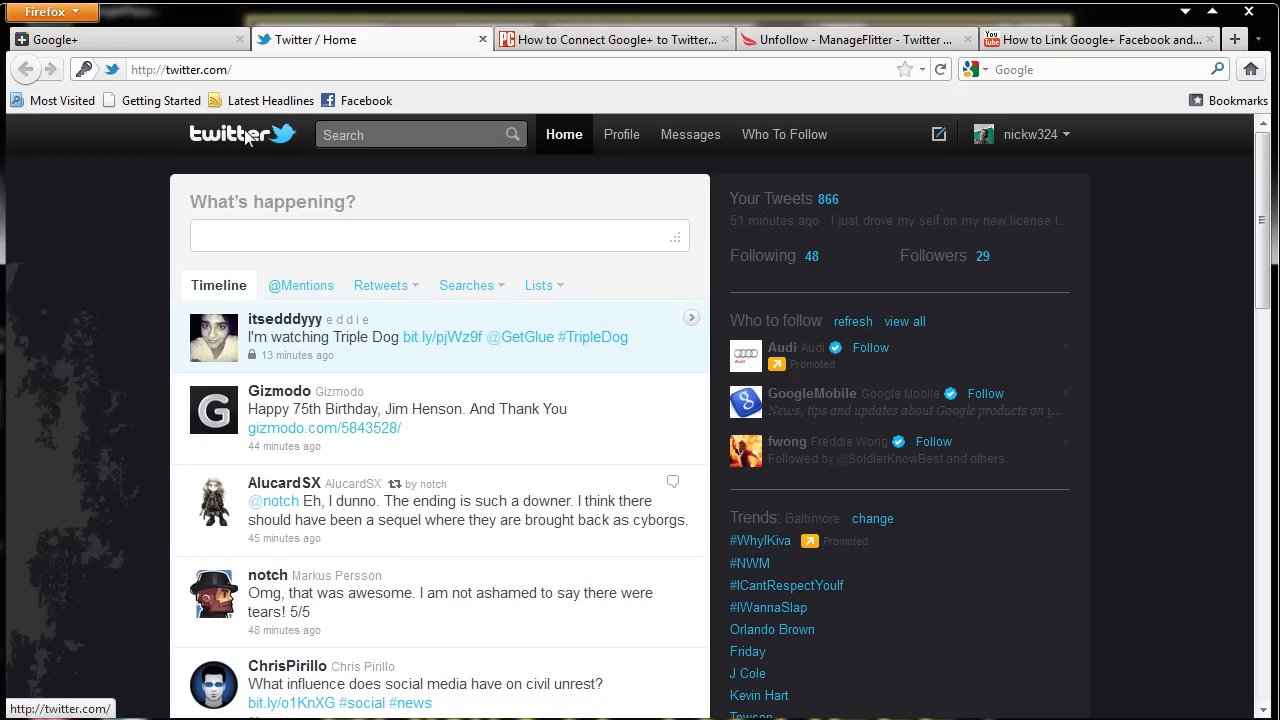
{"action": "mouse_move", "coordinate": [1020, 134]}
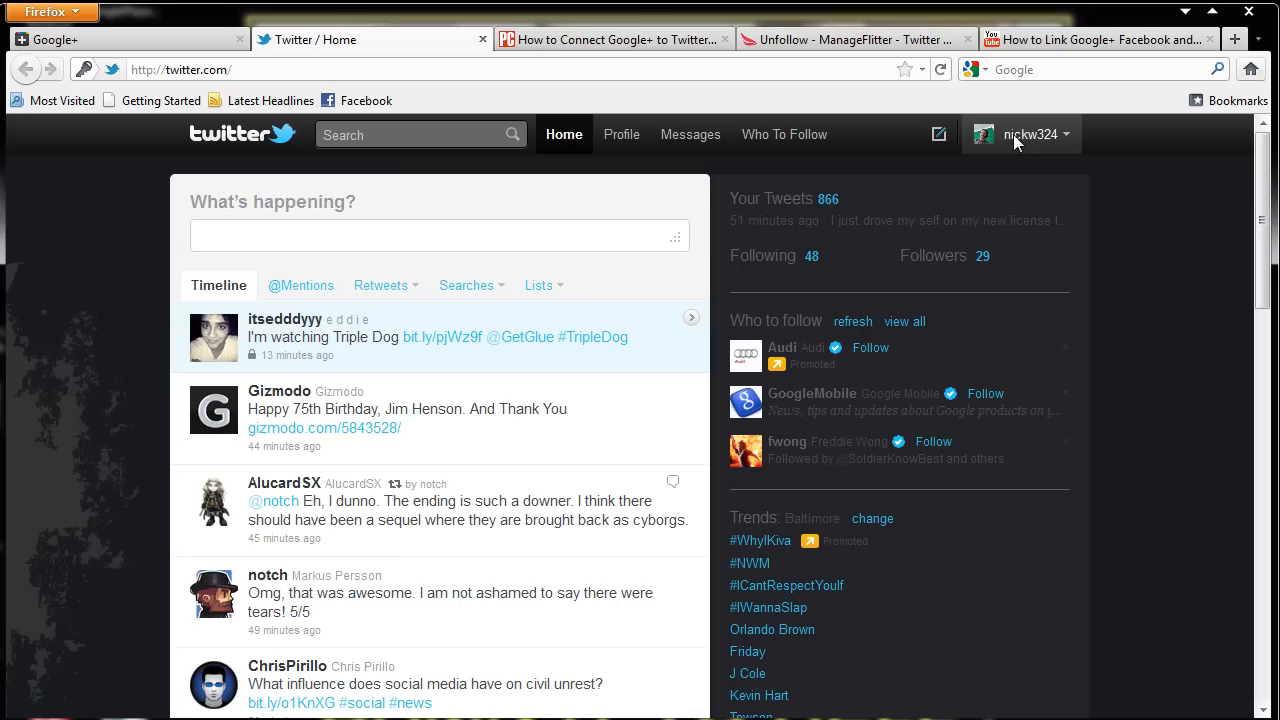
{"action": "mouse_move", "coordinate": [638, 132]}
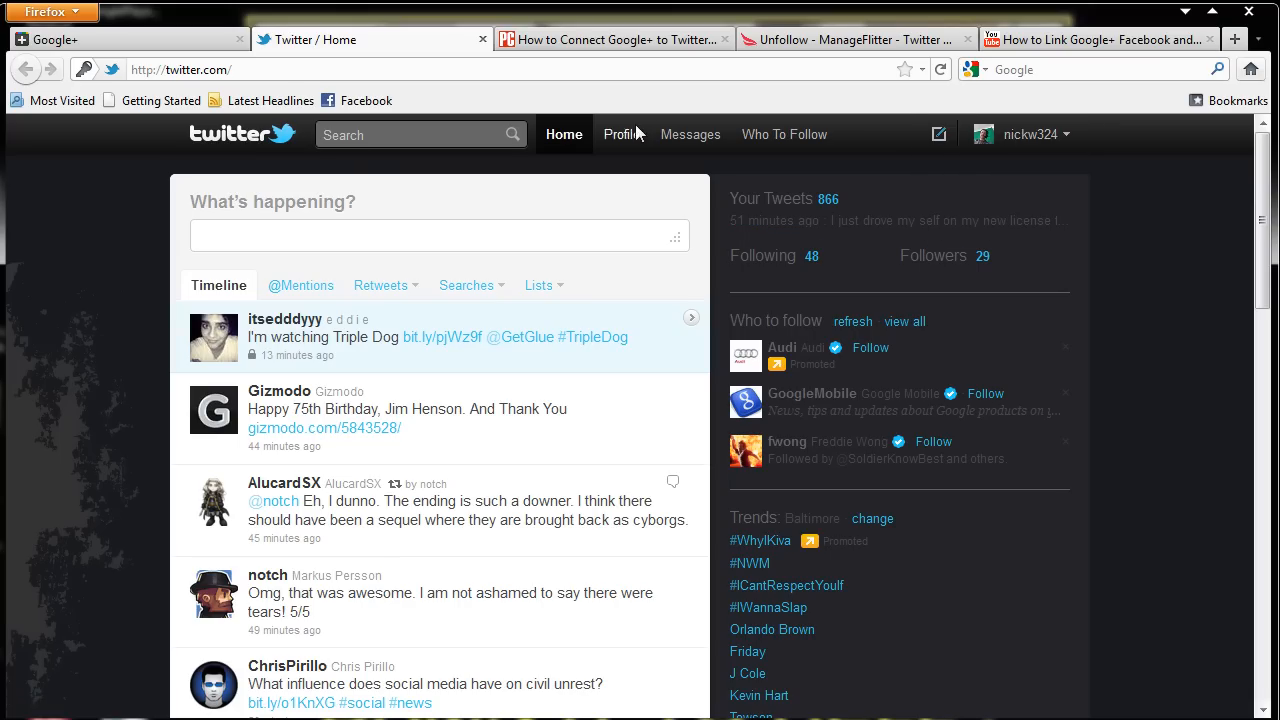
View my Twitter profile, where the Google+ linking post appears as the newest tweet
{"action": "left_click", "coordinate": [620, 134]}
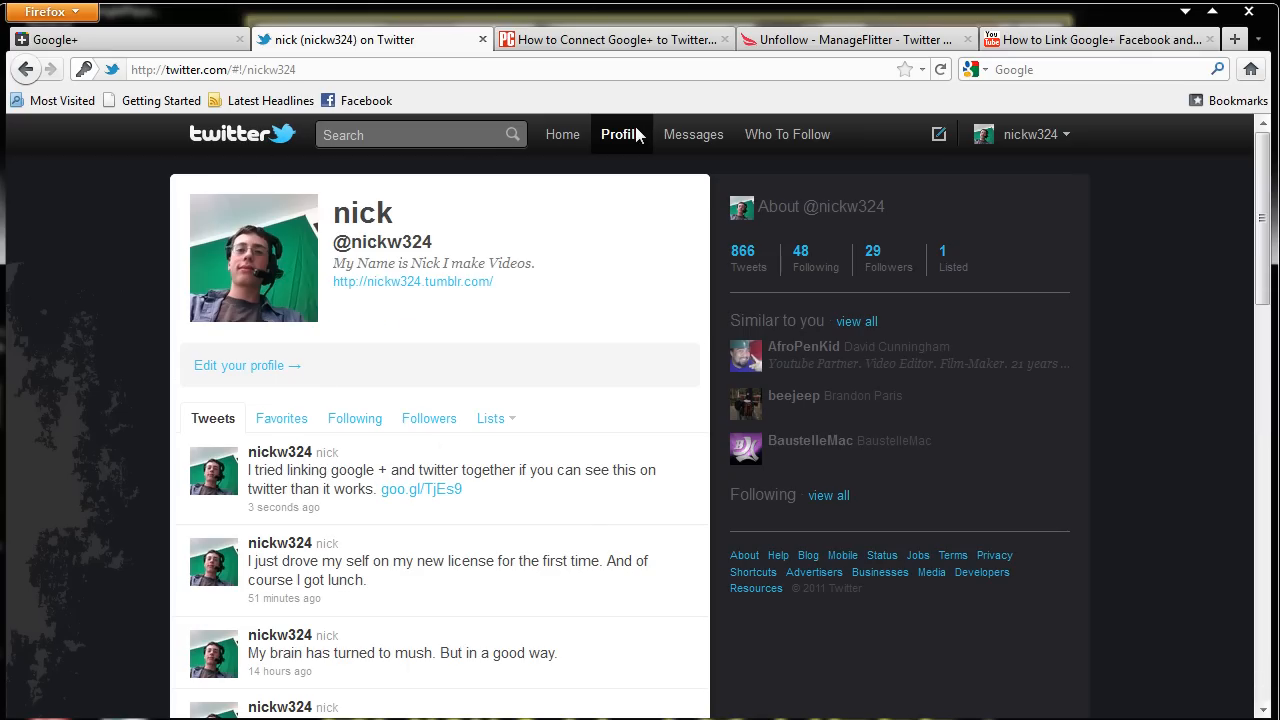
{"action": "mouse_move", "coordinate": [332, 470]}
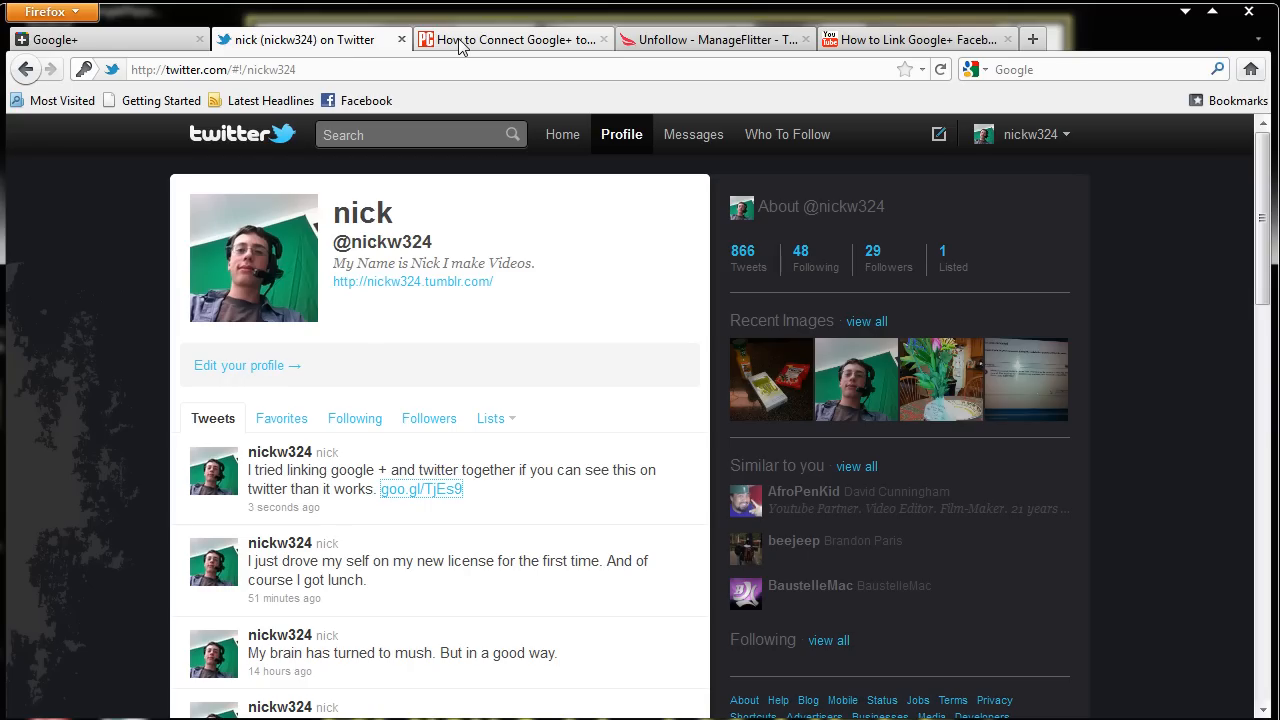
Revisit the PCMag how-to article briefly, then return to the Google+ stream
{"action": "left_click", "coordinate": [510, 38]}
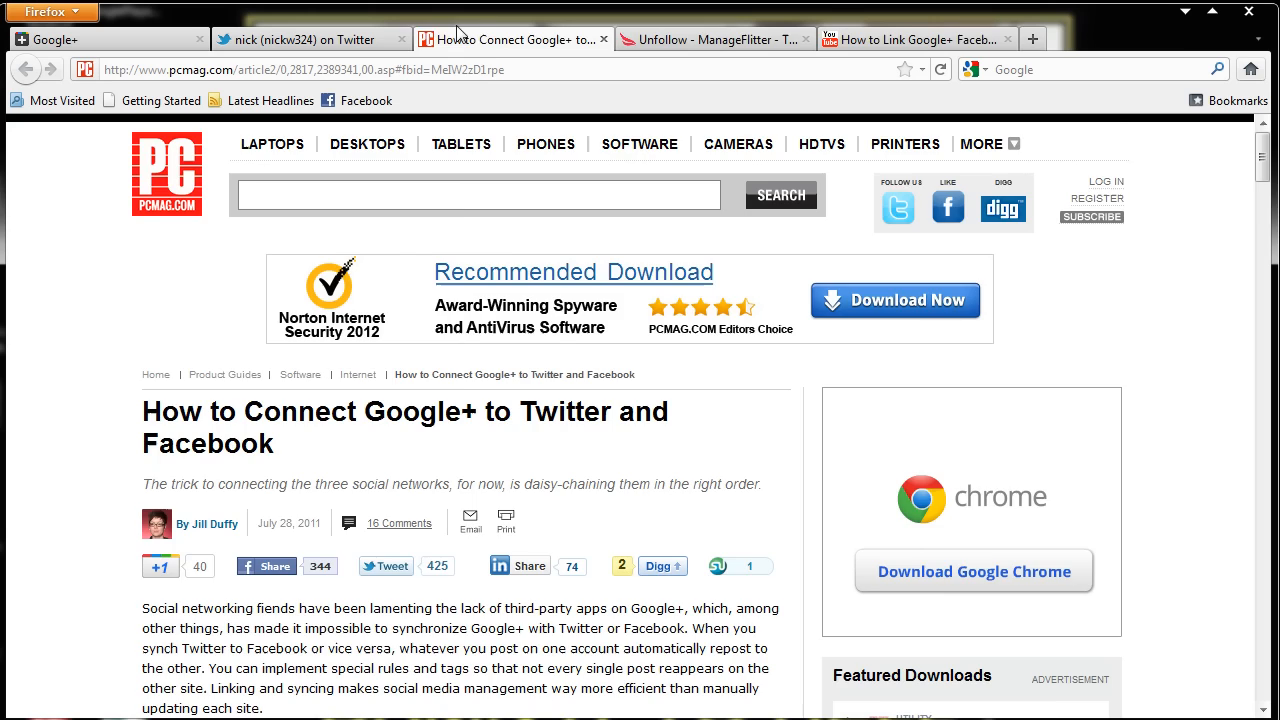
{"action": "scroll", "scroll_direction": "down", "scroll_amount": 3}
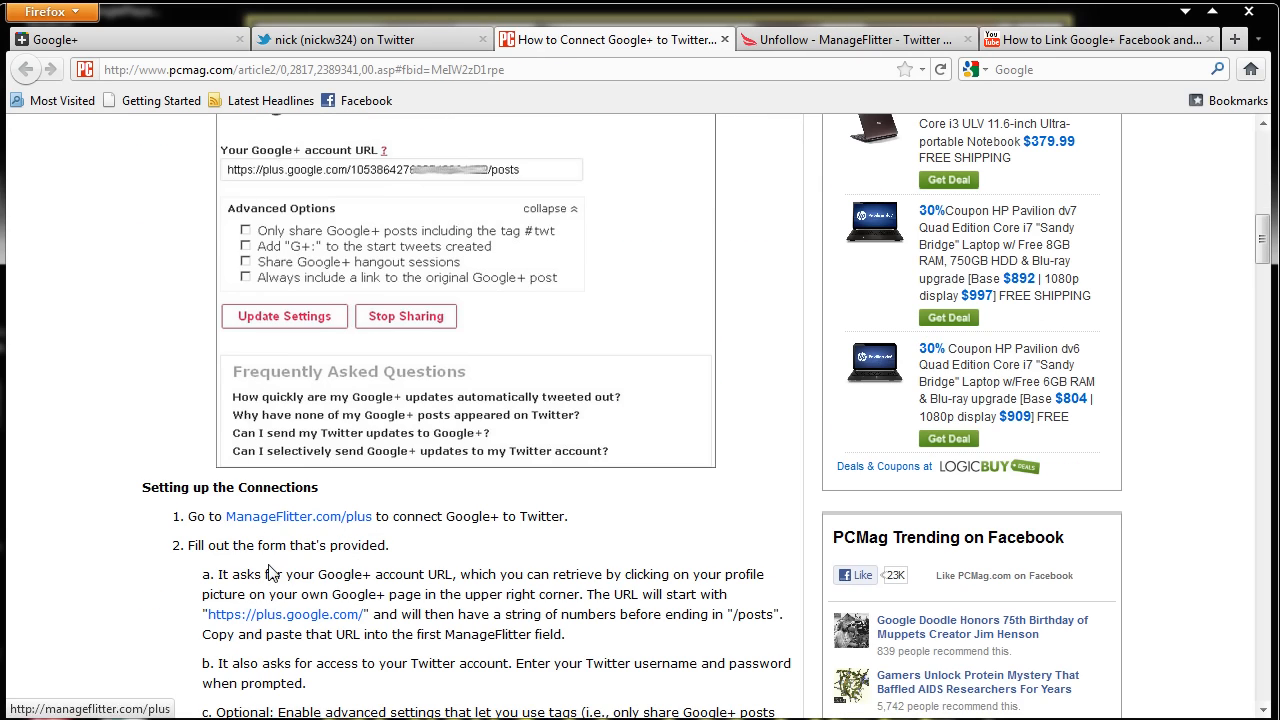
{"action": "mouse_move", "coordinate": [424, 532]}
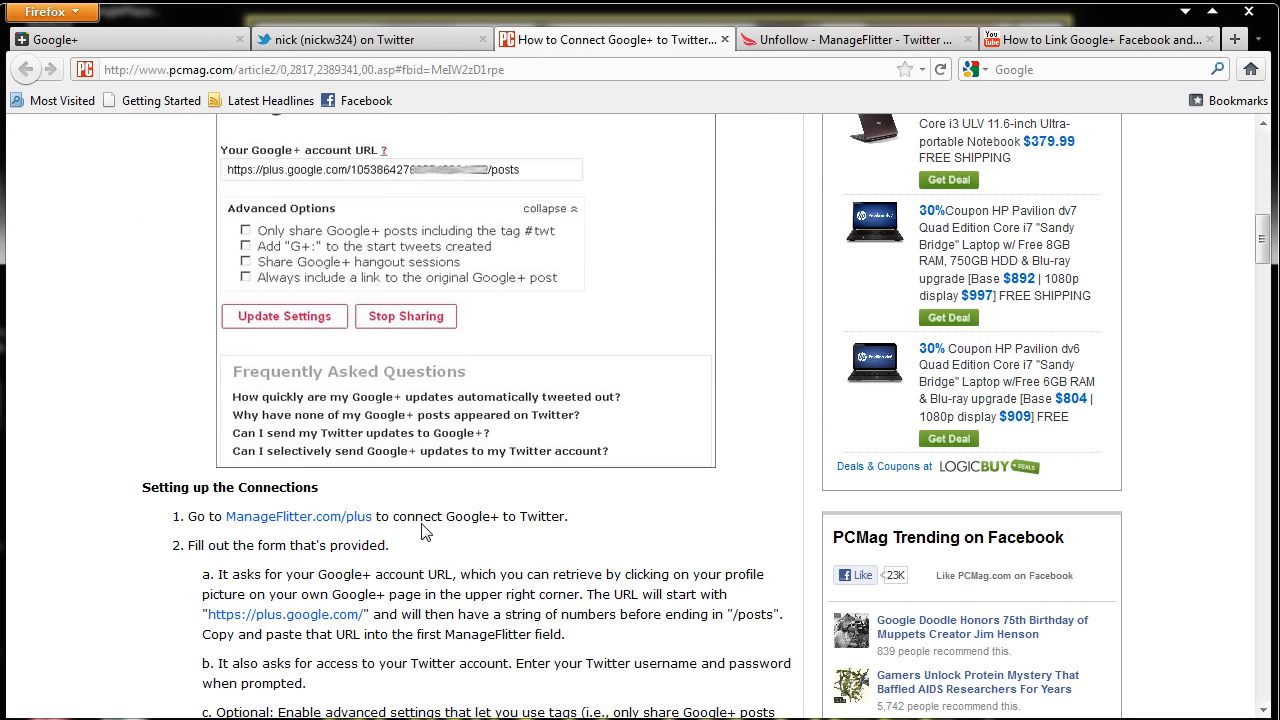
{"action": "scroll", "scroll_direction": "up", "scroll_amount": 3}
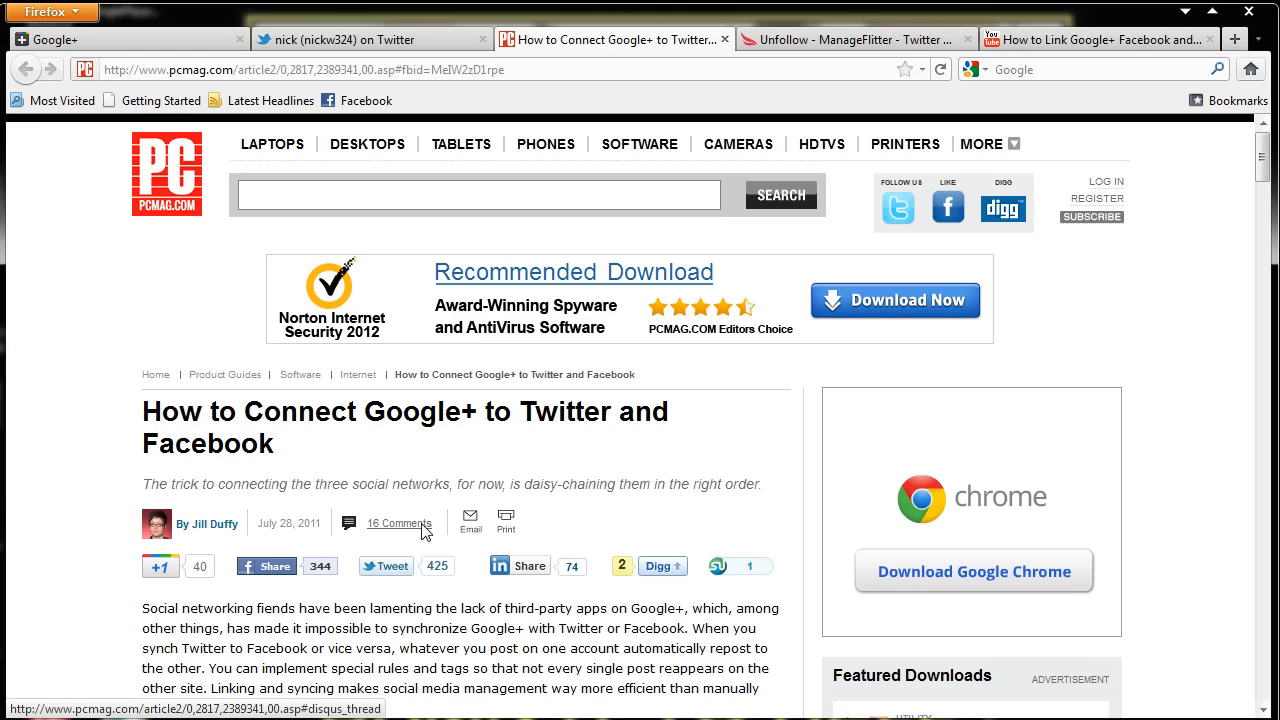
{"action": "left_click", "coordinate": [120, 40]}
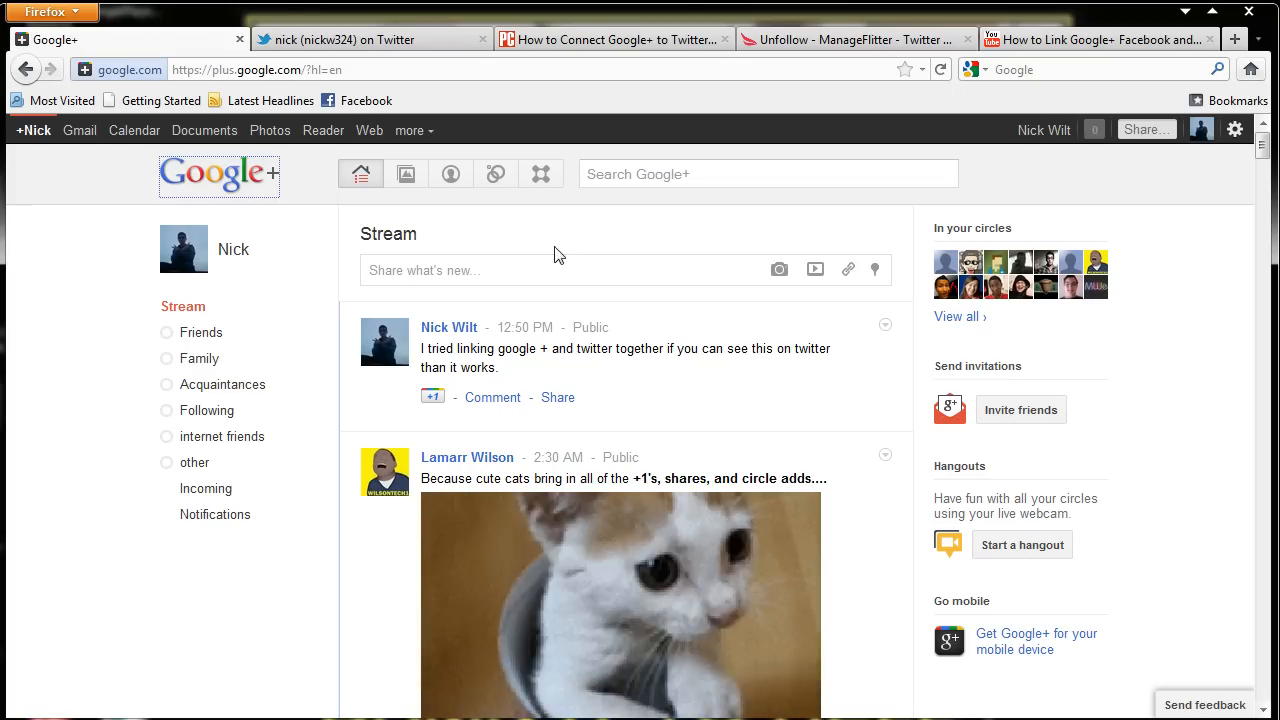